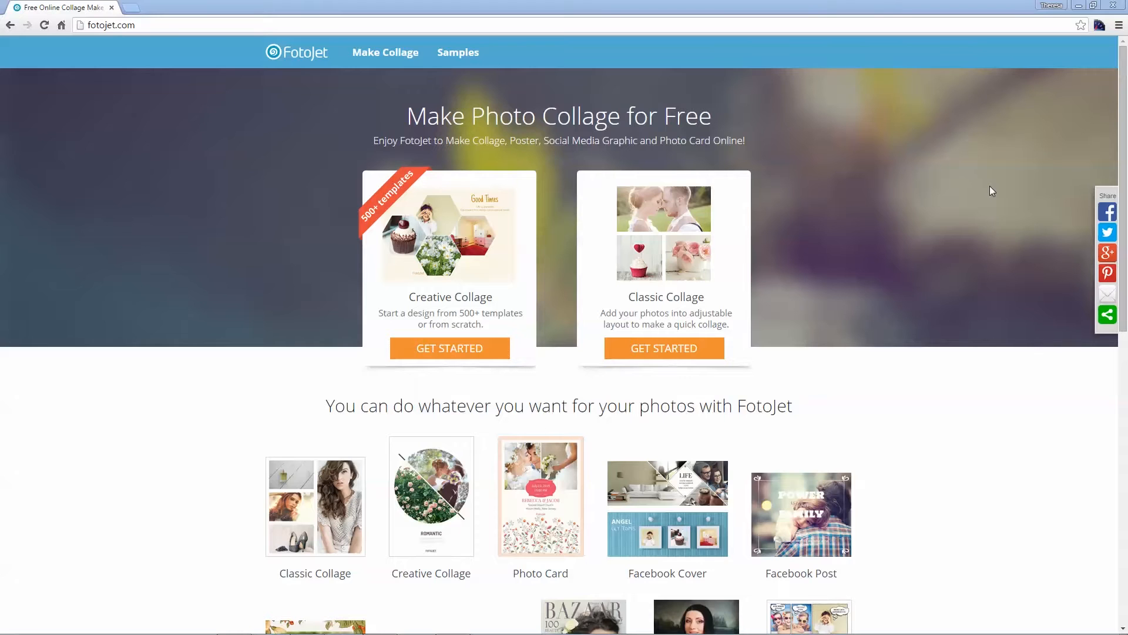
Step: Browse the Twitter Header and YouTube Cover examples on FotoJet's Samples page
{"action": "left_click", "coordinate": [458, 51]}
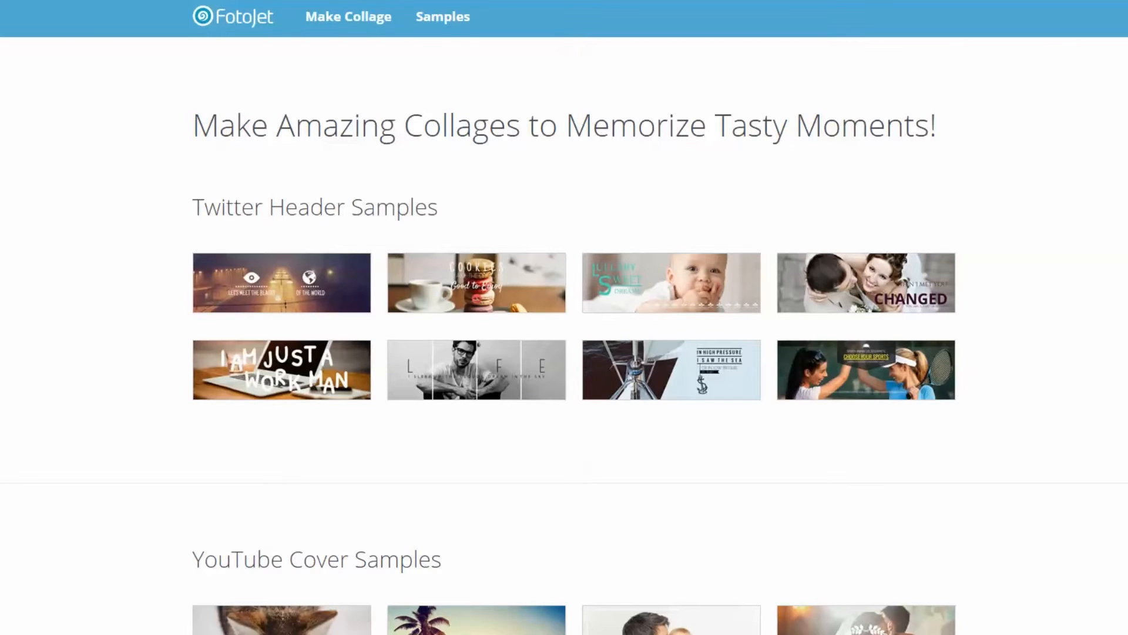
{"action": "scroll", "scroll_direction": "down", "scroll_amount": 3}
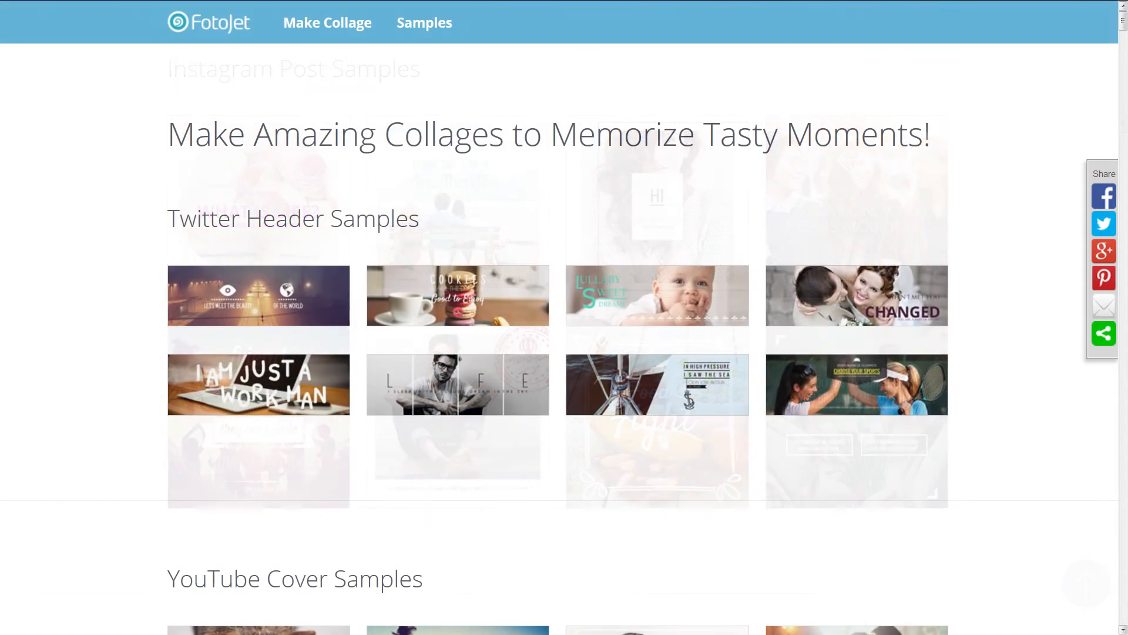
{"action": "scroll", "scroll_direction": "down", "scroll_amount": 3}
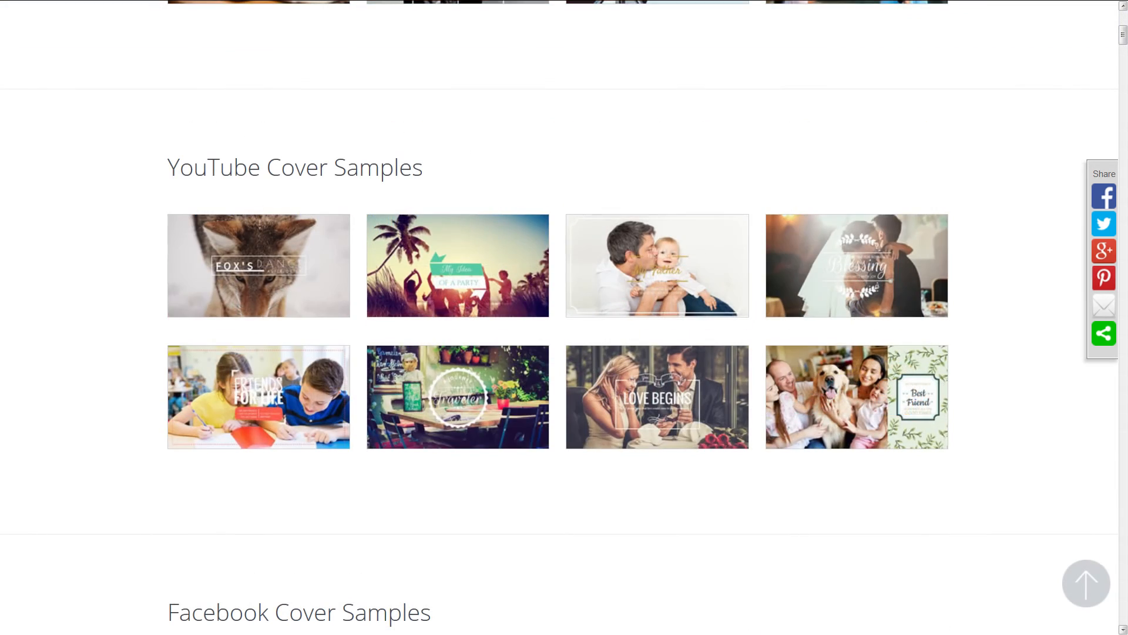
{"action": "scroll", "scroll_direction": "down", "scroll_amount": 3}
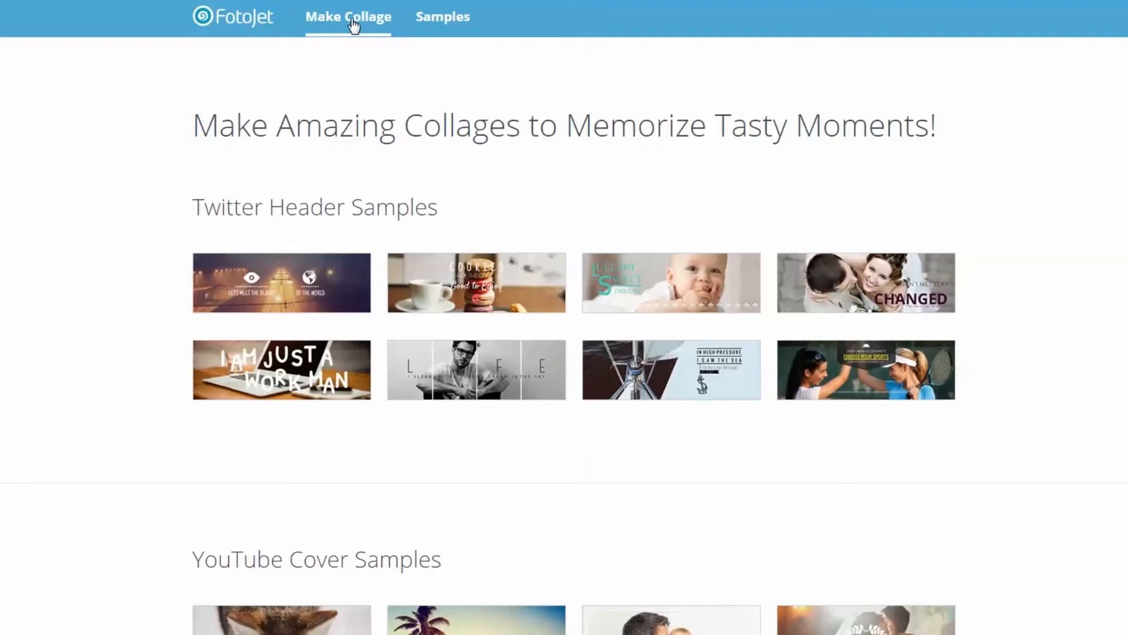
Step: Start a Facebook Cover collage from the Make Collage Social Media options
{"action": "left_click", "coordinate": [349, 16]}
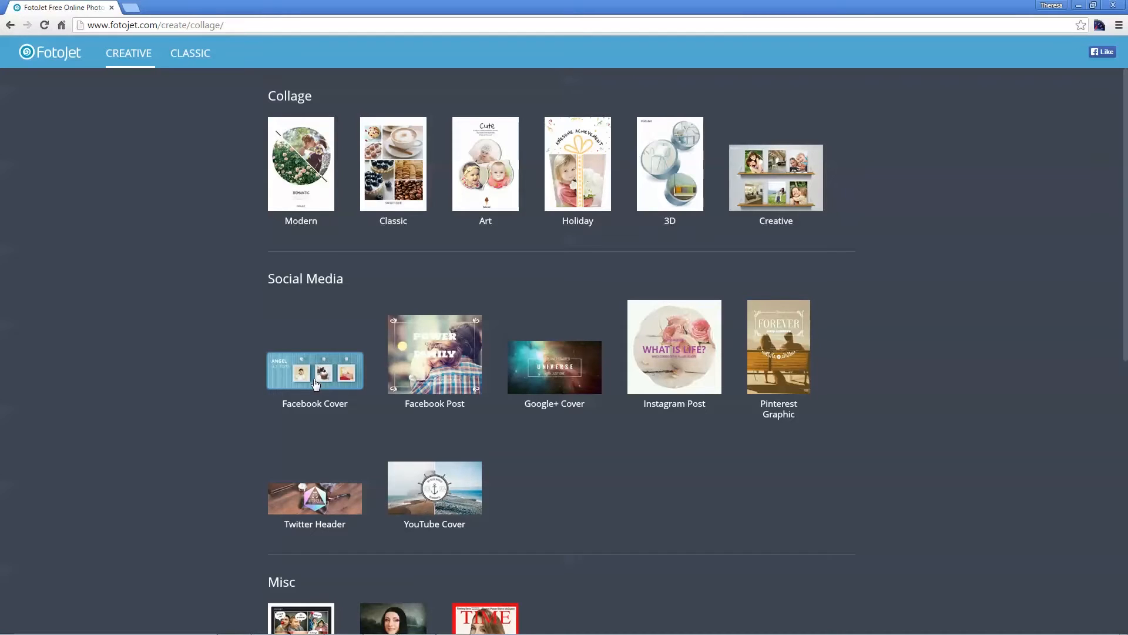
{"action": "left_click", "coordinate": [314, 379]}
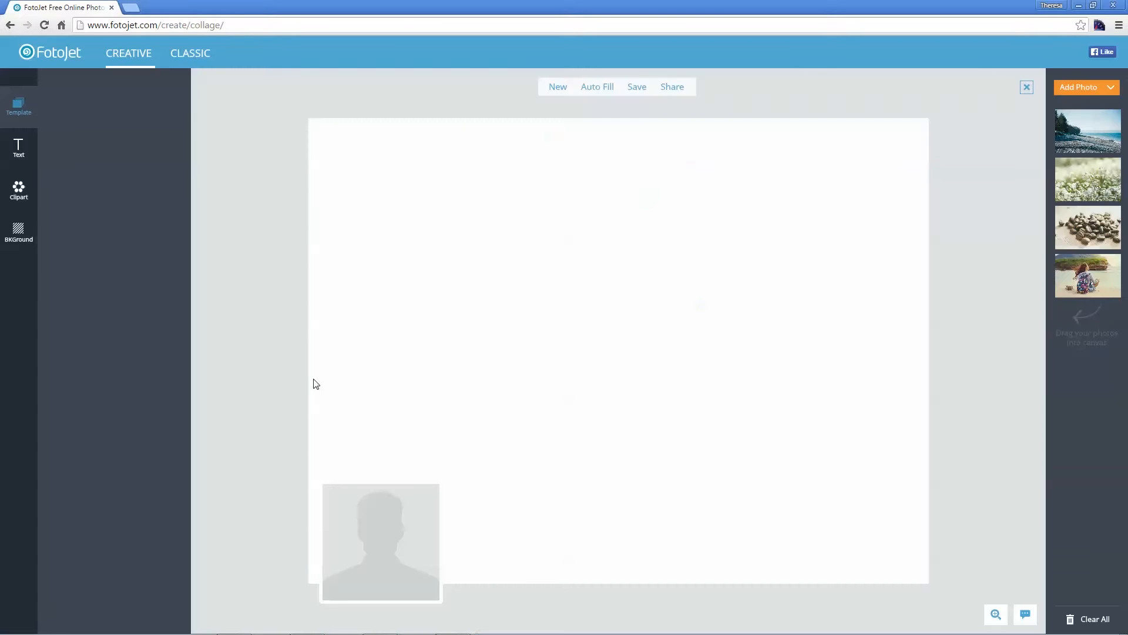
Step: Scroll through the Facebook cover designs in the Template panel
{"action": "left_click", "coordinate": [18, 105]}
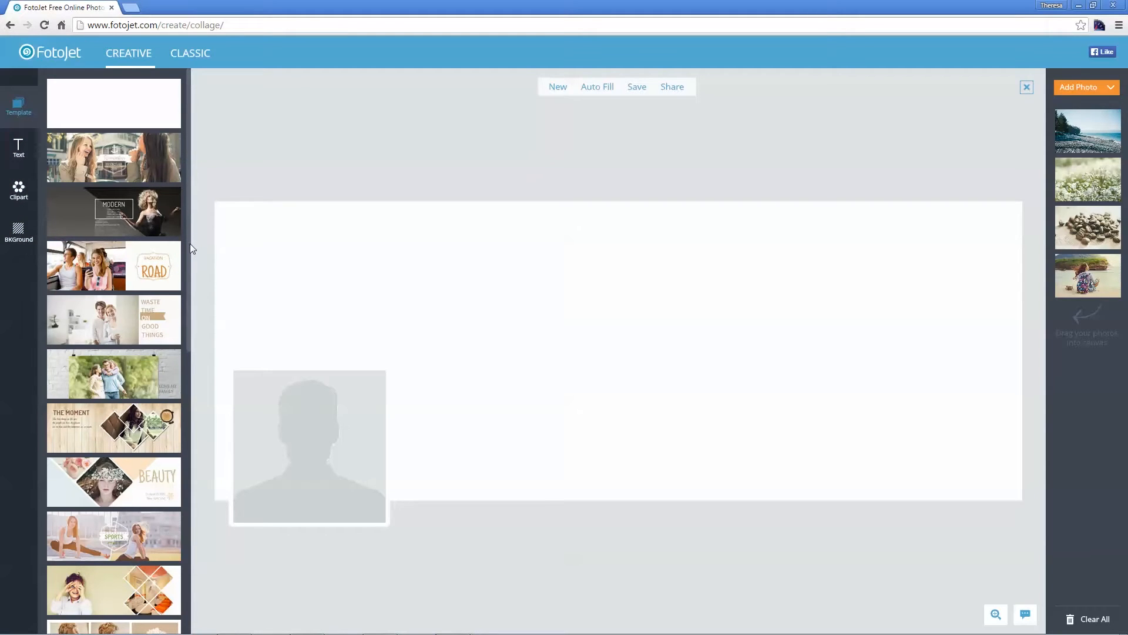
{"action": "scroll", "scroll_direction": "down", "scroll_amount": 3}
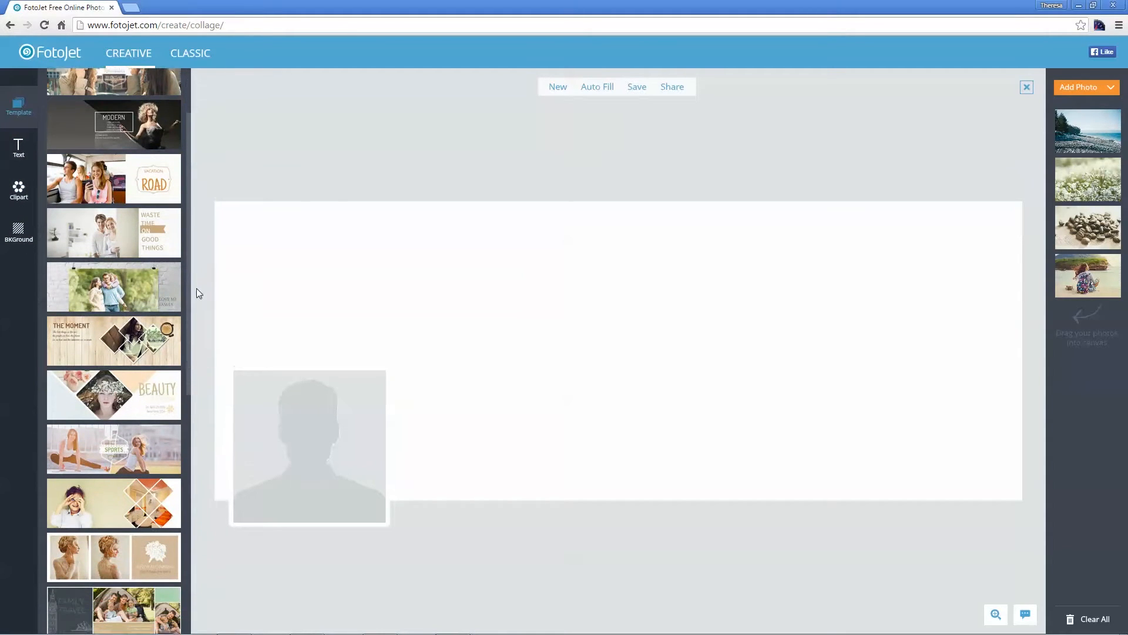
{"action": "scroll", "scroll_direction": "down", "scroll_amount": 3}
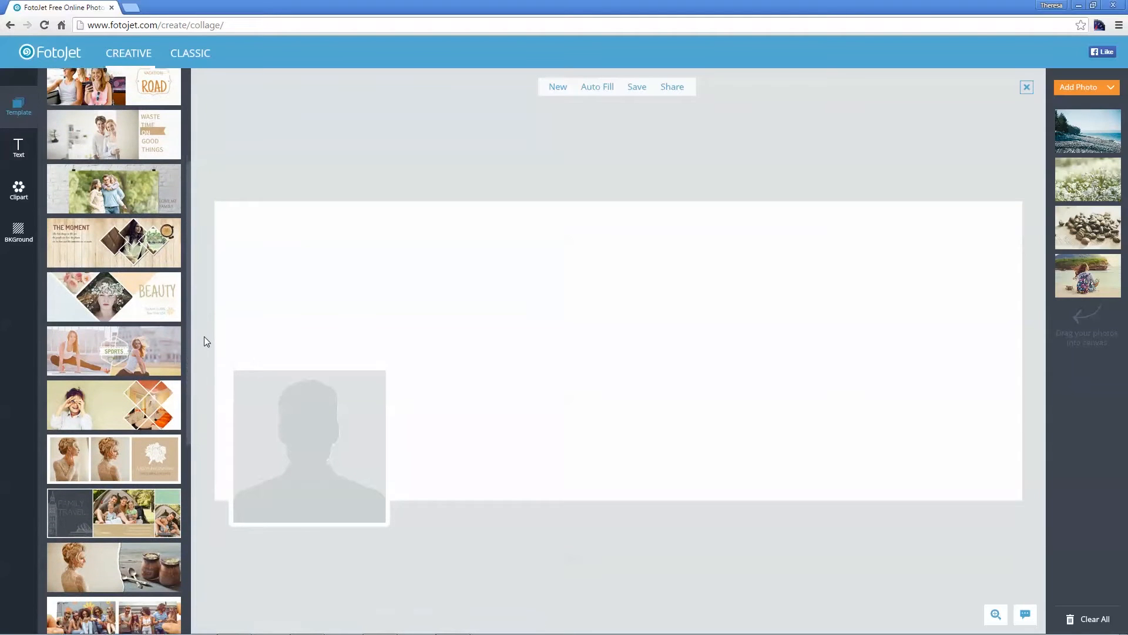
{"action": "scroll", "scroll_direction": "down", "scroll_amount": 3}
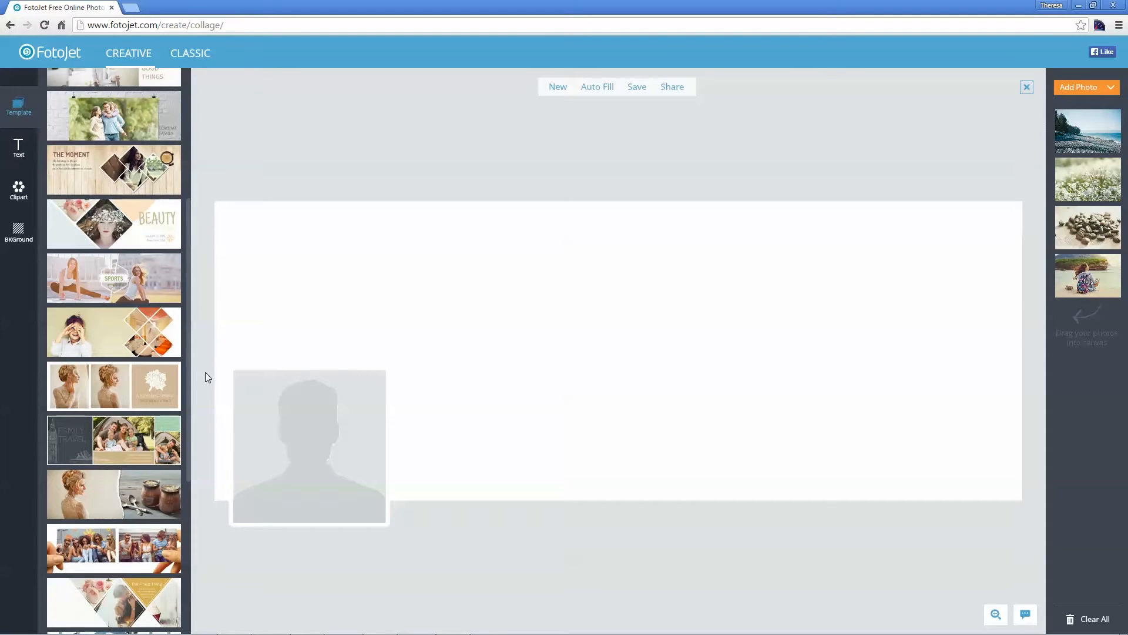
{"action": "mouse_move", "coordinate": [190, 380]}
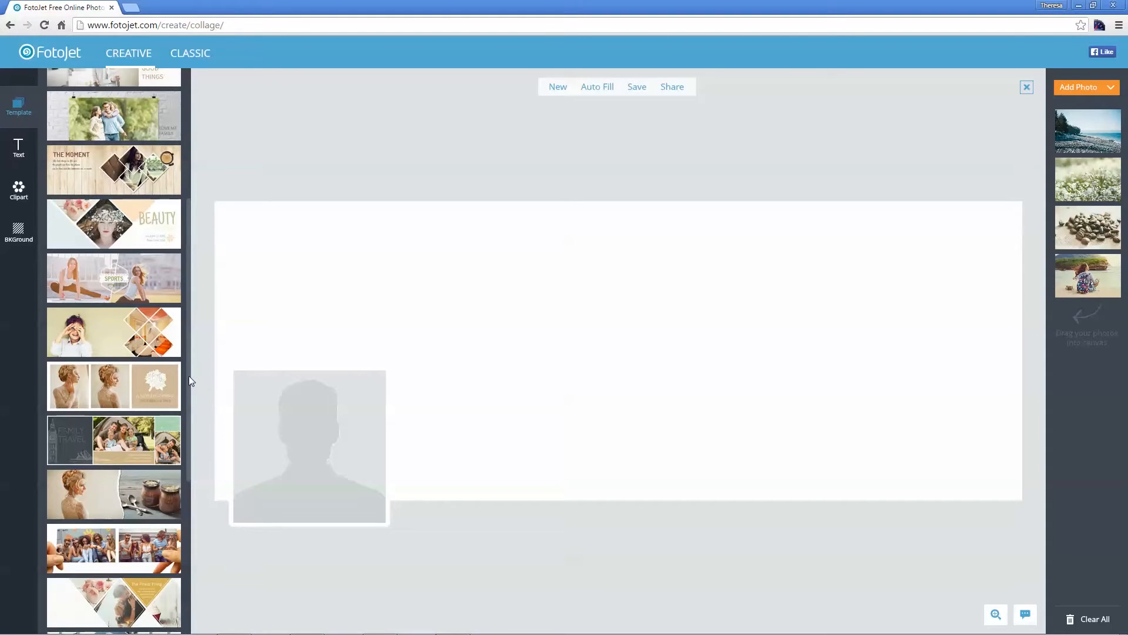
{"action": "scroll", "scroll_direction": "down", "scroll_amount": 3}
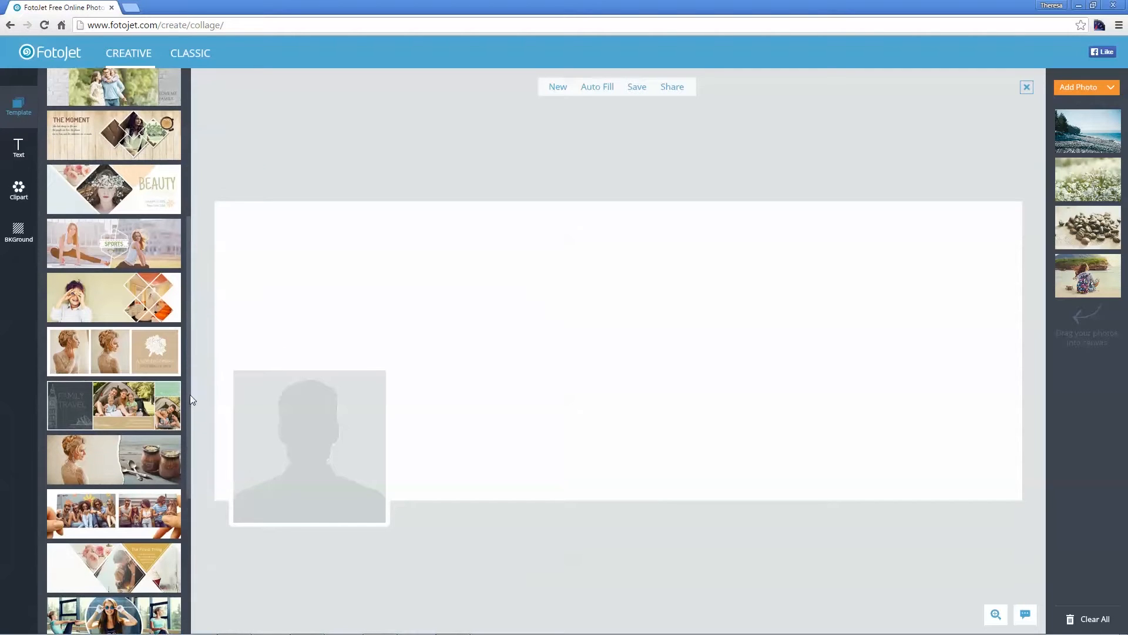
{"action": "scroll", "scroll_direction": "down", "scroll_amount": 3}
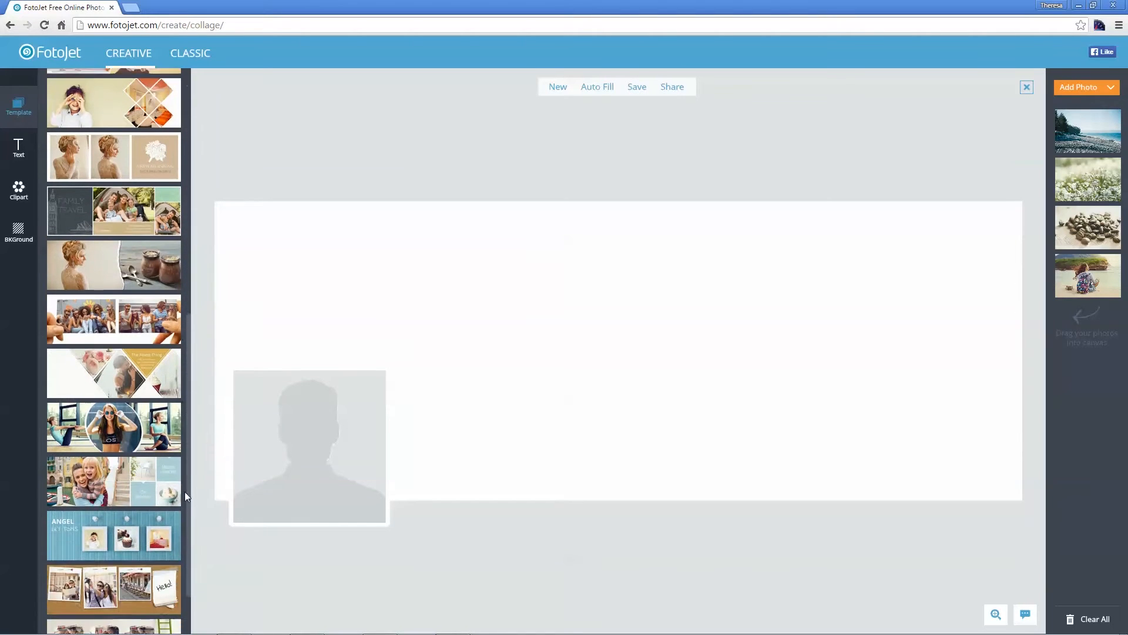
{"action": "scroll", "scroll_direction": "down", "scroll_amount": 3}
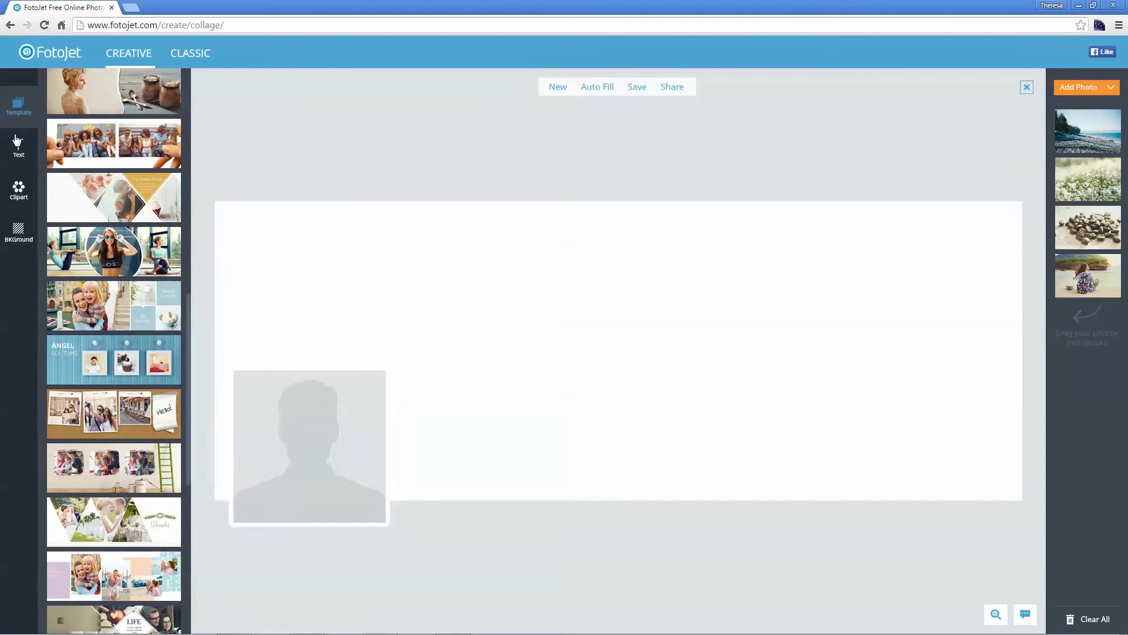
Step: Look through the Text, Clipart and BKGround panels in turn
{"action": "left_click", "coordinate": [19, 146]}
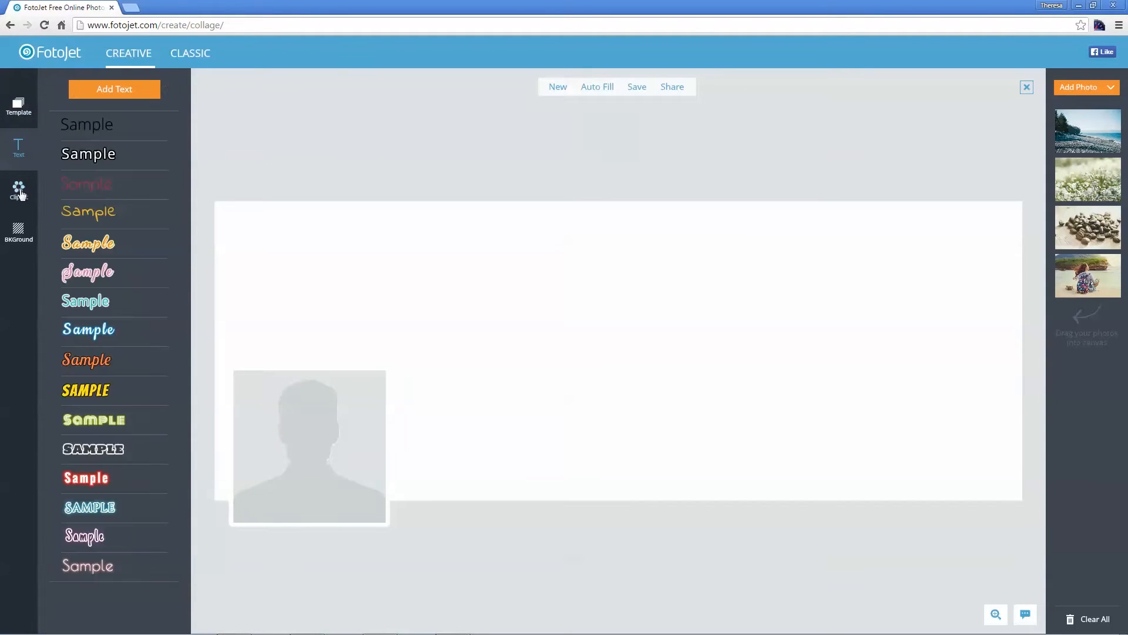
{"action": "left_click", "coordinate": [18, 188]}
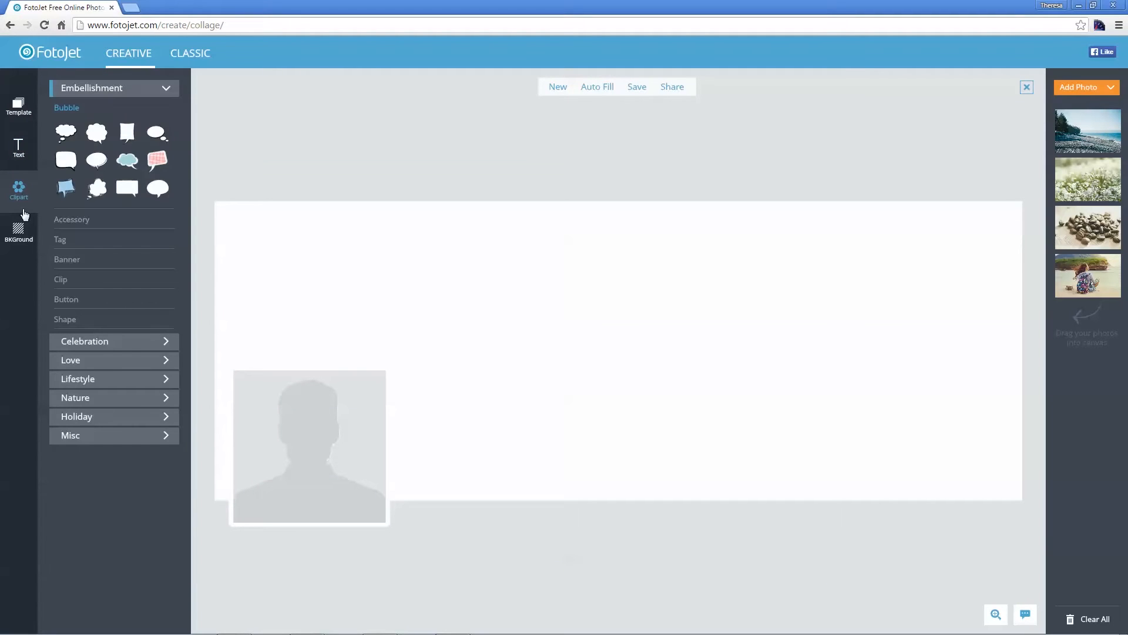
{"action": "left_click", "coordinate": [18, 228]}
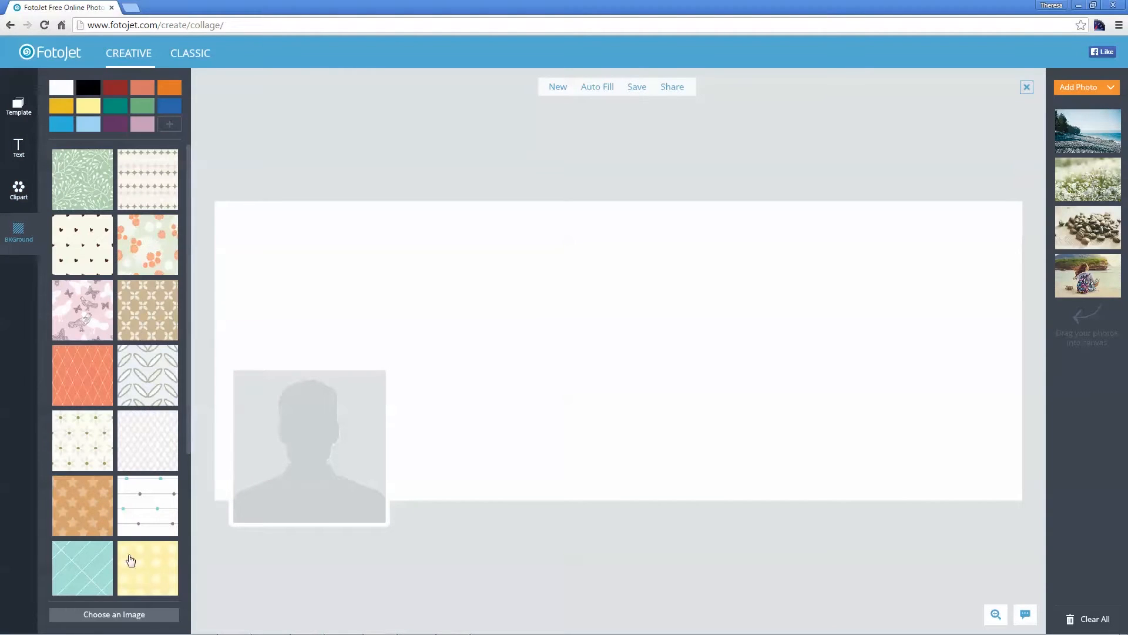
Step: Open the Choose an Image file picker for a background, then cancel it
{"action": "left_click", "coordinate": [114, 613]}
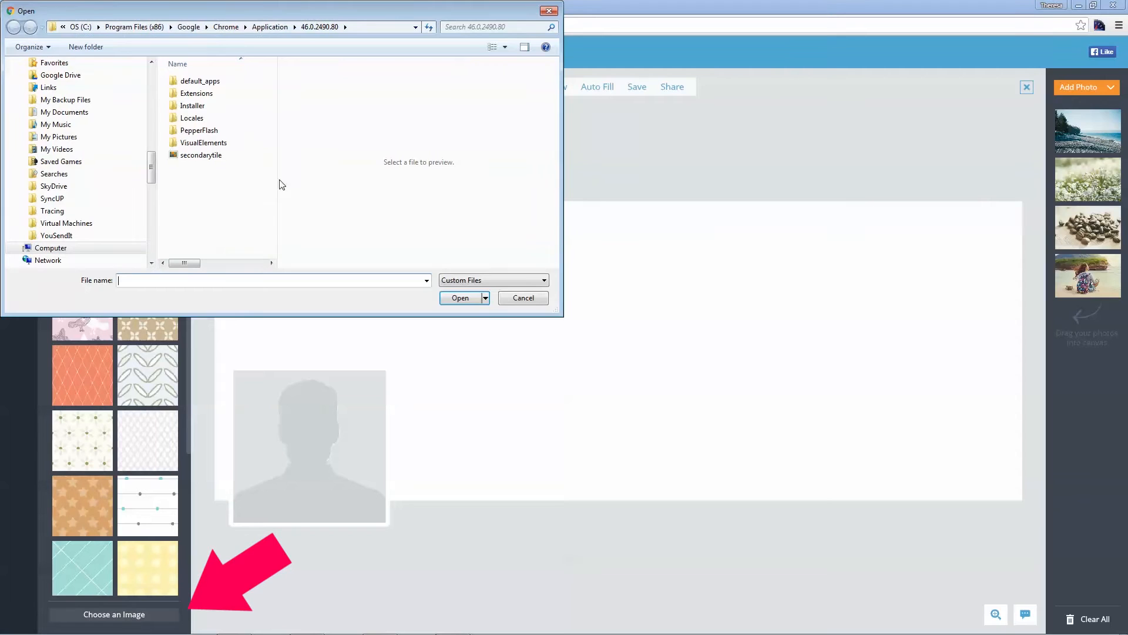
{"action": "left_click", "coordinate": [522, 298]}
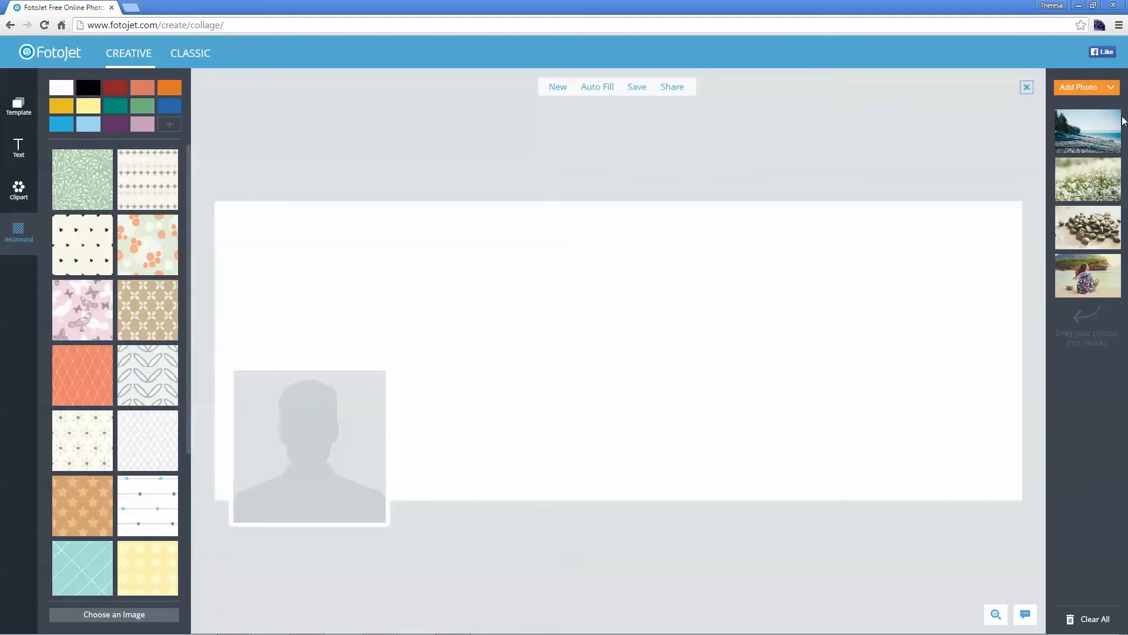
{"action": "left_click", "coordinate": [1083, 87]}
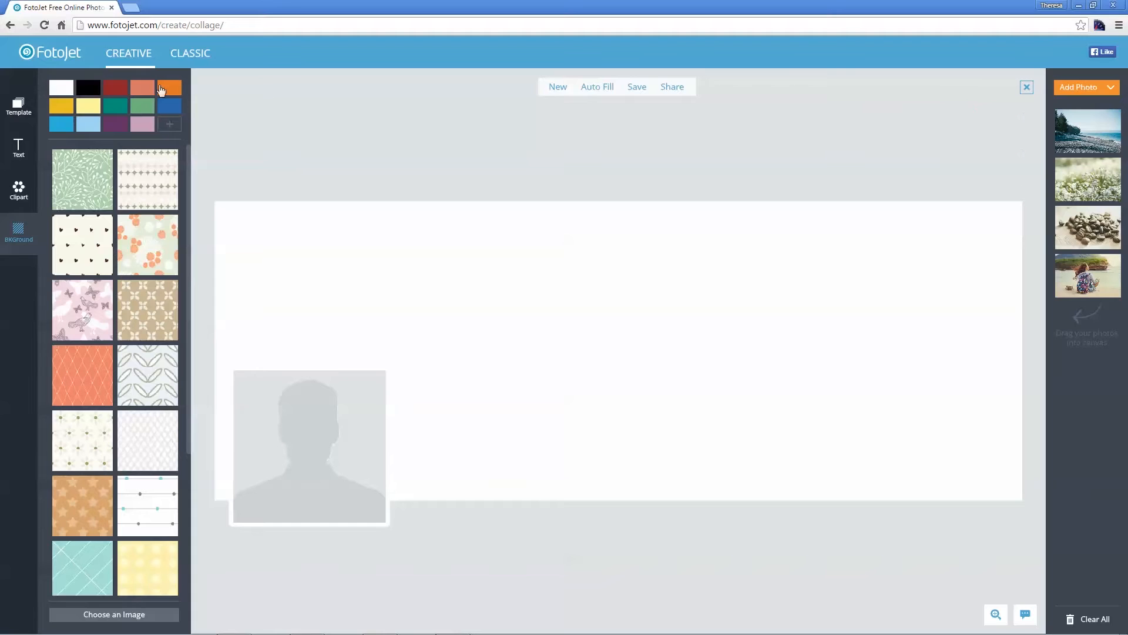
Step: Find the LIFE diamond thumbnail in the template list and apply it
{"action": "left_click", "coordinate": [18, 104]}
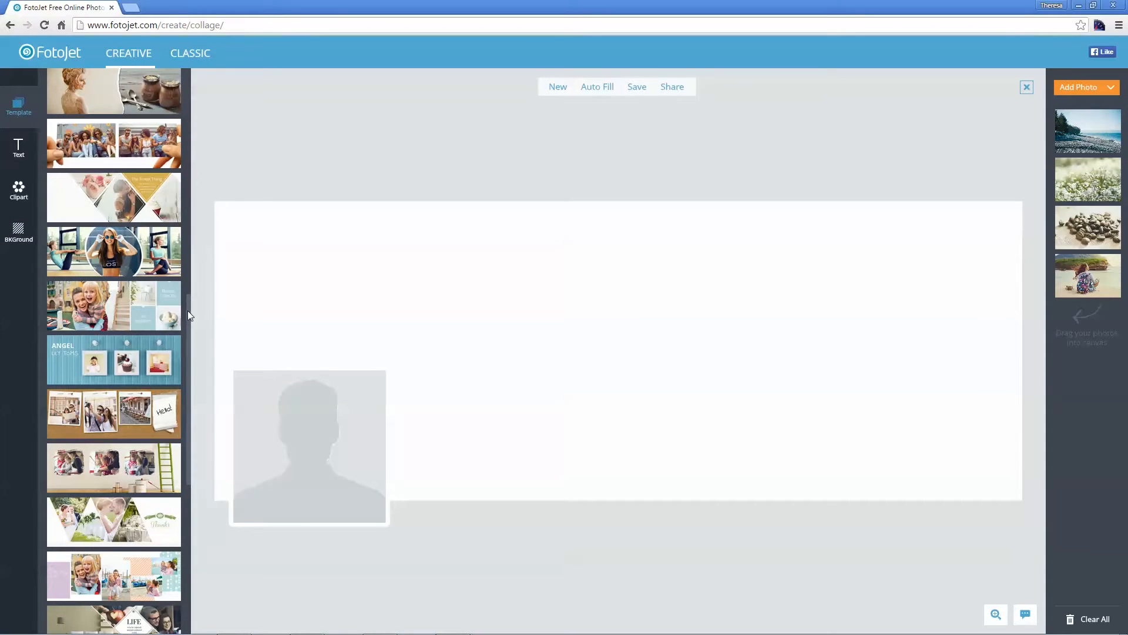
{"action": "scroll", "scroll_direction": "down", "scroll_amount": 3}
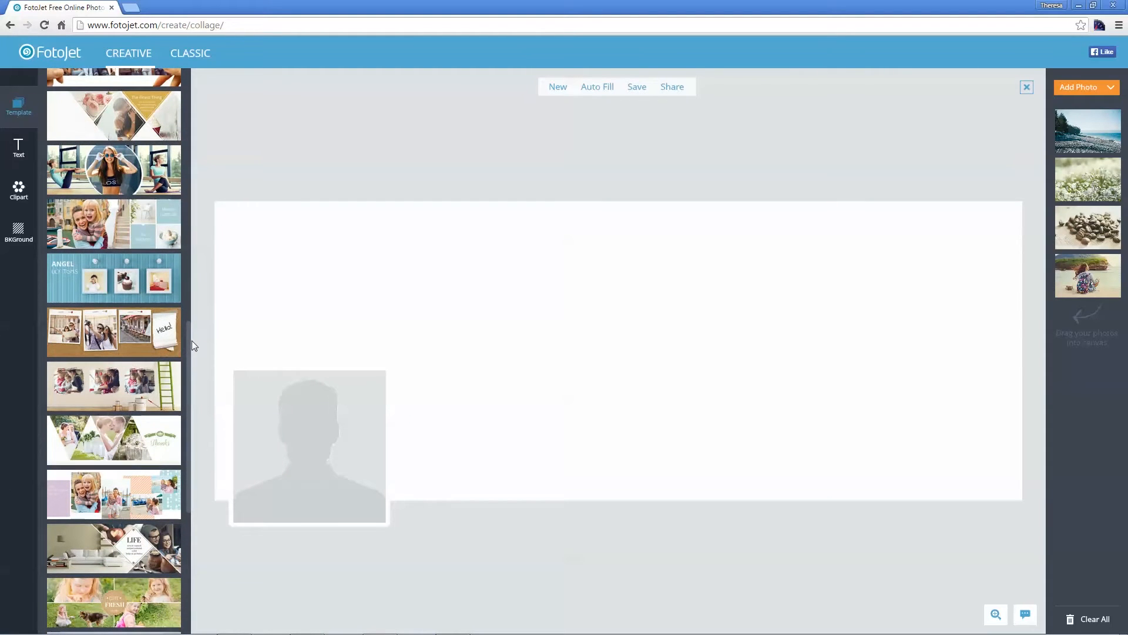
{"action": "scroll", "scroll_direction": "down", "scroll_amount": 3}
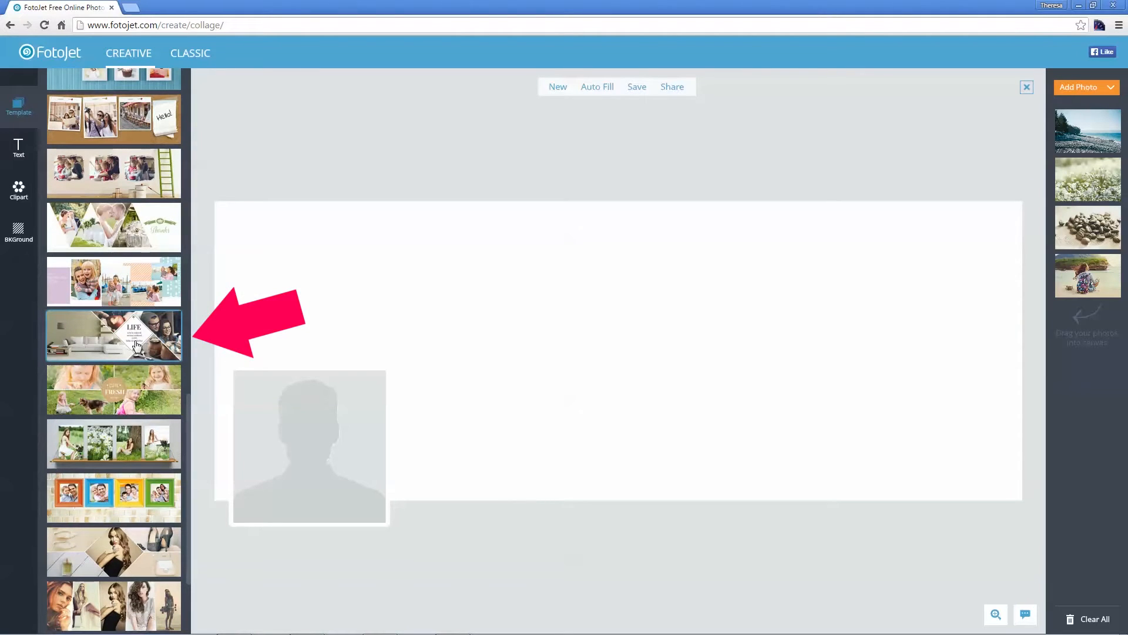
{"action": "left_click", "coordinate": [113, 335]}
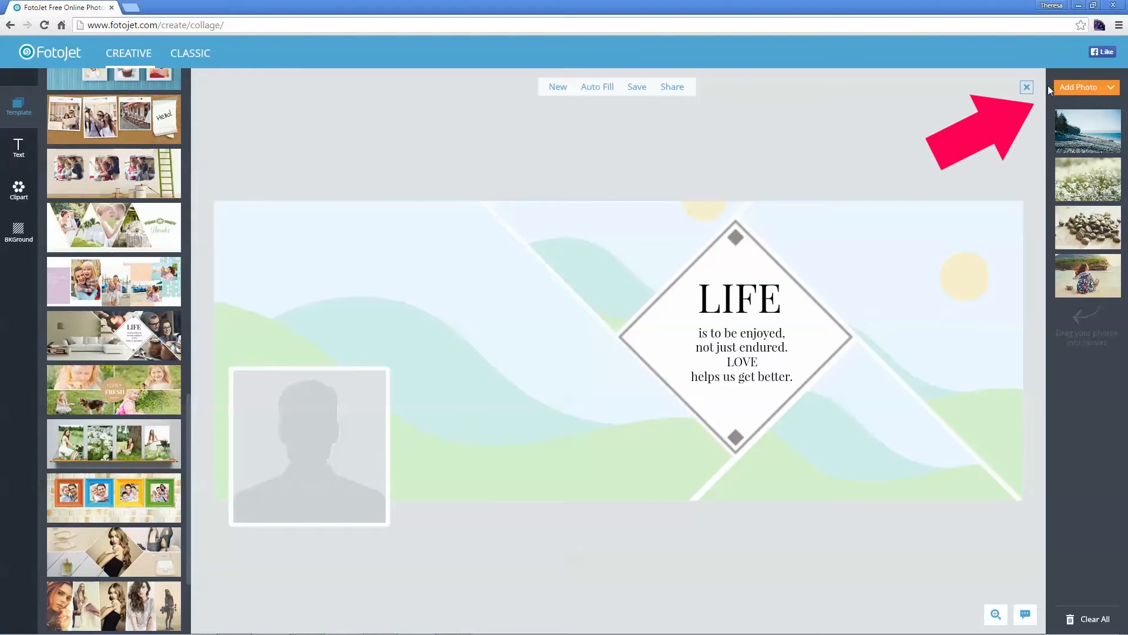
Step: Upload the child-and-pets image from the BigStock folder through Add Photo > Computer
{"action": "left_click", "coordinate": [1079, 87]}
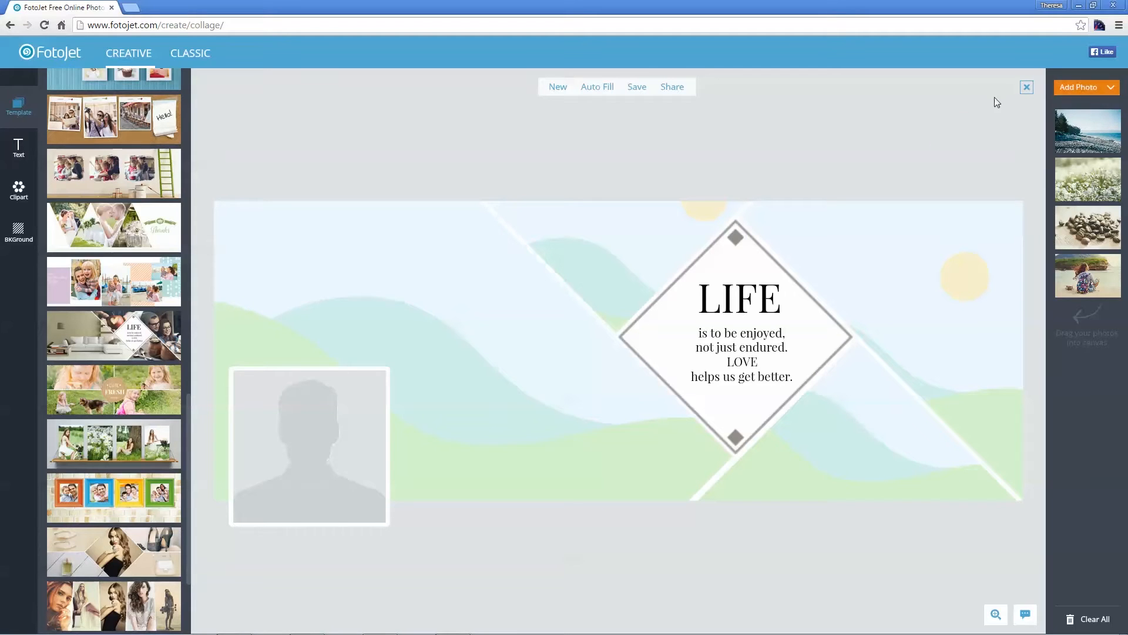
{"action": "left_click", "coordinate": [1086, 87]}
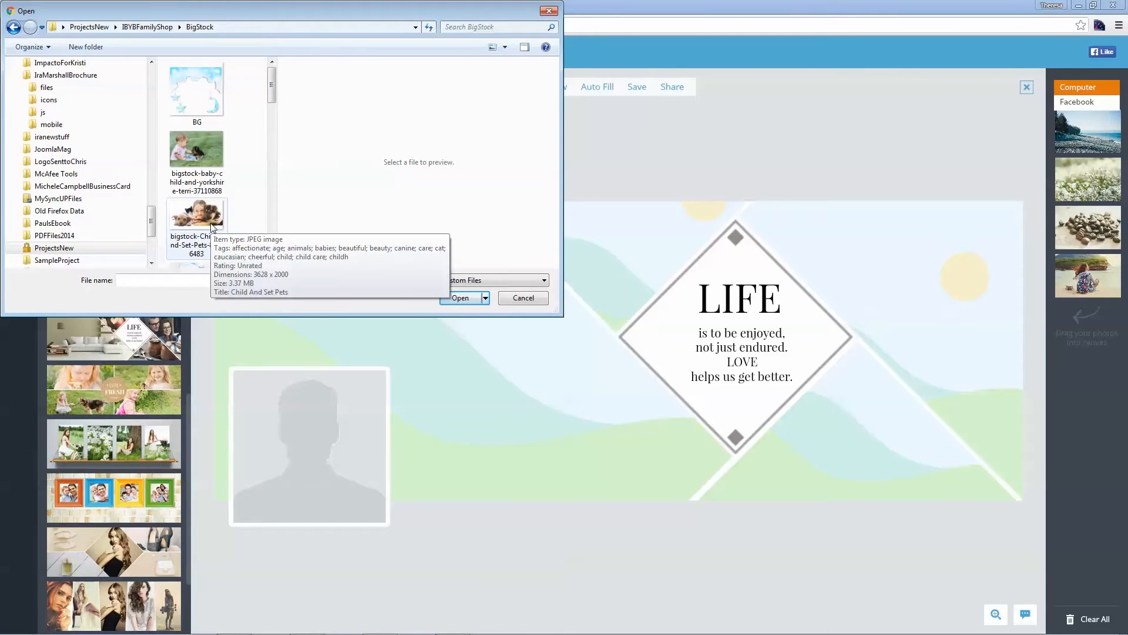
{"action": "left_click", "coordinate": [523, 298]}
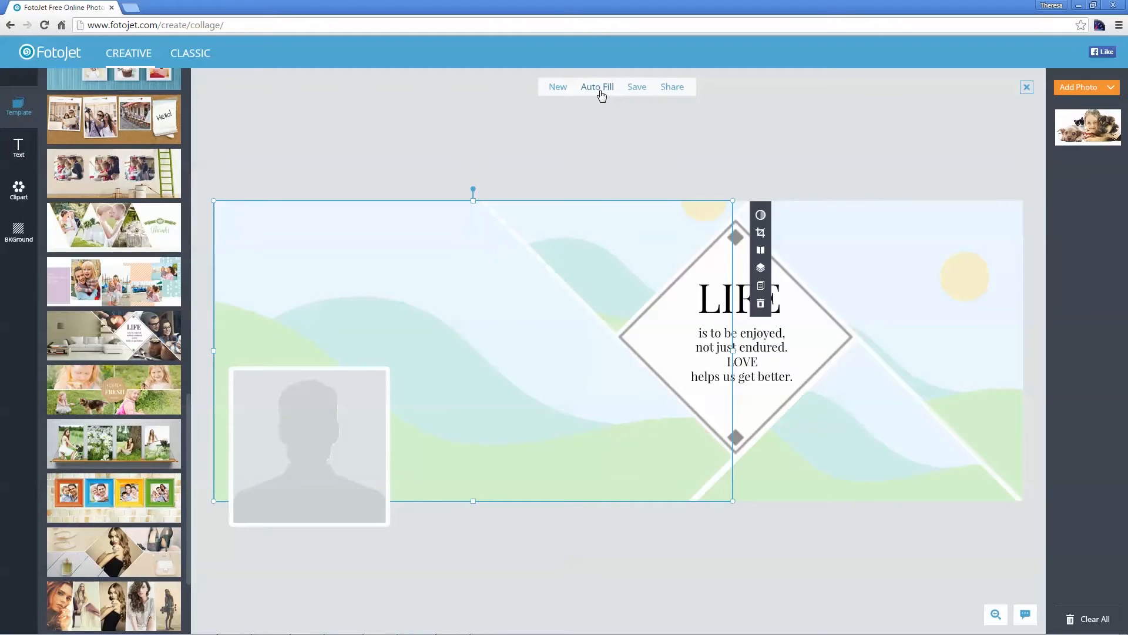
Step: Auto Fill the LIFE template's image areas with the child-and-pets photo
{"action": "left_click", "coordinate": [597, 86]}
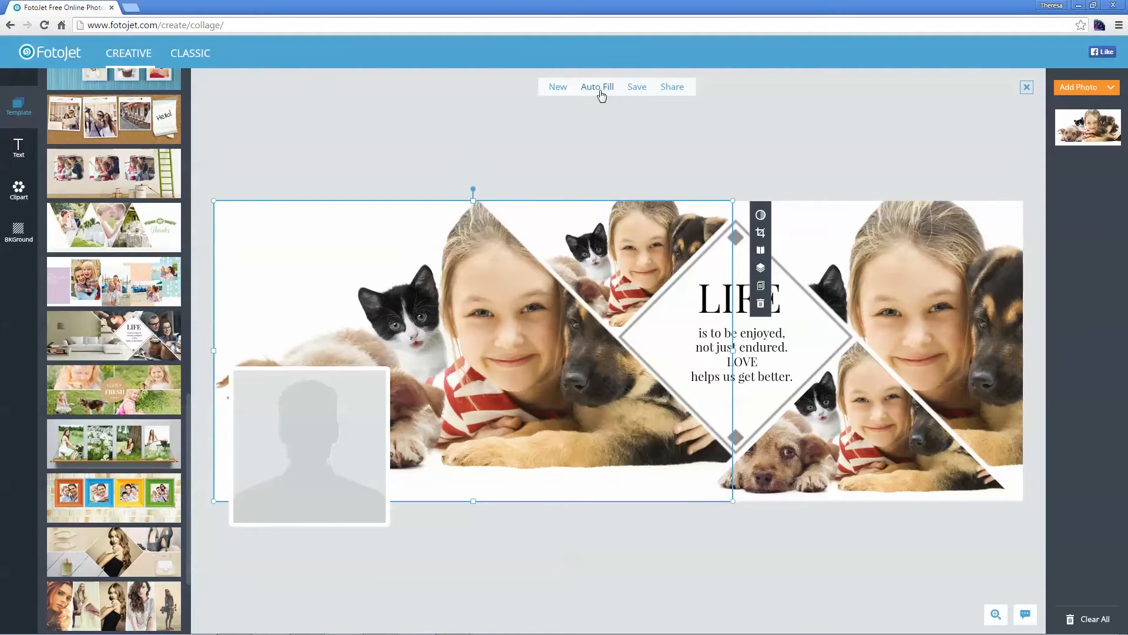
{"action": "mouse_move", "coordinate": [612, 195]}
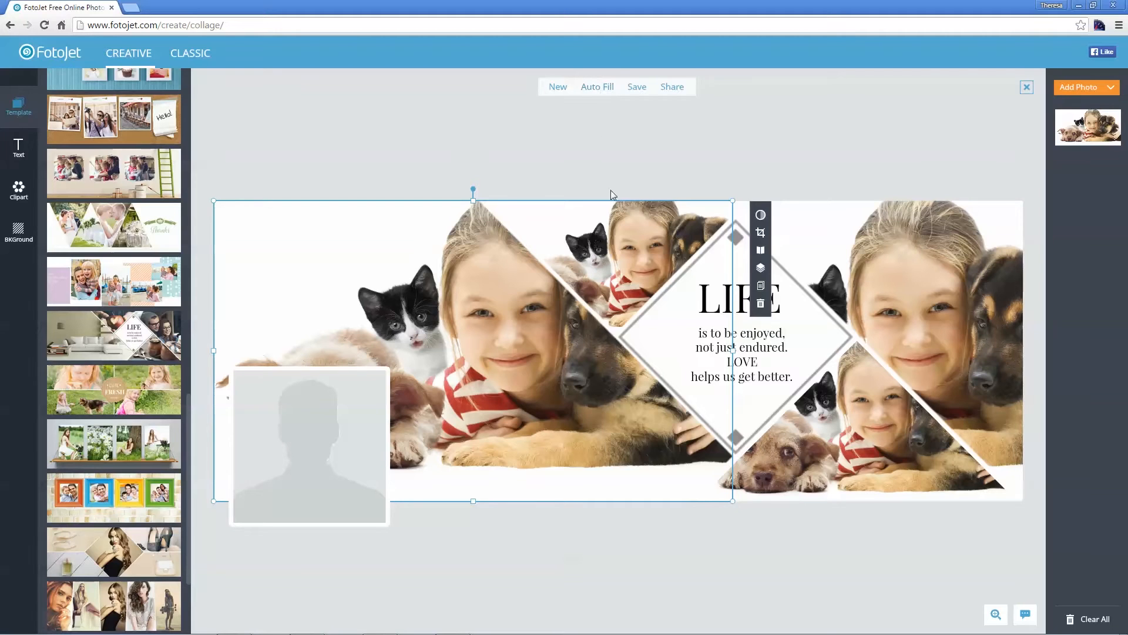
{"action": "mouse_move", "coordinate": [803, 544]}
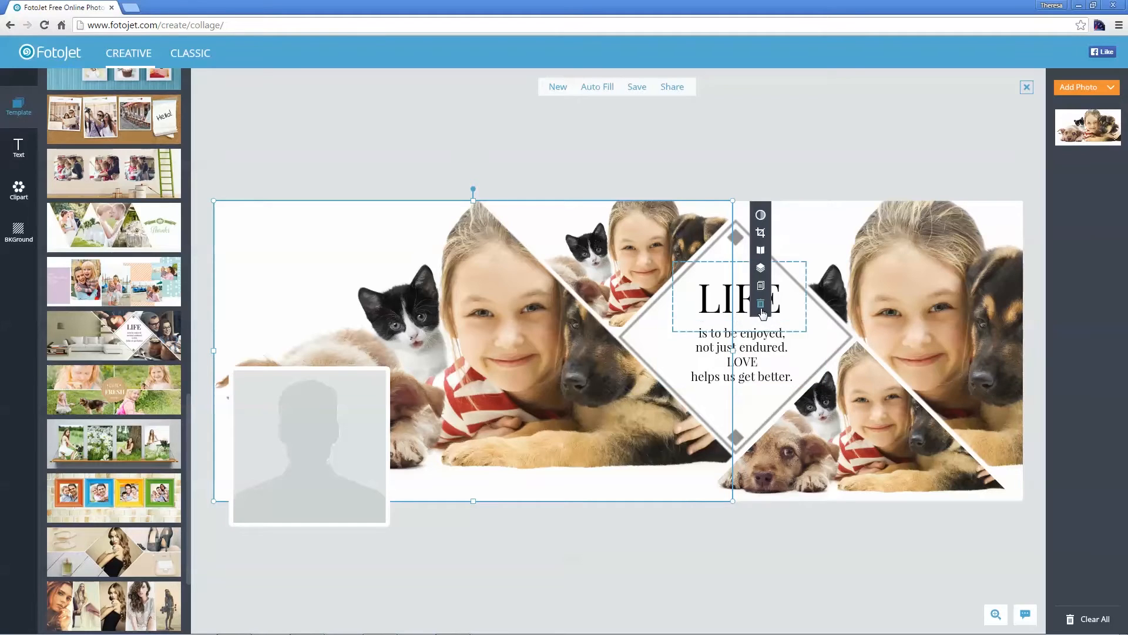
Step: Remove and restore the left photo, crop the top middle photo, and undo extra copies
{"action": "left_click", "coordinate": [760, 302]}
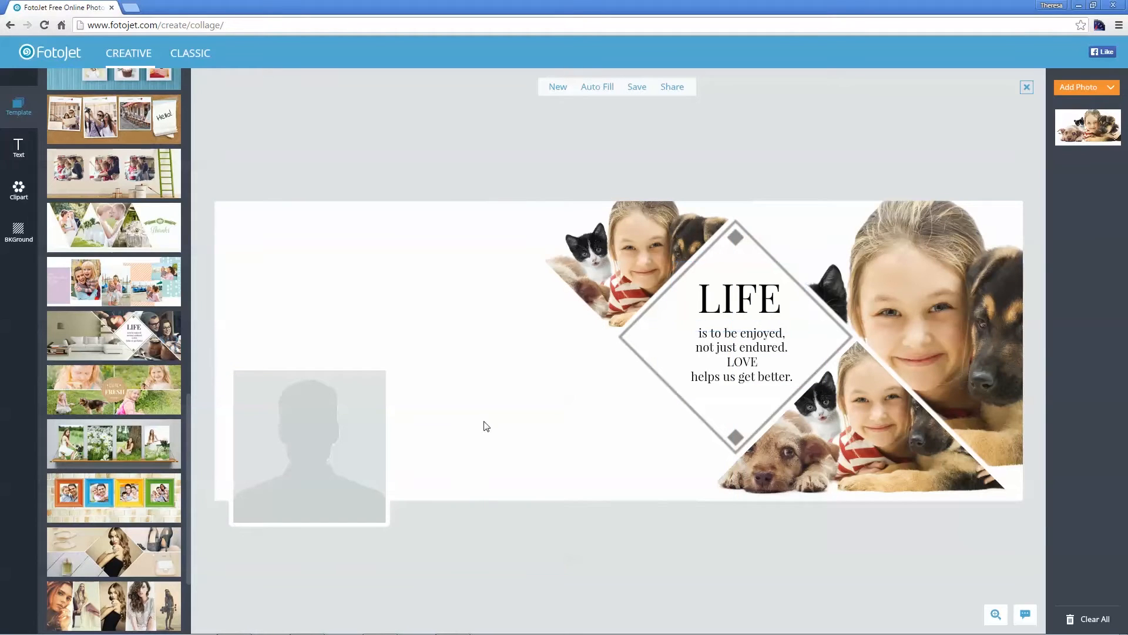
{"action": "mouse_move", "coordinate": [513, 395]}
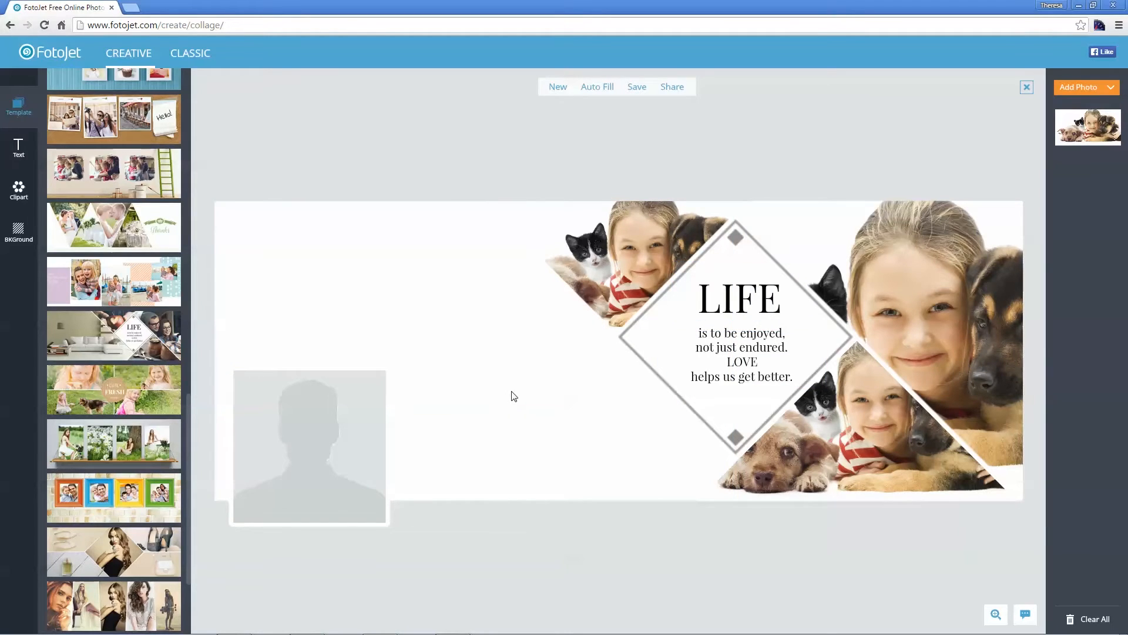
{"action": "key", "text": "ctrl+z"}
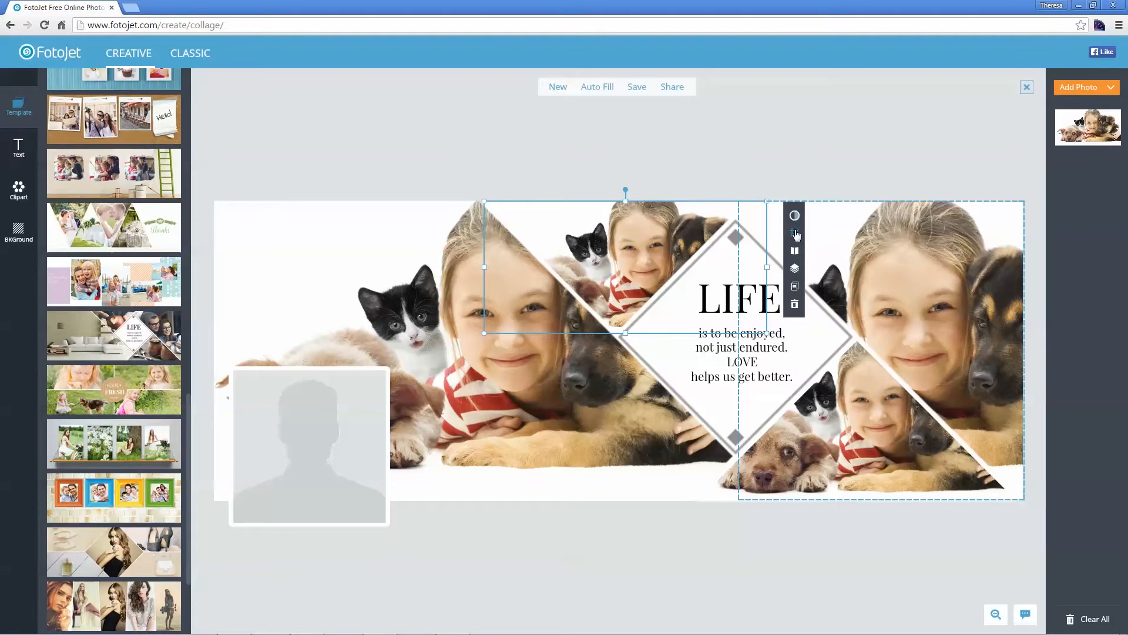
{"action": "left_click", "coordinate": [795, 215]}
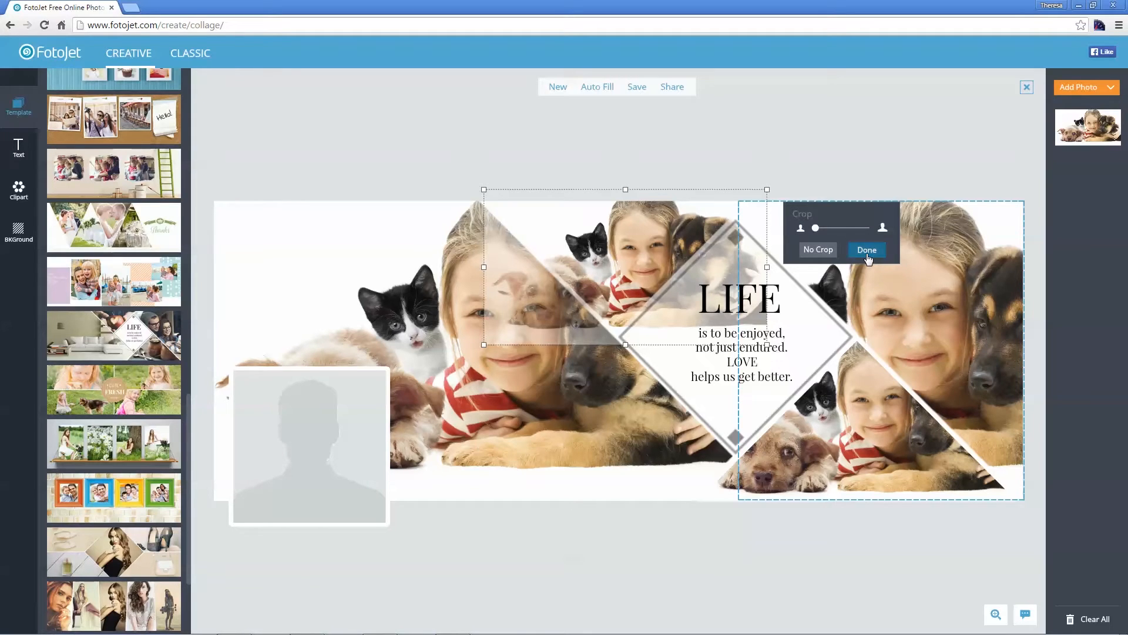
{"action": "left_click", "coordinate": [866, 250]}
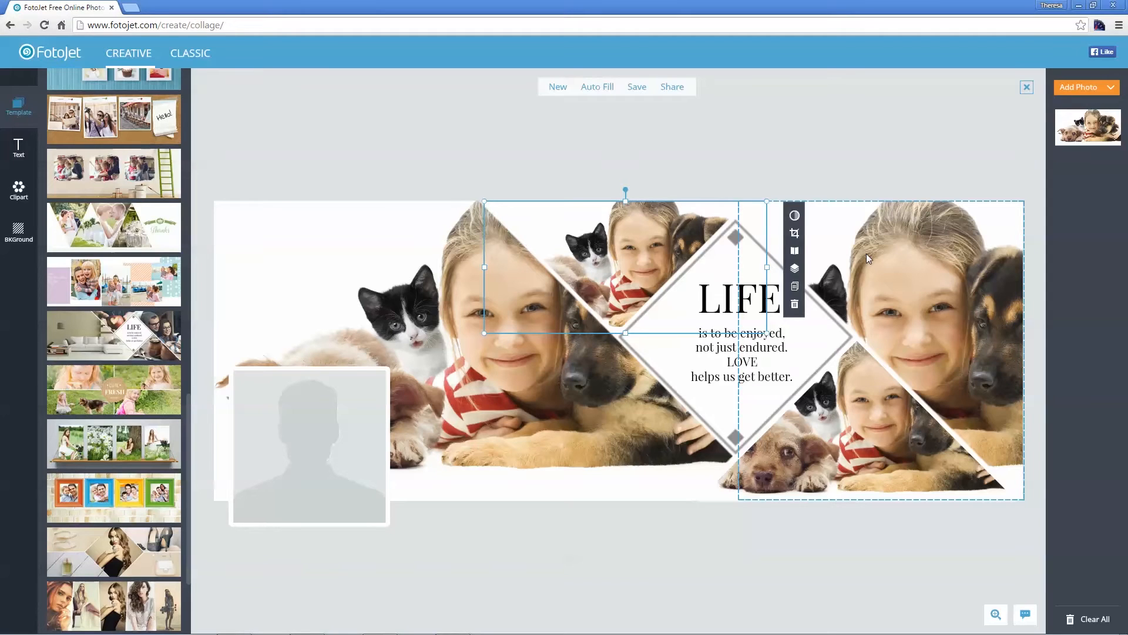
{"action": "mouse_move", "coordinate": [866, 253]}
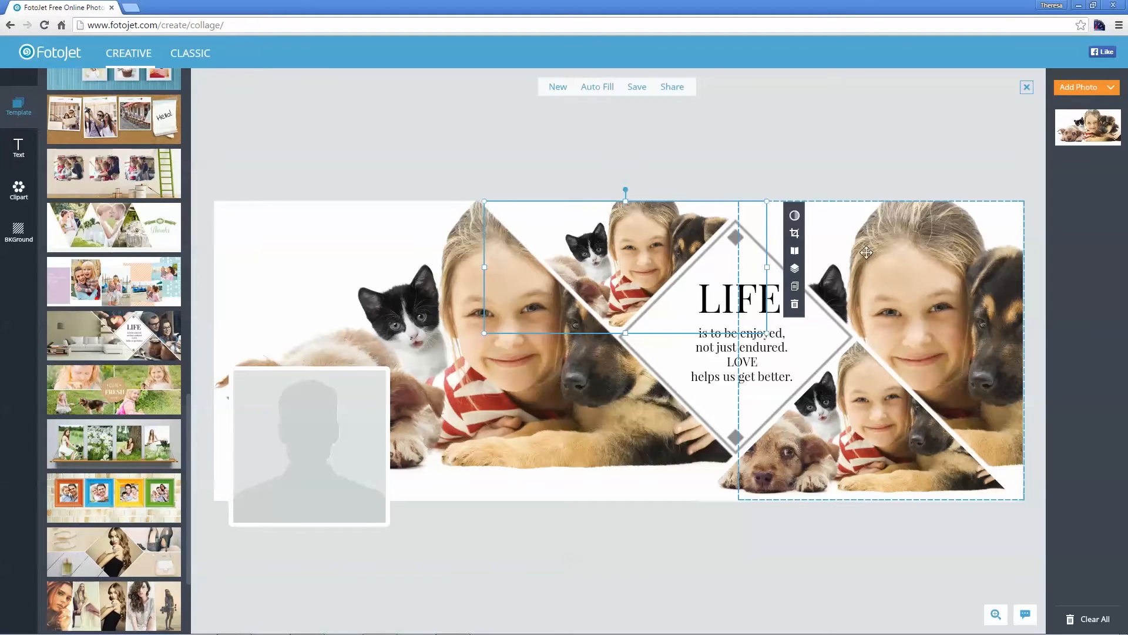
{"action": "key", "text": "ctrl+z"}
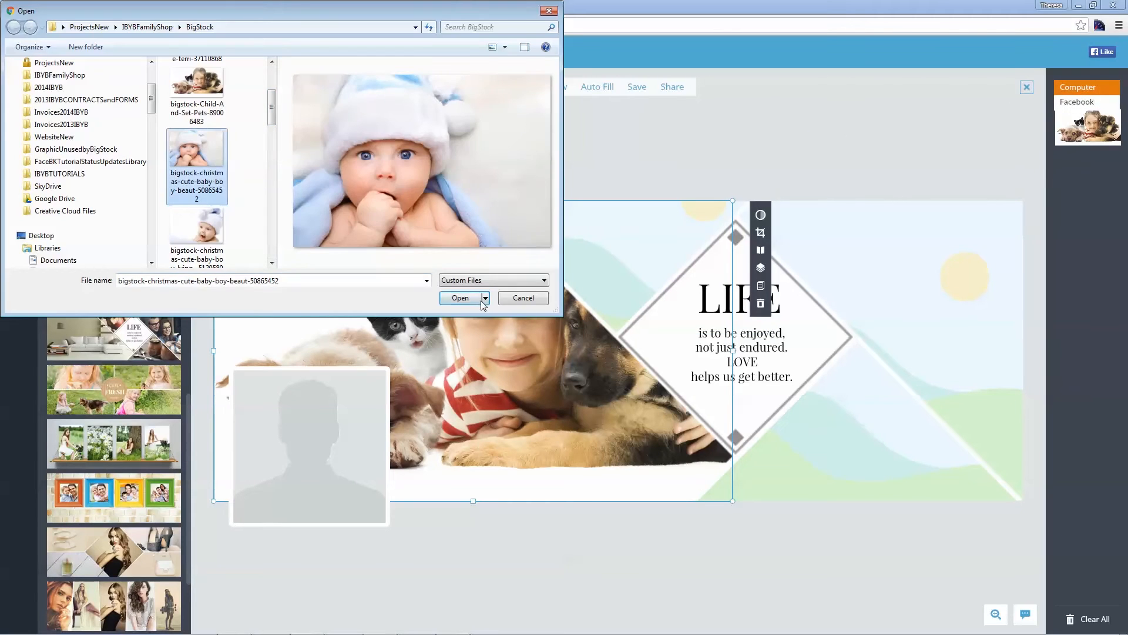
Step: Import the baby-in-a-hat, baby-with-puppy and cocker spaniel photos into the empty areas
{"action": "left_click", "coordinate": [459, 298]}
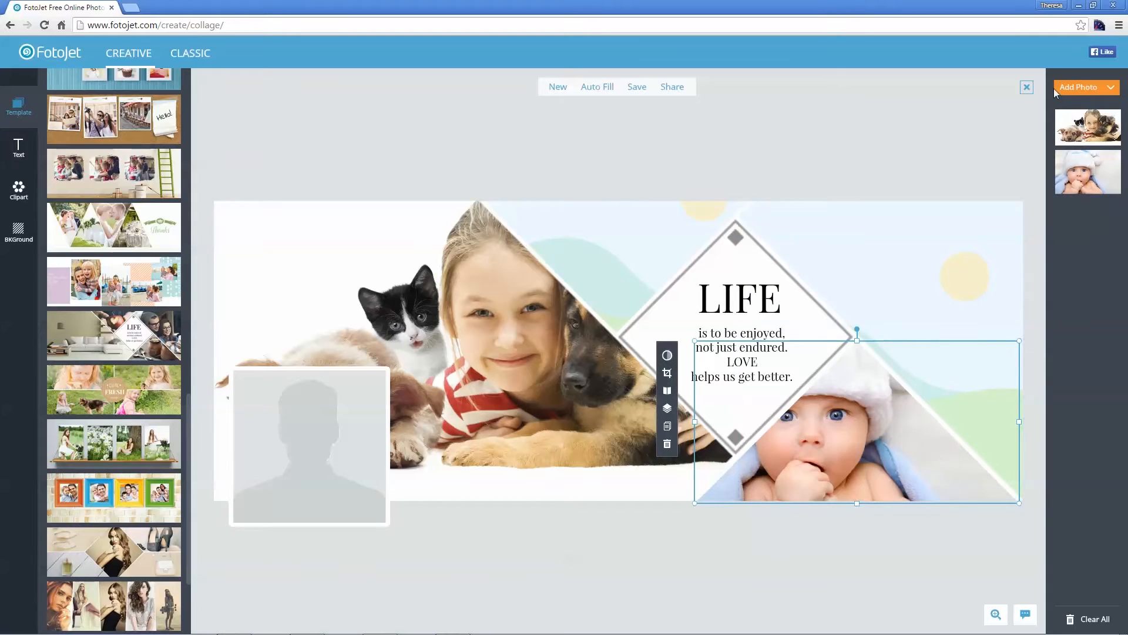
{"action": "left_click", "coordinate": [1079, 87]}
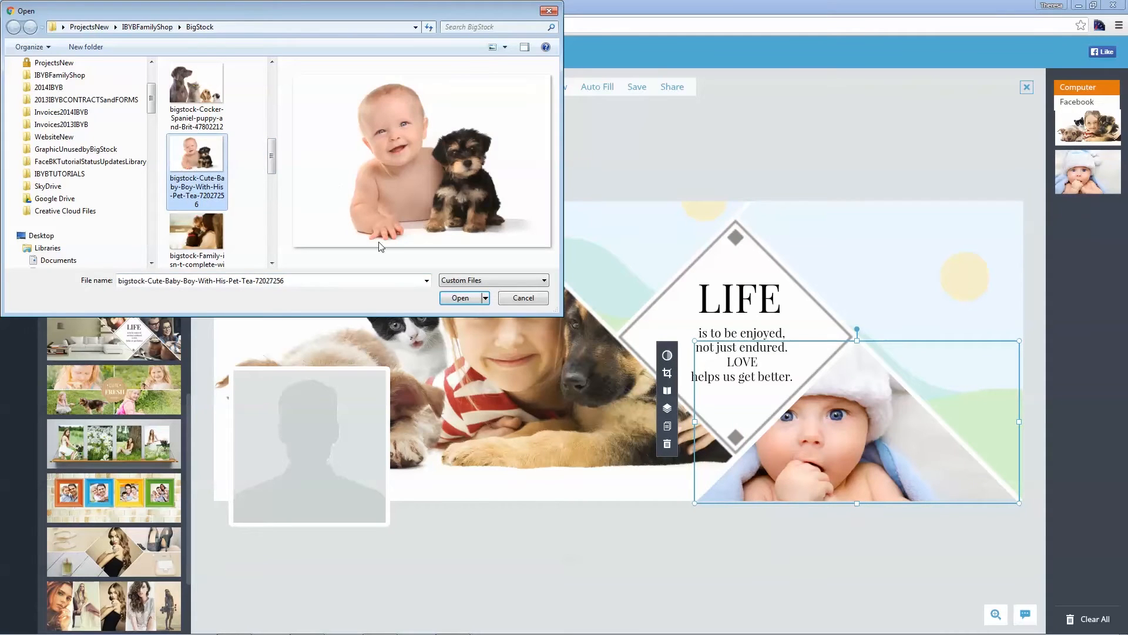
{"action": "left_click", "coordinate": [460, 298]}
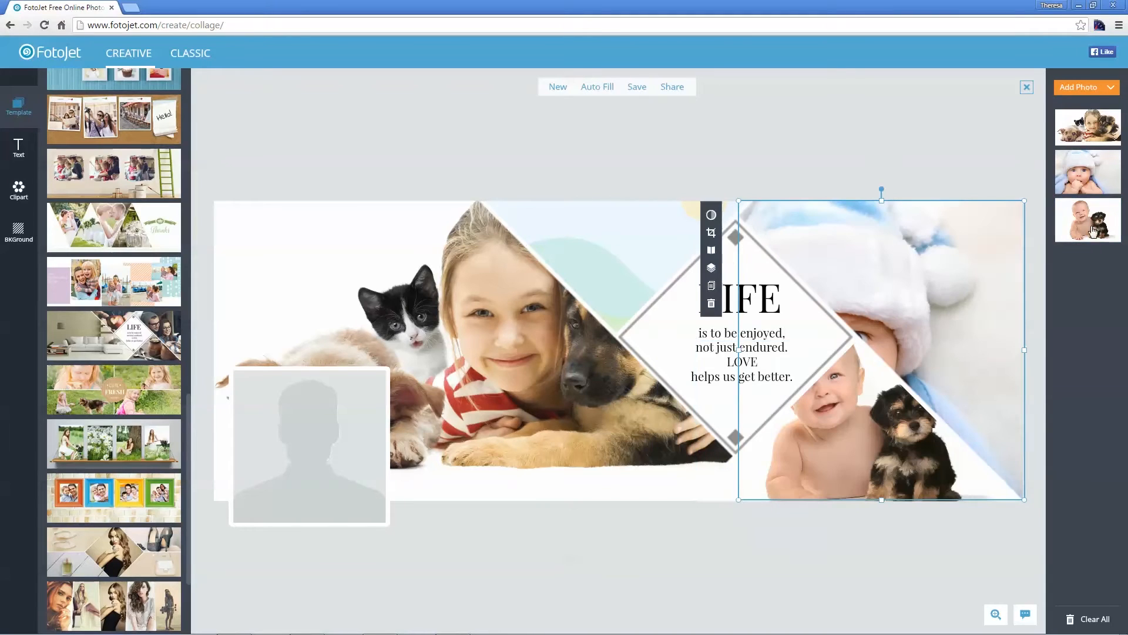
{"action": "left_click", "coordinate": [1077, 86]}
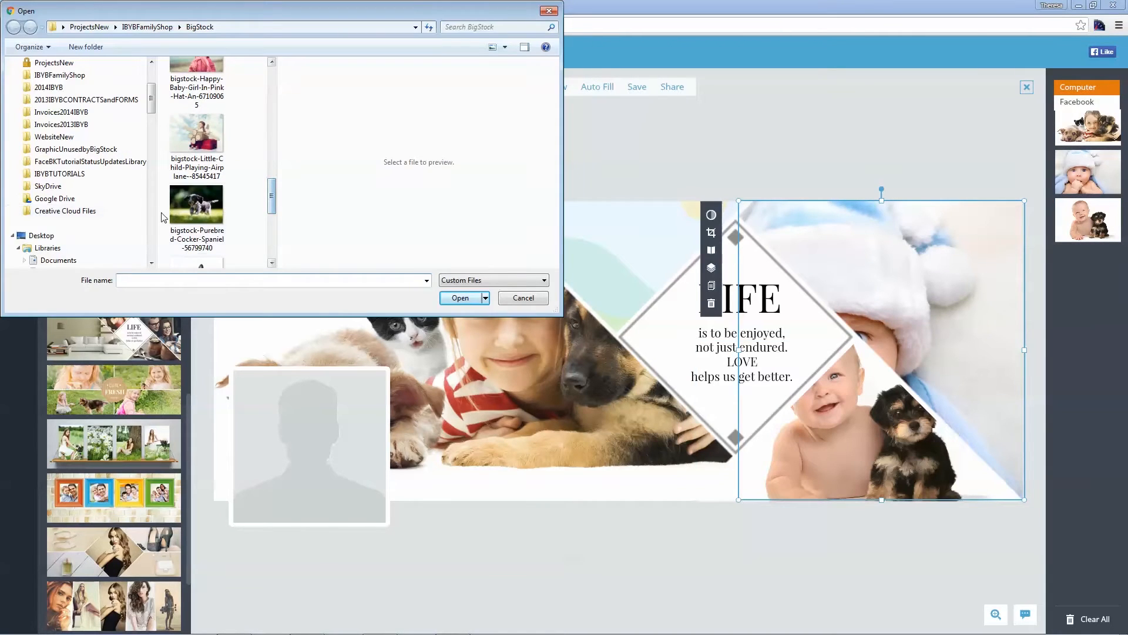
{"action": "left_click", "coordinate": [523, 297]}
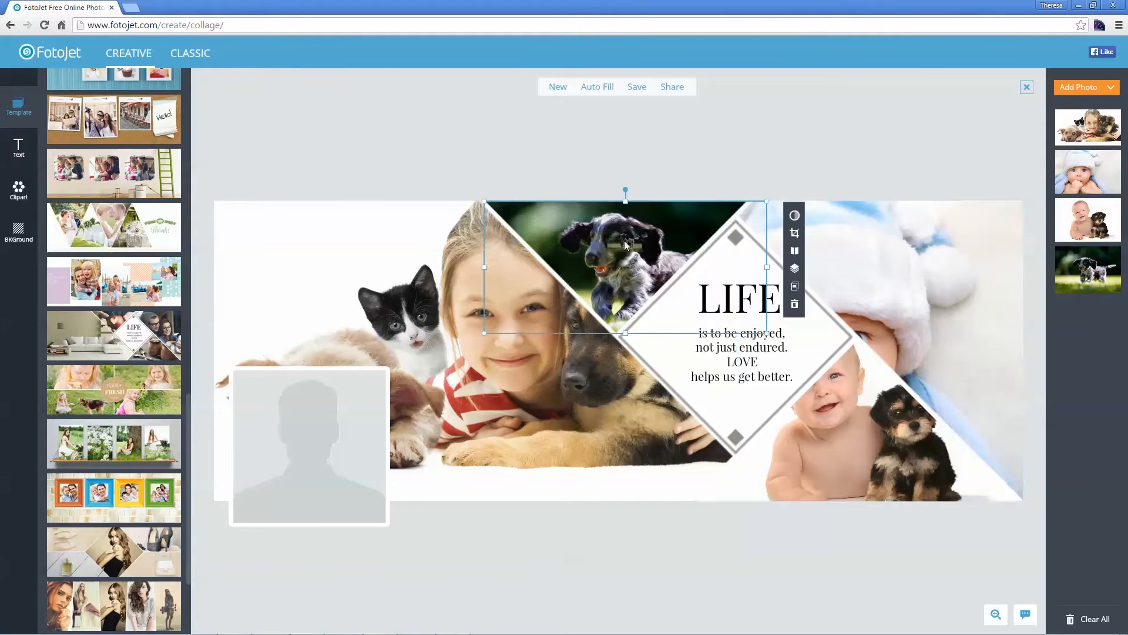
{"action": "left_click", "coordinate": [739, 298]}
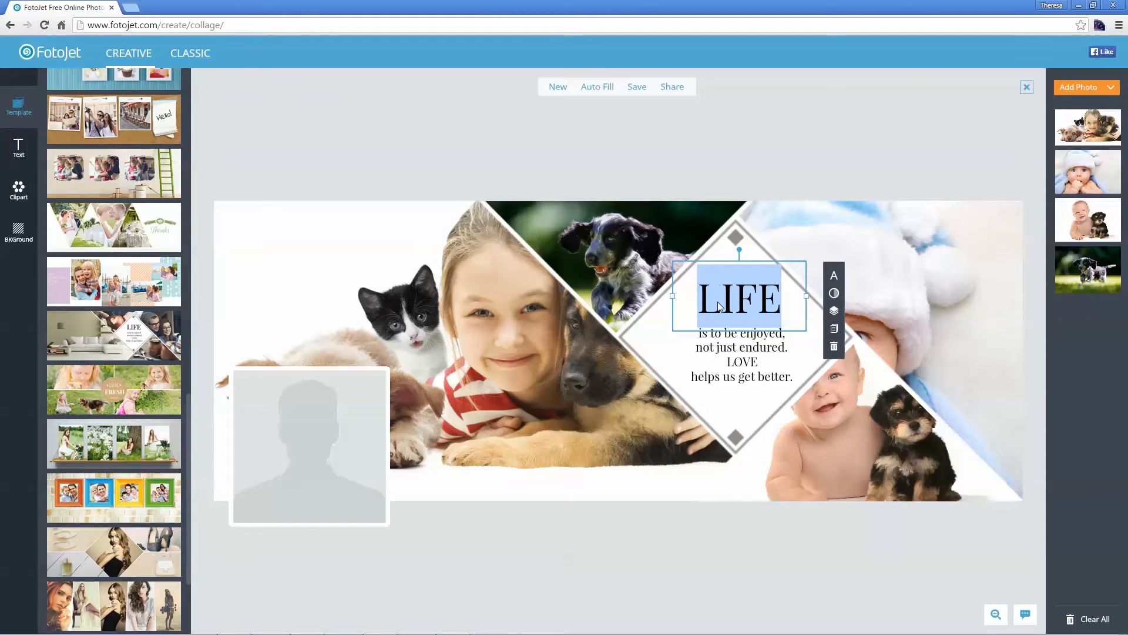
Step: Retype the heading as 'Family' with the caption 'a little world created by'
{"action": "type", "text": "Family"}
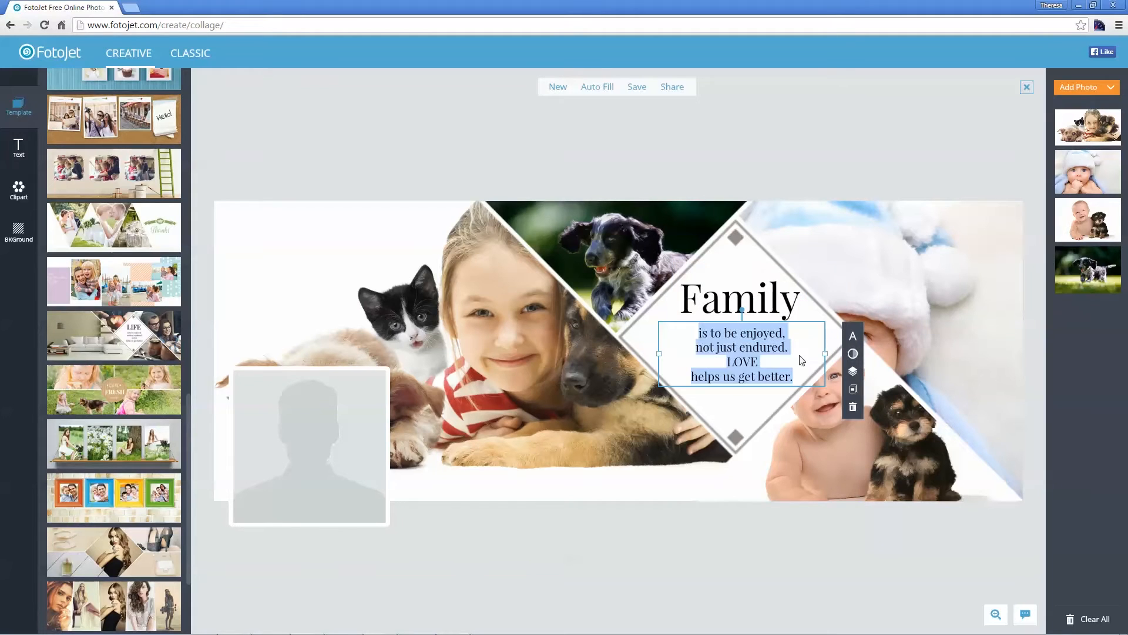
{"action": "type", "text": "a little world"}
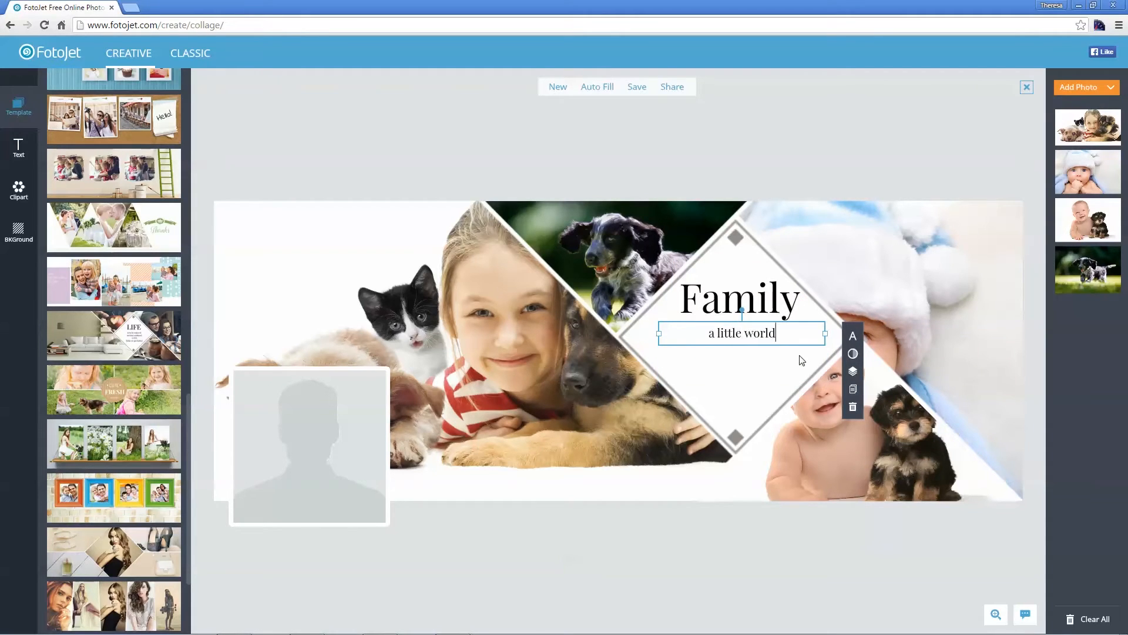
{"action": "type", "text": "created by..."}
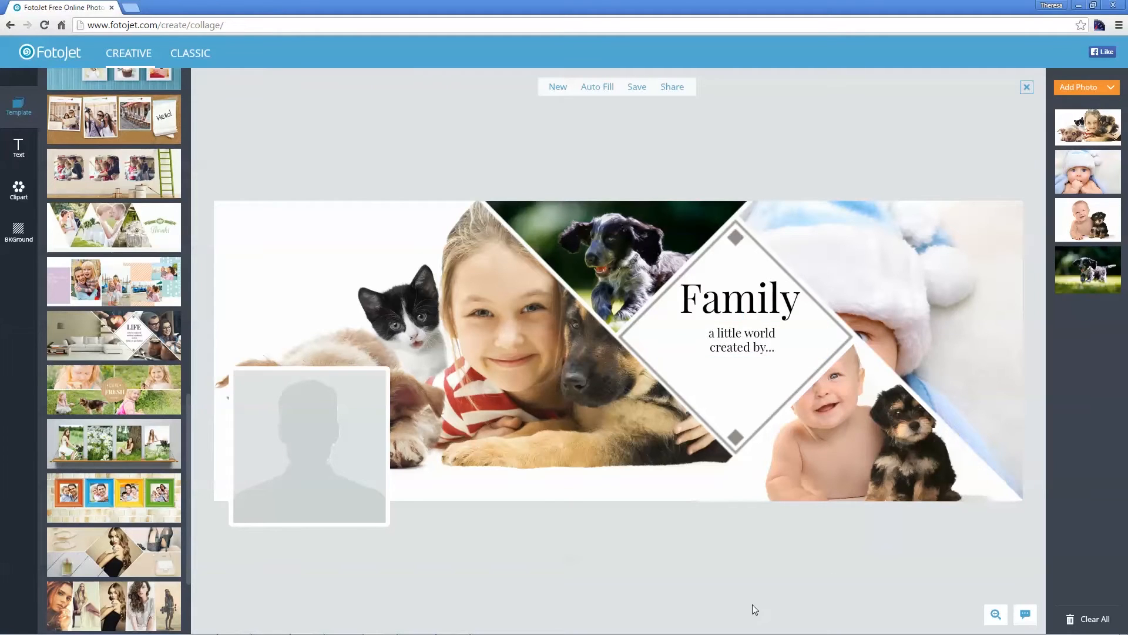
{"action": "left_click", "coordinate": [18, 189]}
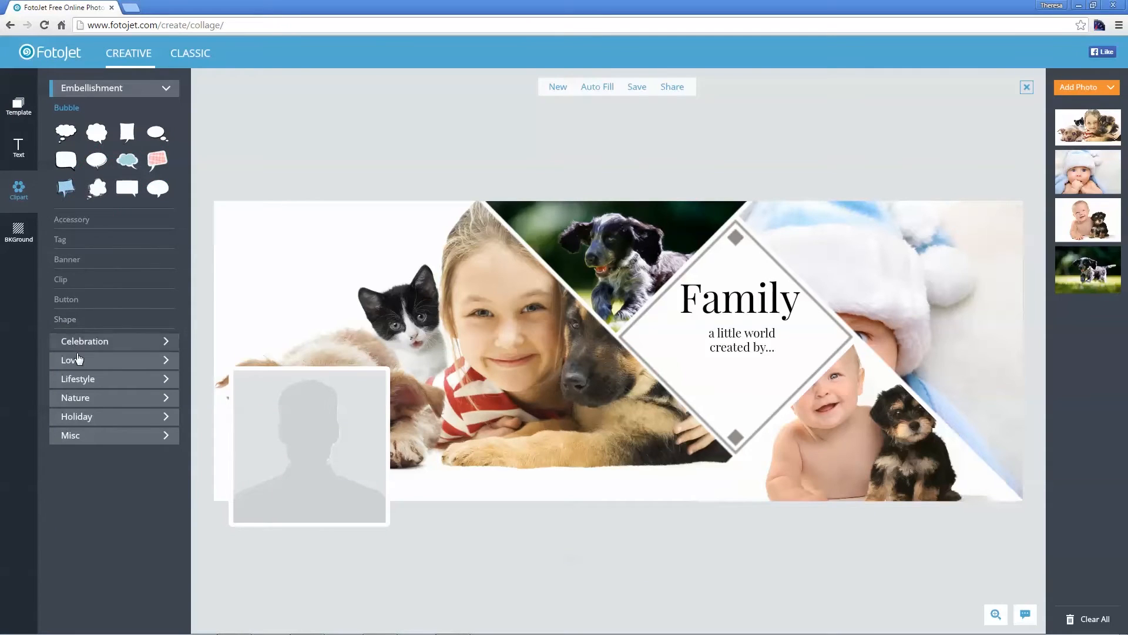
Step: Add the orange LOVE heart from Clipart > Love and place it below the tagline
{"action": "left_click", "coordinate": [71, 359]}
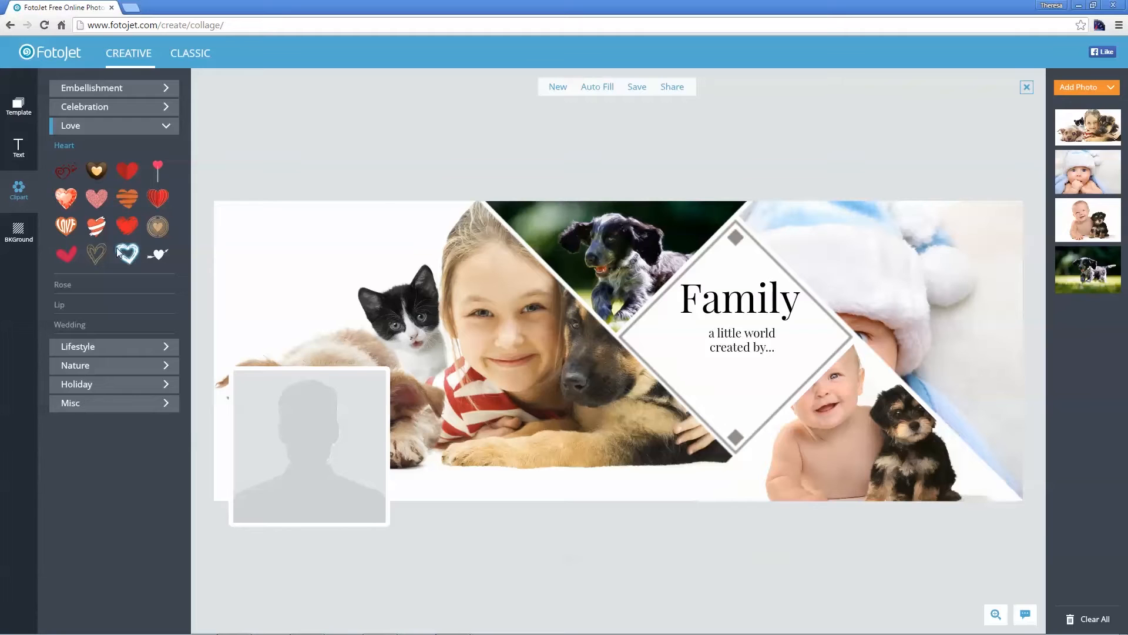
{"action": "left_click", "coordinate": [66, 226]}
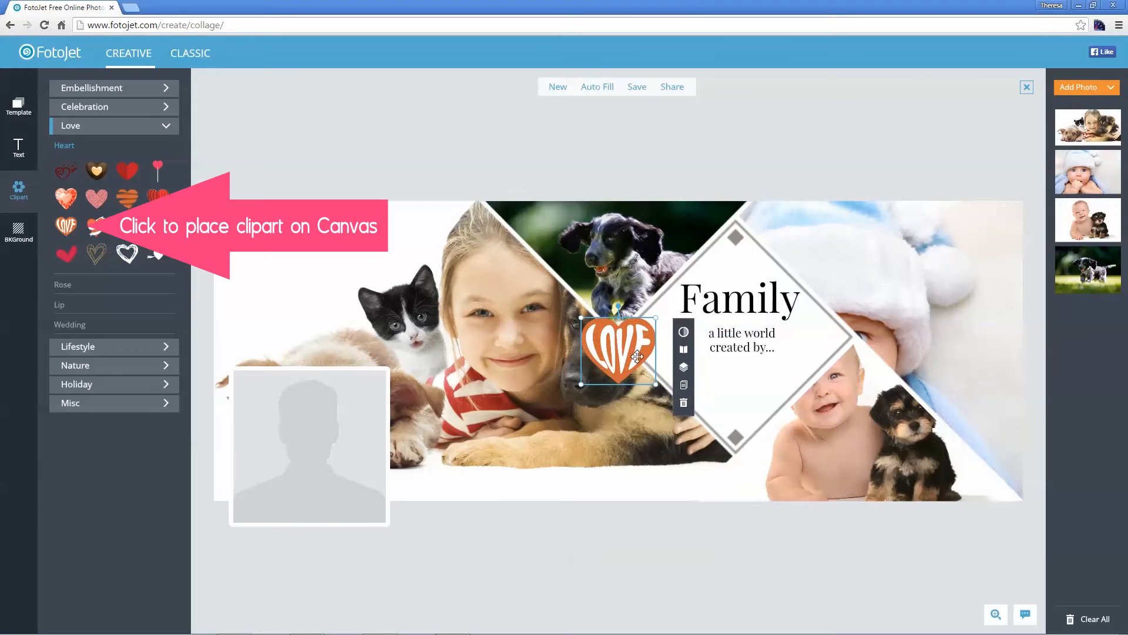
{"action": "left_click_drag", "start_coordinate": [618, 353], "coordinate": [733, 392]}
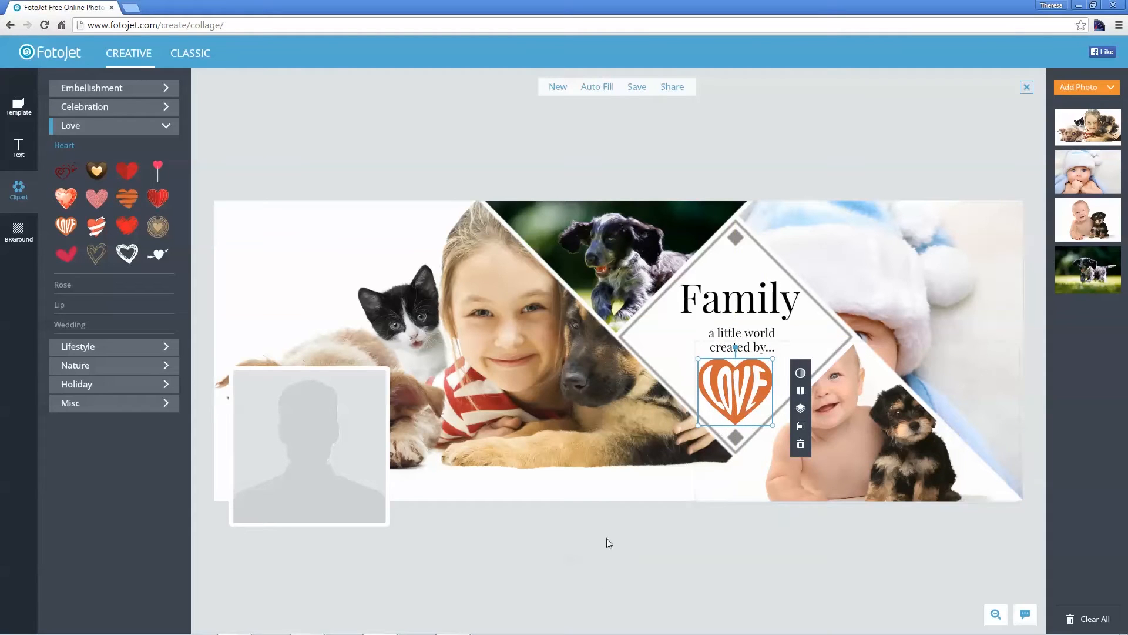
{"action": "mouse_move", "coordinate": [552, 500]}
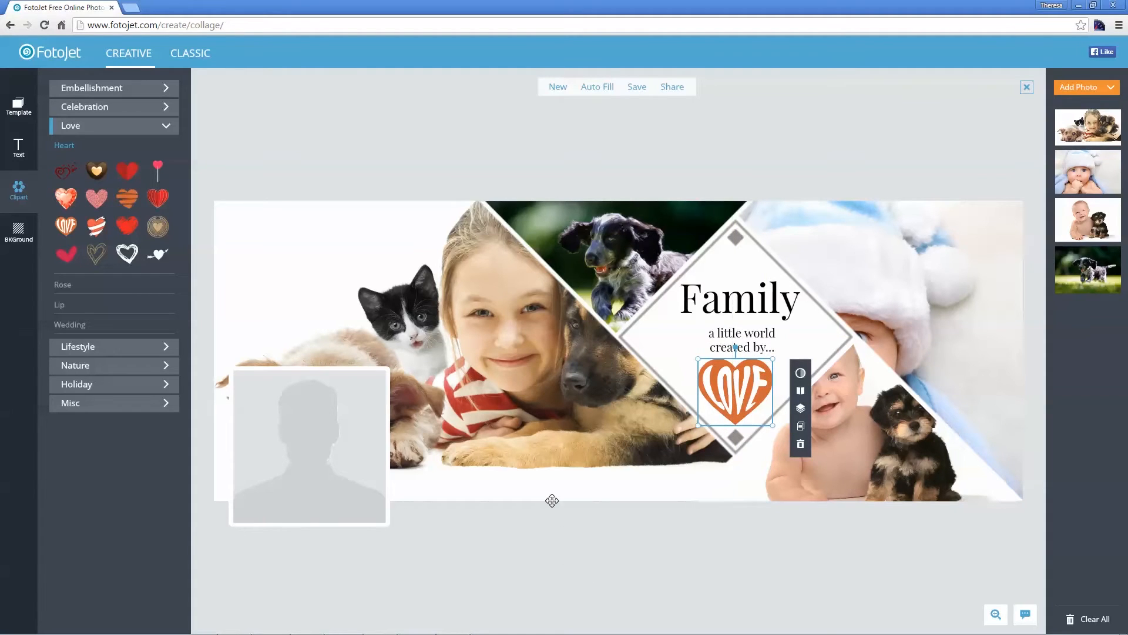
{"action": "left_click", "coordinate": [899, 302]}
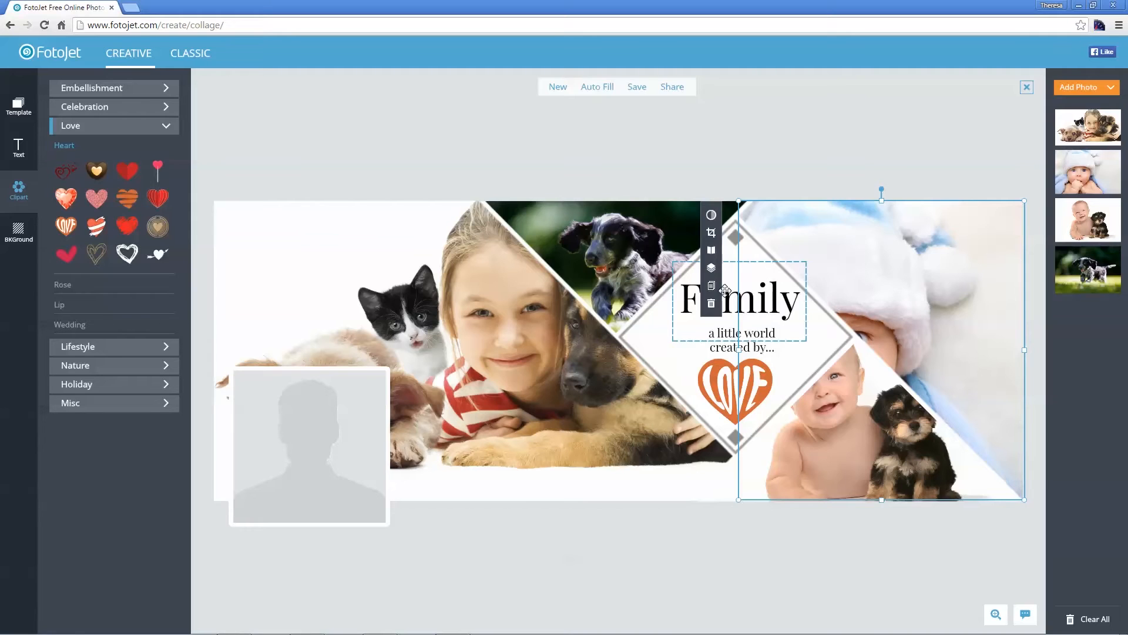
{"action": "mouse_move", "coordinate": [711, 268]}
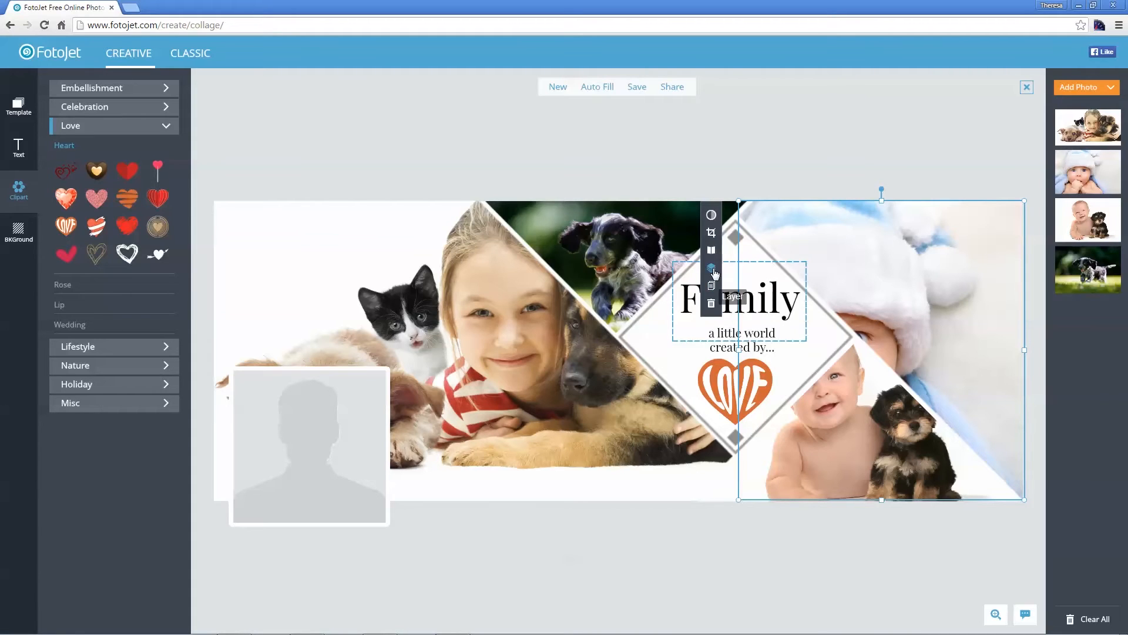
{"action": "mouse_move", "coordinate": [711, 250]}
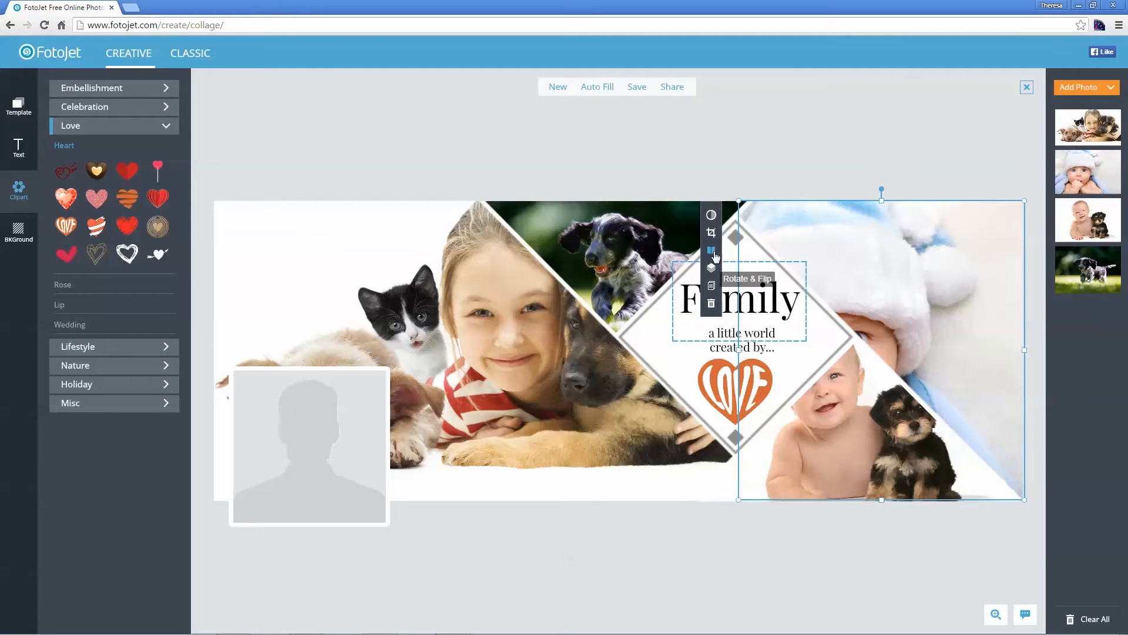
Step: Flip the top-right baby-in-white-hat photo horizontally
{"action": "left_click", "coordinate": [711, 250]}
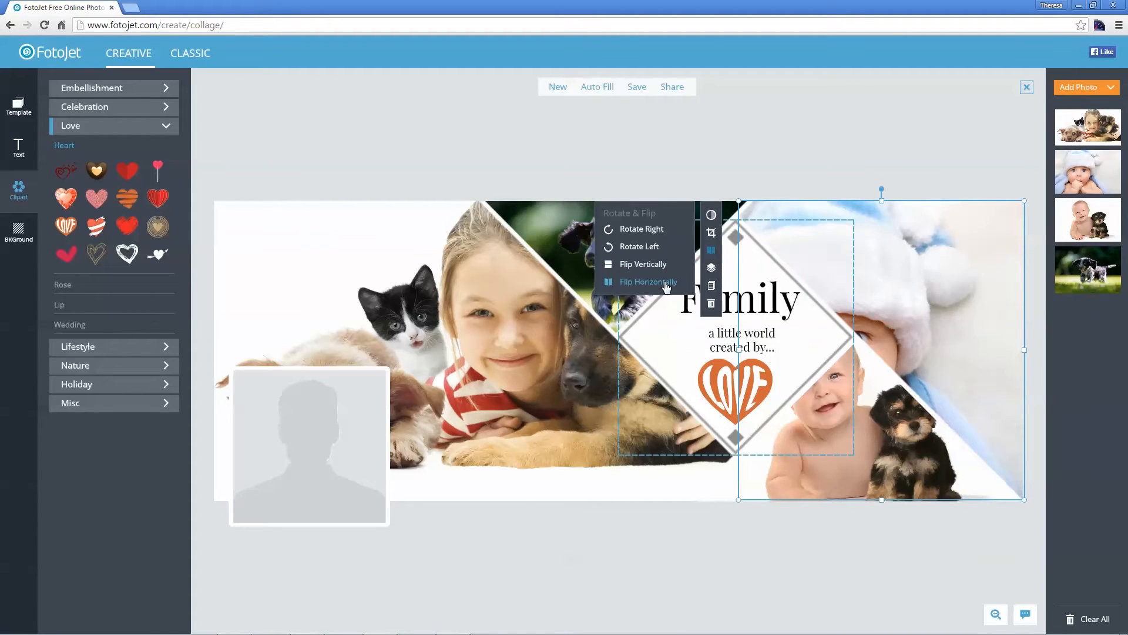
{"action": "left_click", "coordinate": [647, 282]}
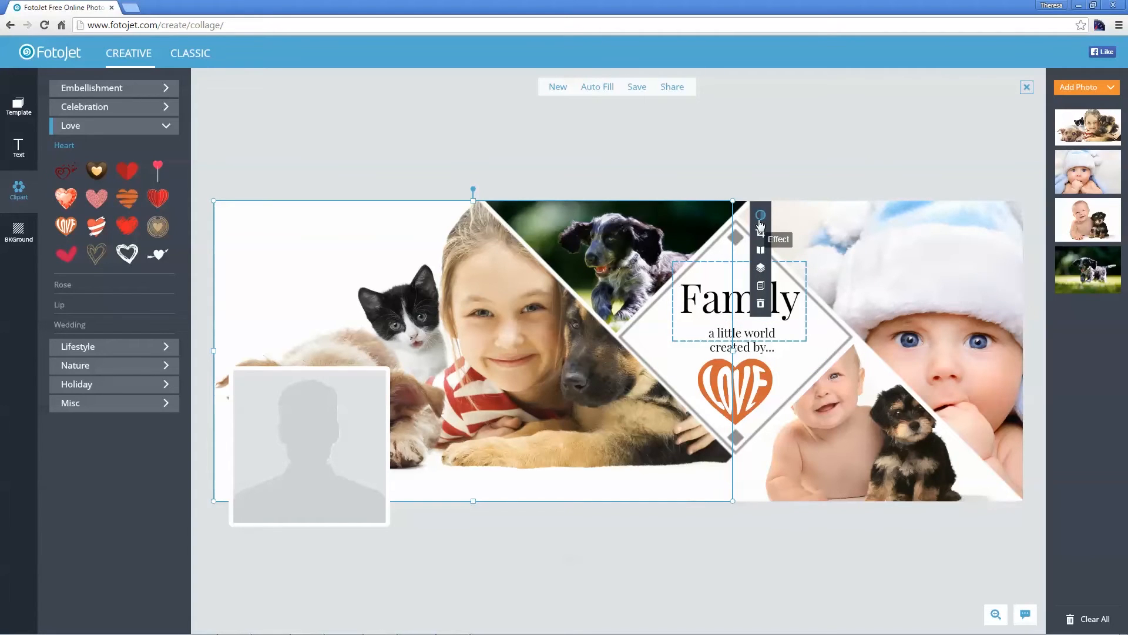
Step: Apply the warm vintage filter to the left girl-with-pets photo and raise its exposure slightly
{"action": "left_click", "coordinate": [760, 215]}
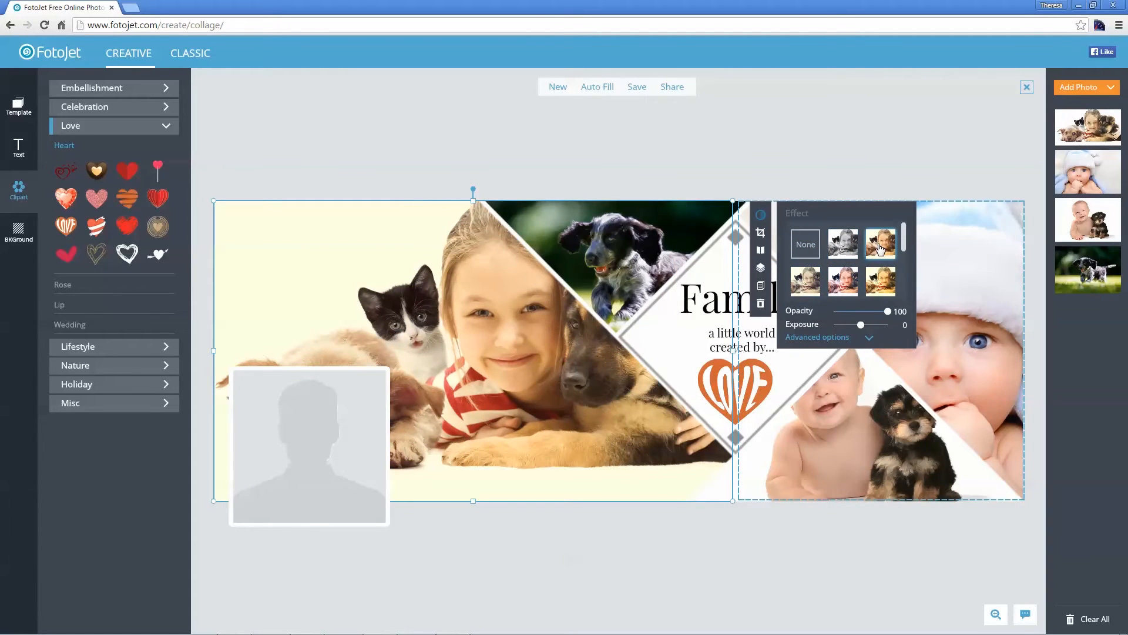
{"action": "left_click", "coordinate": [805, 243]}
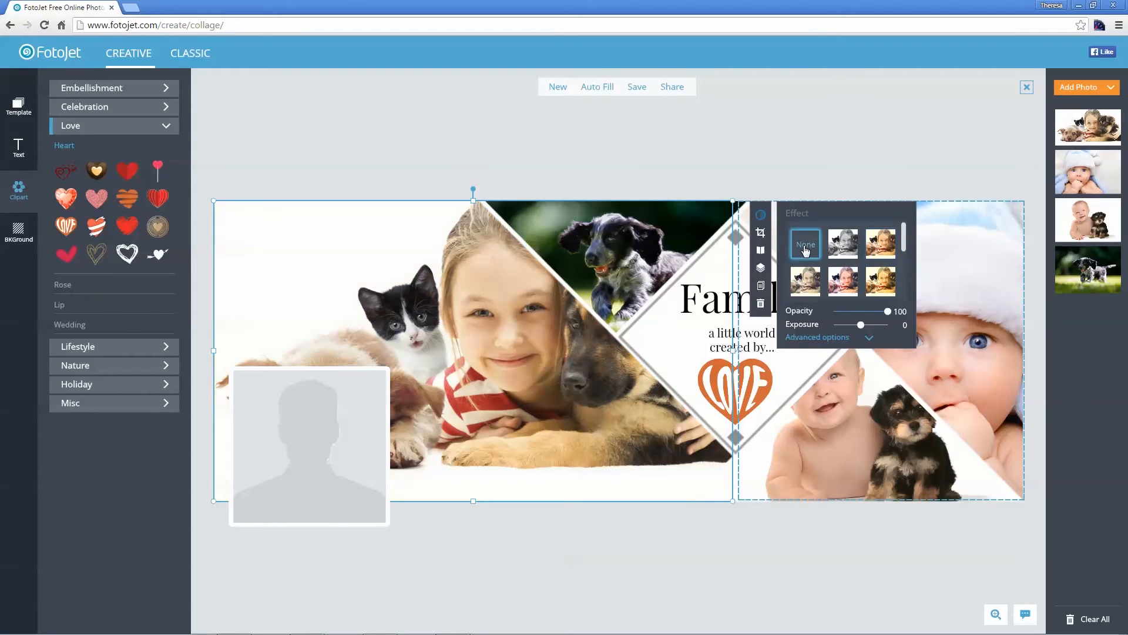
{"action": "left_click", "coordinate": [880, 243]}
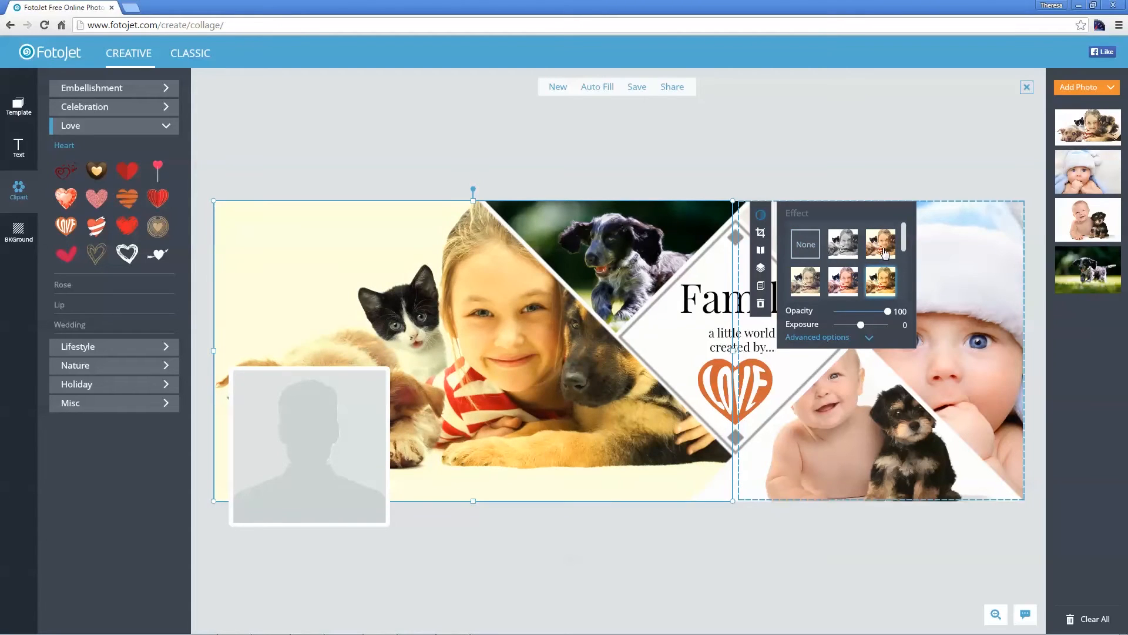
{"action": "mouse_move", "coordinate": [878, 320]}
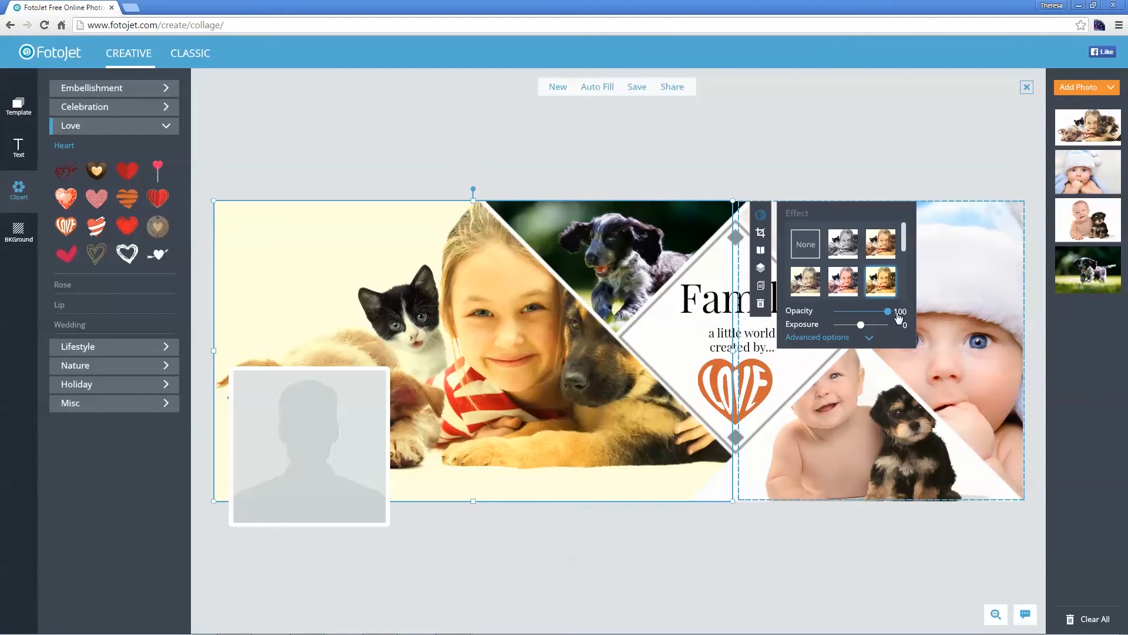
{"action": "left_click_drag", "start_coordinate": [903, 324], "coordinate": [867, 324]}
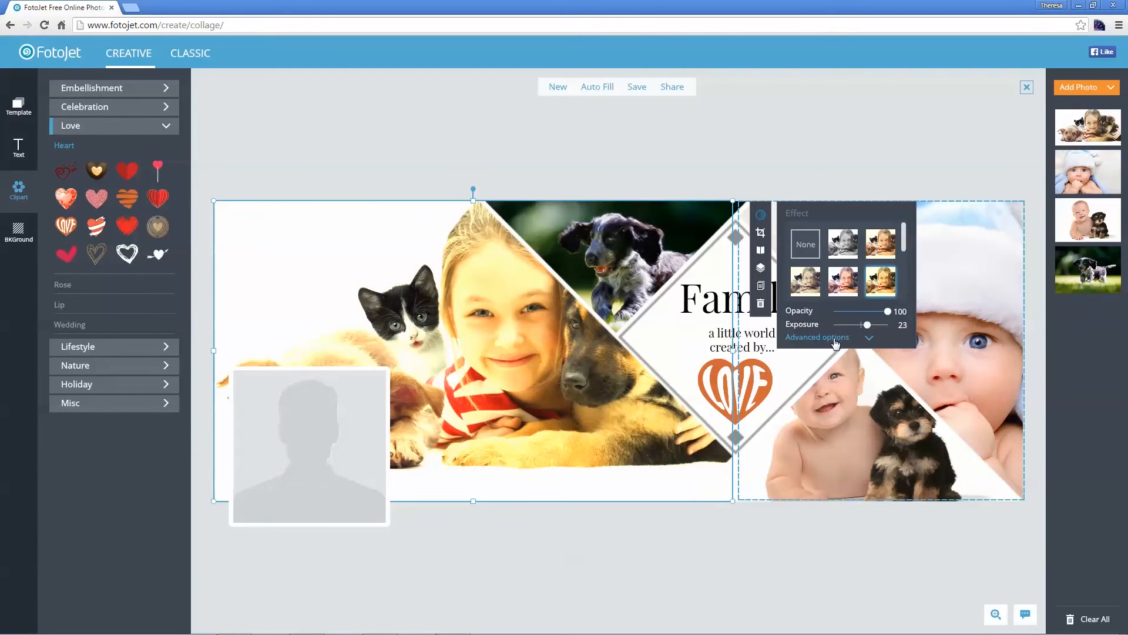
Step: Try saturation and hue adjustments in the advanced options, then reset them all
{"action": "left_click", "coordinate": [816, 336]}
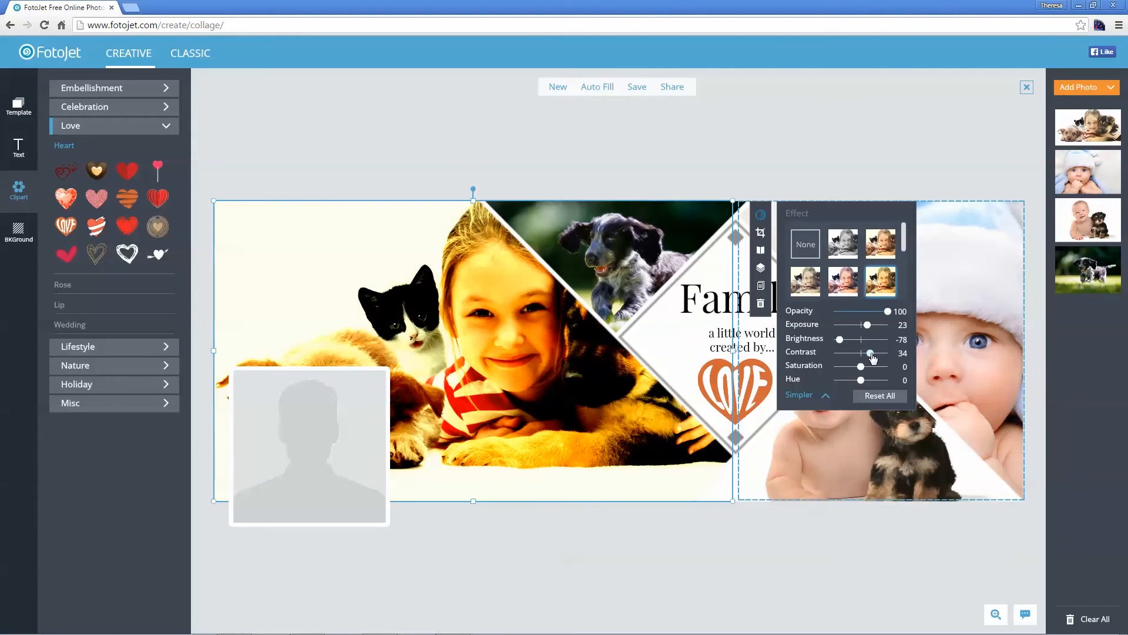
{"action": "left_click_drag", "start_coordinate": [861, 366], "coordinate": [856, 366]}
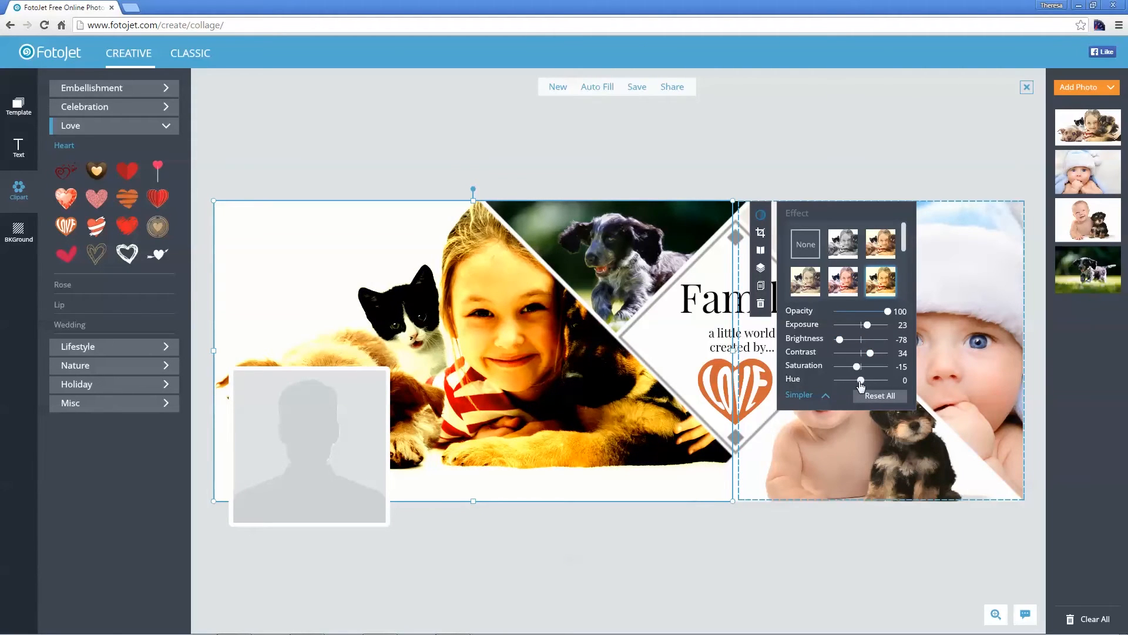
{"action": "left_click_drag", "start_coordinate": [861, 381], "coordinate": [854, 381]}
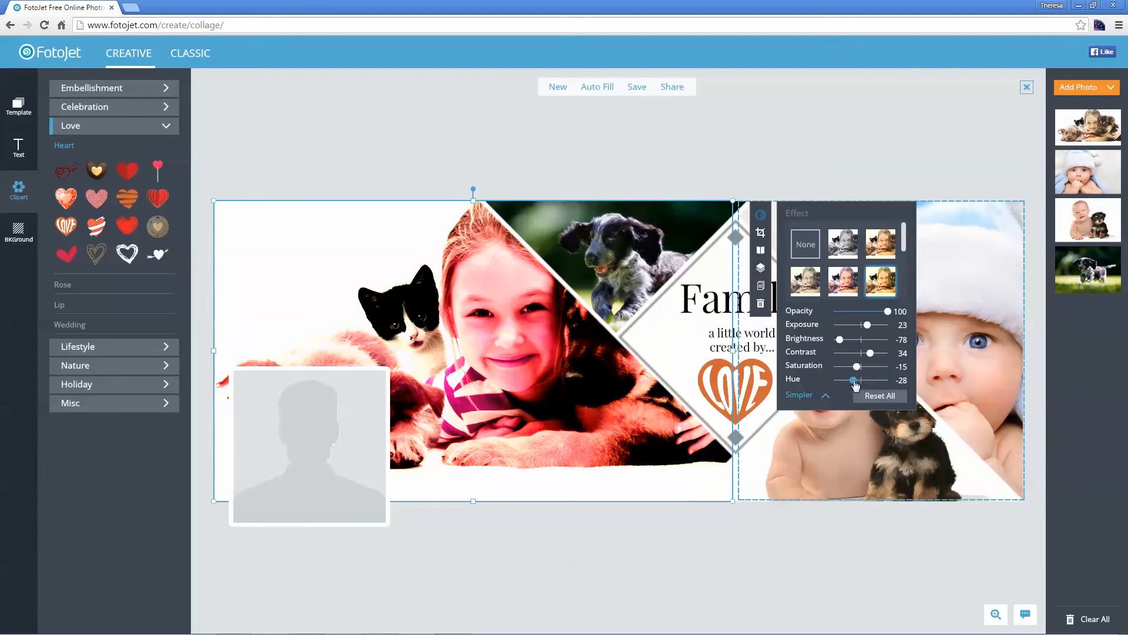
{"action": "left_click_drag", "start_coordinate": [853, 380], "coordinate": [866, 380]}
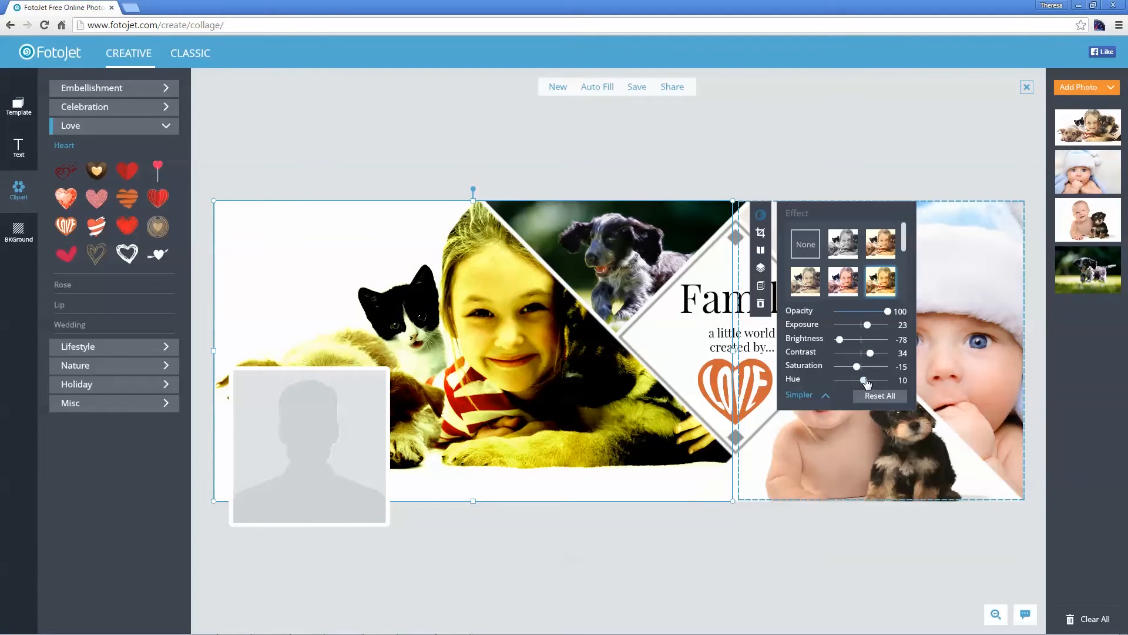
{"action": "left_click", "coordinate": [878, 396]}
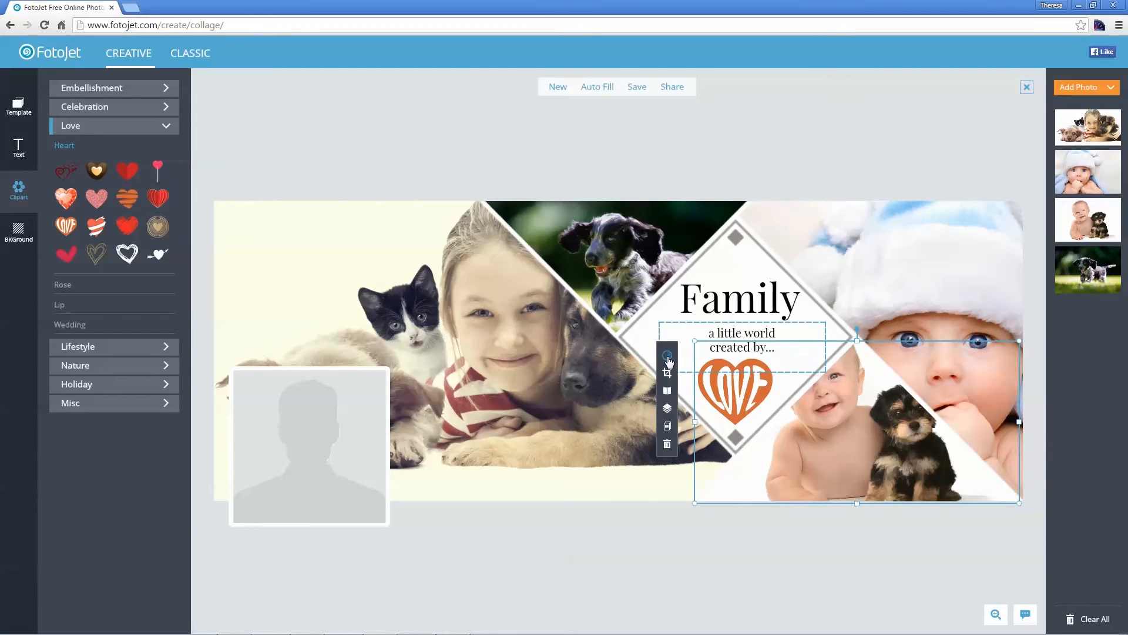
Step: Bring up effects for the baby-and-puppy photo, then select the top-centre puppy photo
{"action": "left_click", "coordinate": [666, 355]}
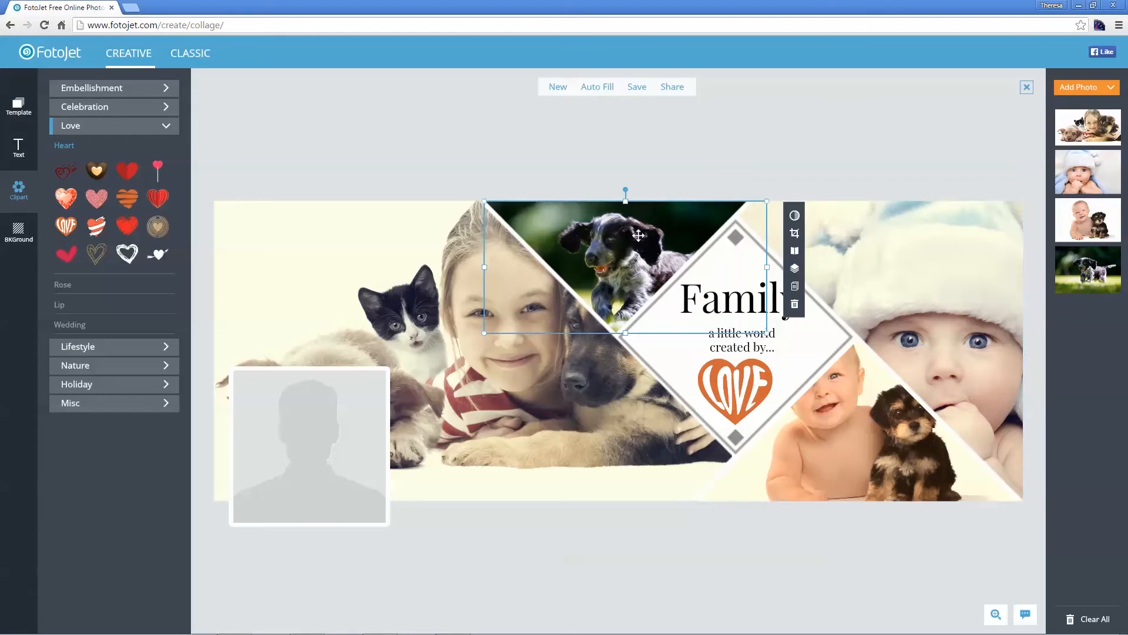
{"action": "left_click", "coordinate": [803, 173]}
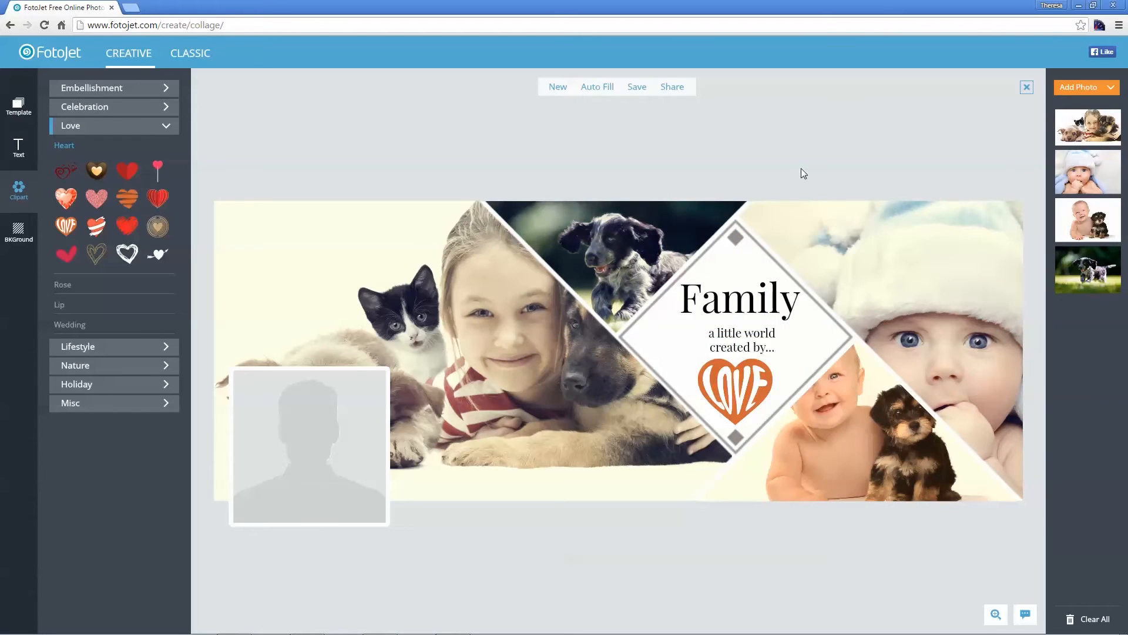
Step: Restyle the Family heading in blue Pacifico font and browse the own-fonts list
{"action": "left_click", "coordinate": [739, 297]}
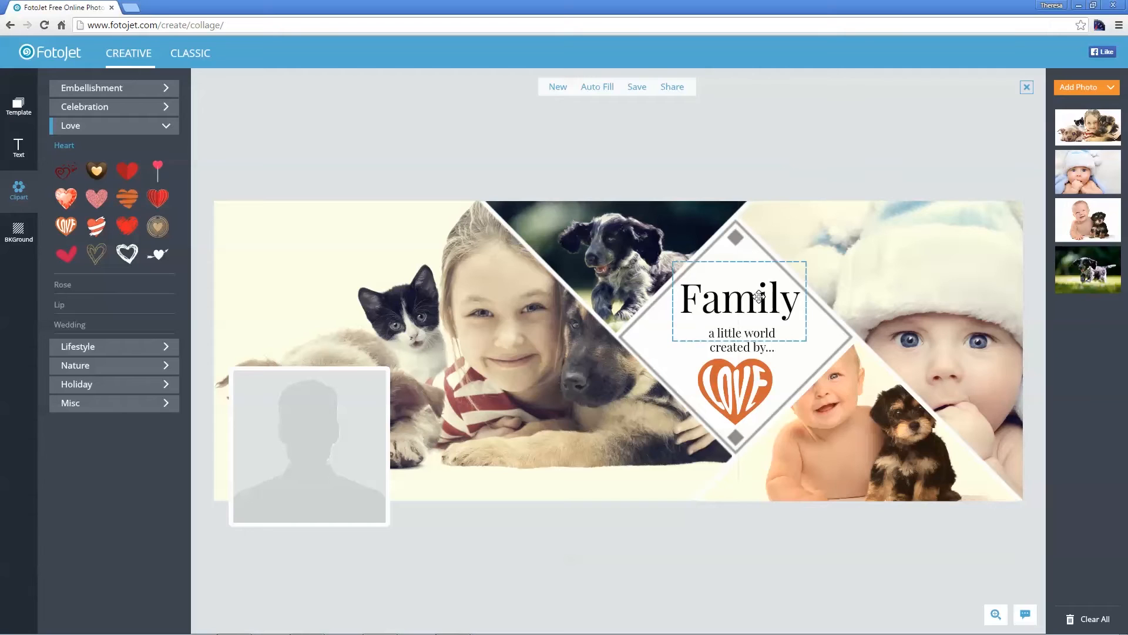
{"action": "left_click", "coordinate": [738, 297]}
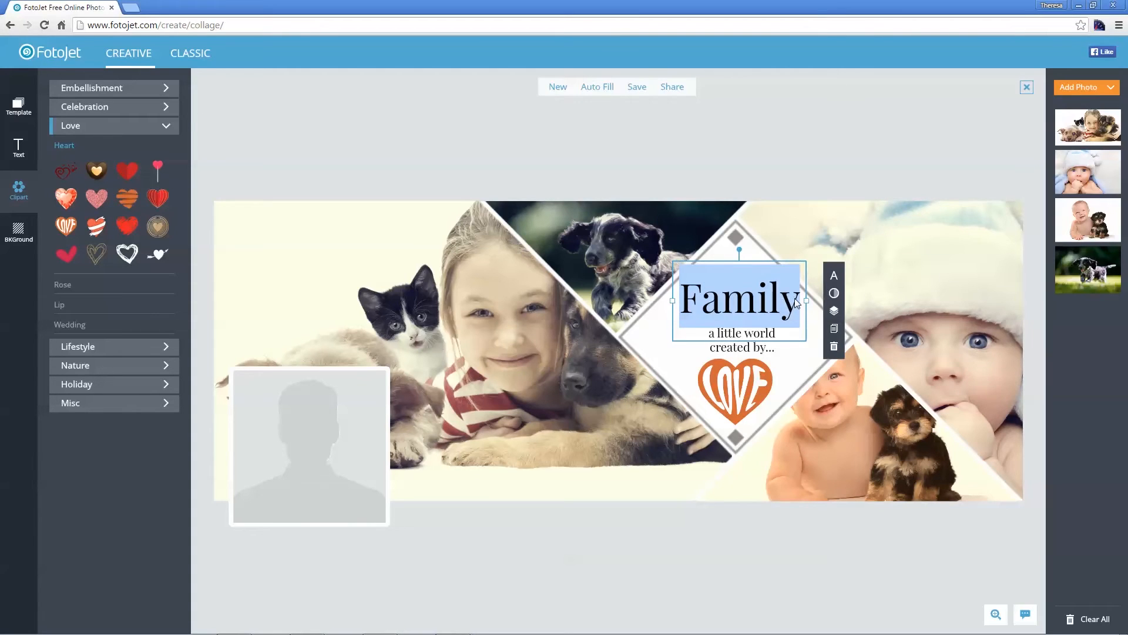
{"action": "left_click", "coordinate": [834, 275]}
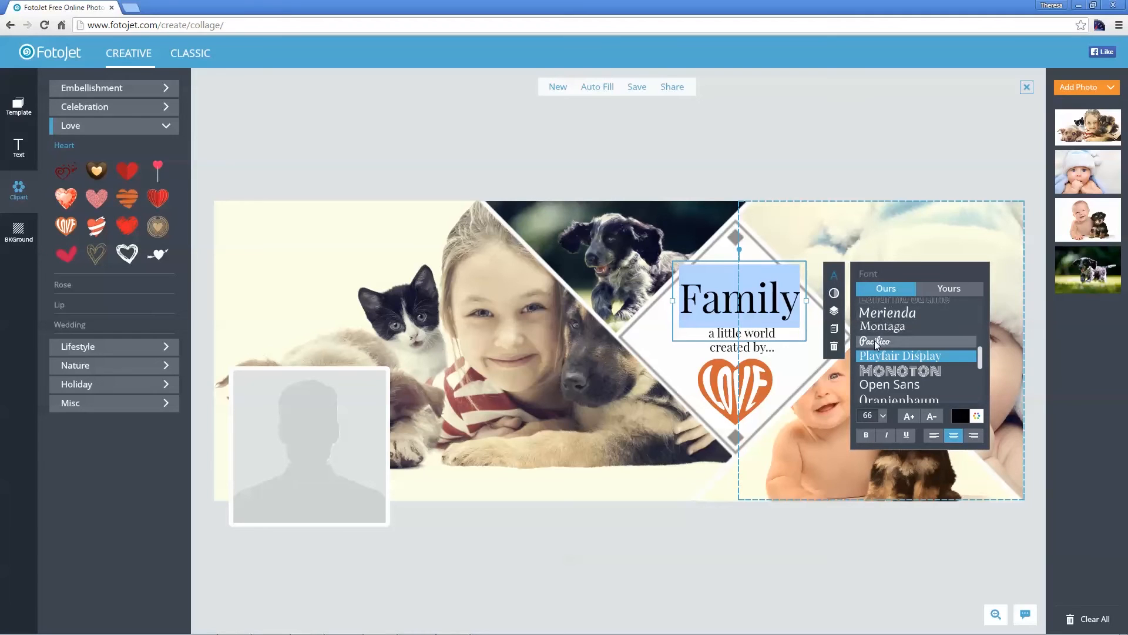
{"action": "left_click", "coordinate": [876, 341]}
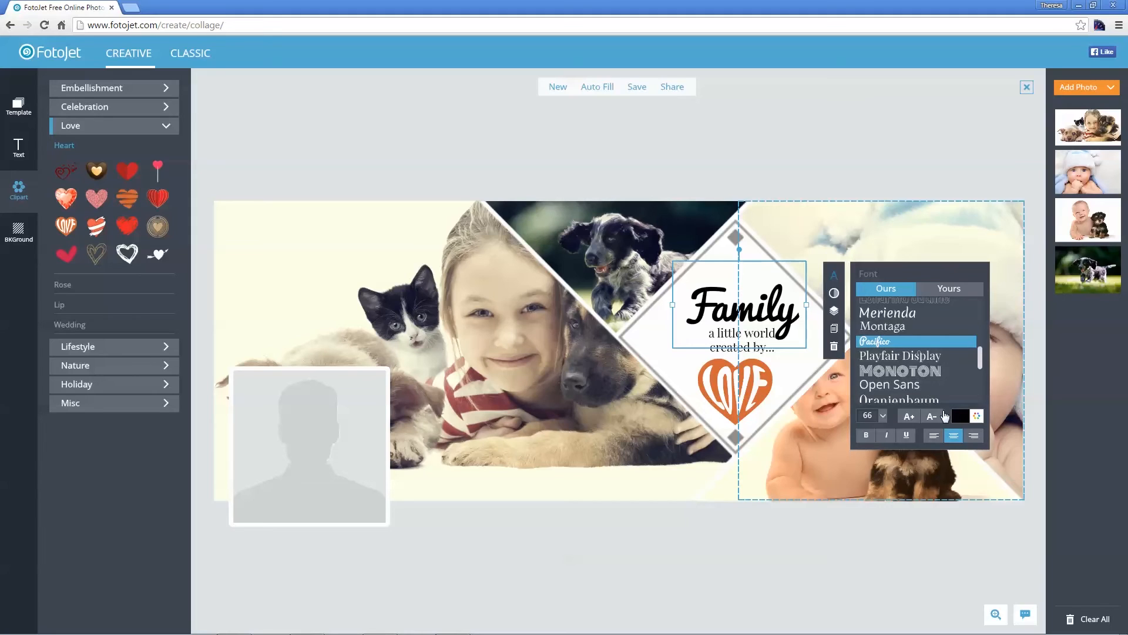
{"action": "left_click", "coordinate": [960, 416]}
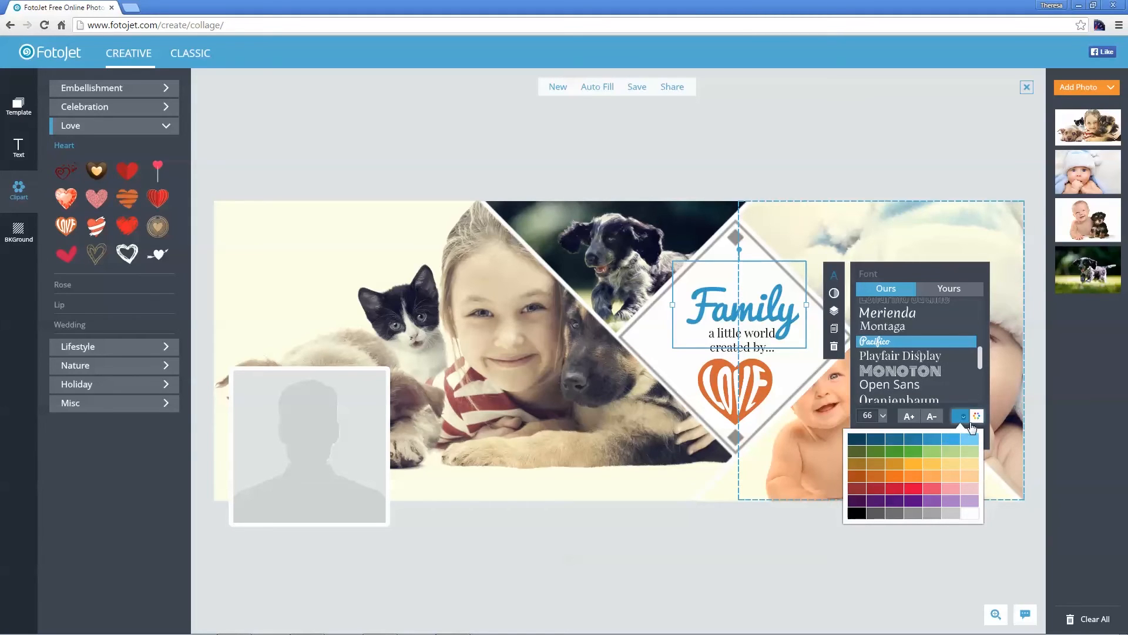
{"action": "left_click", "coordinate": [976, 415]}
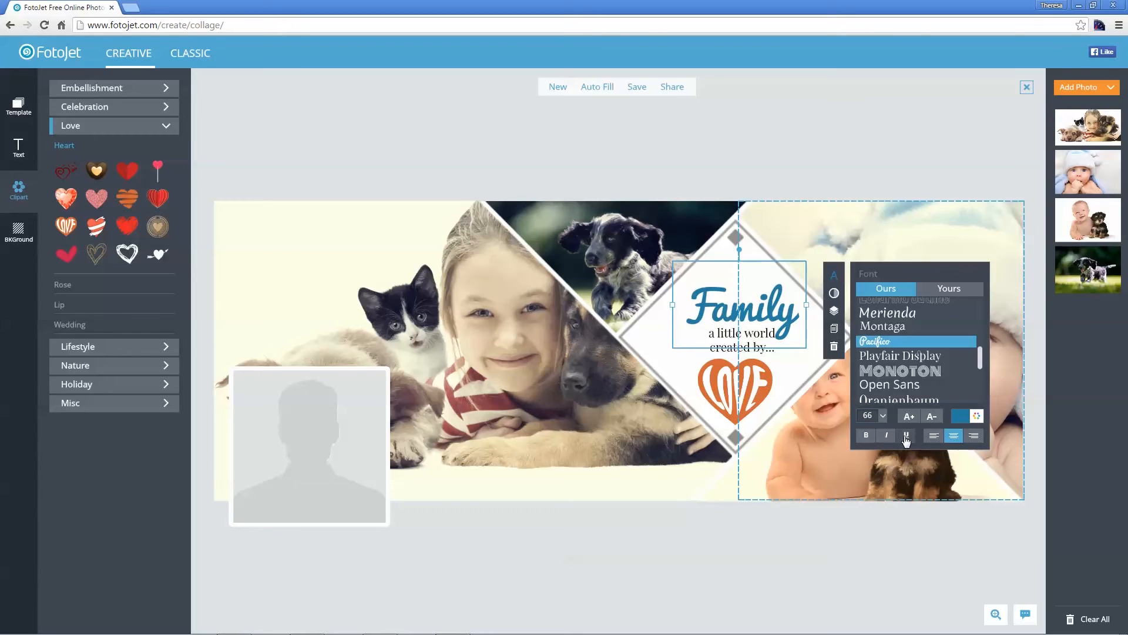
{"action": "mouse_move", "coordinate": [906, 436]}
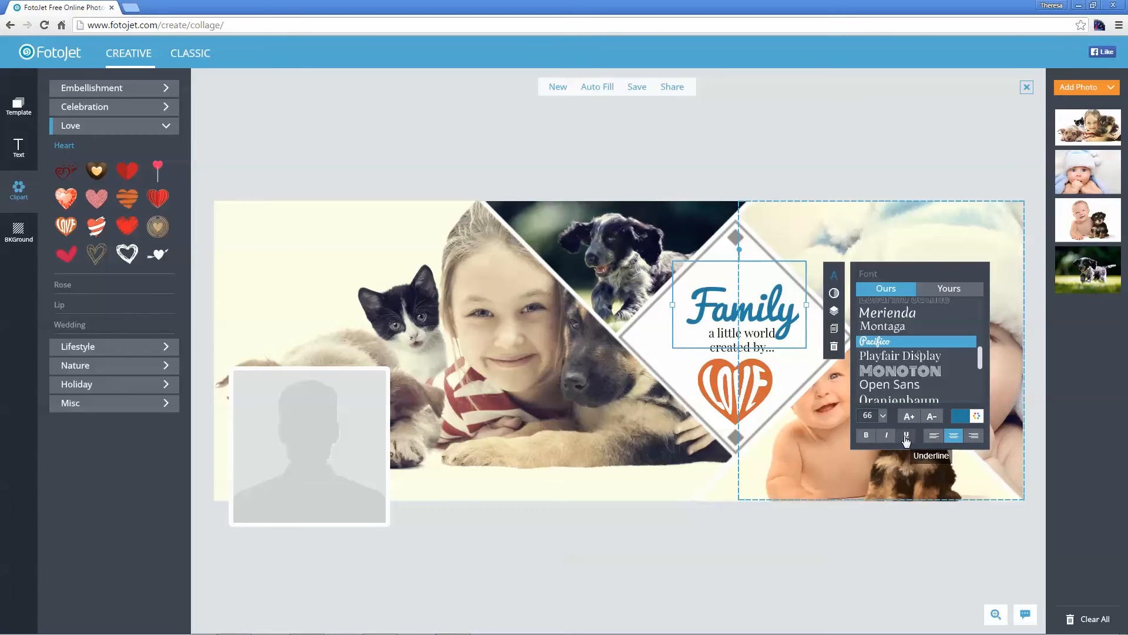
{"action": "mouse_move", "coordinate": [895, 297]}
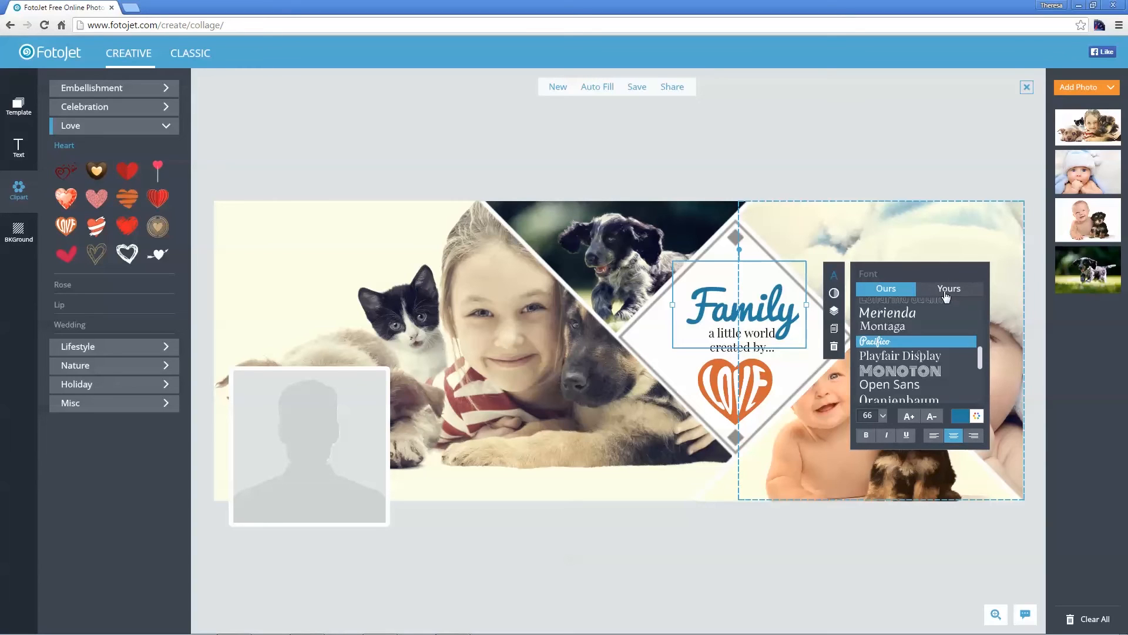
{"action": "left_click", "coordinate": [948, 288]}
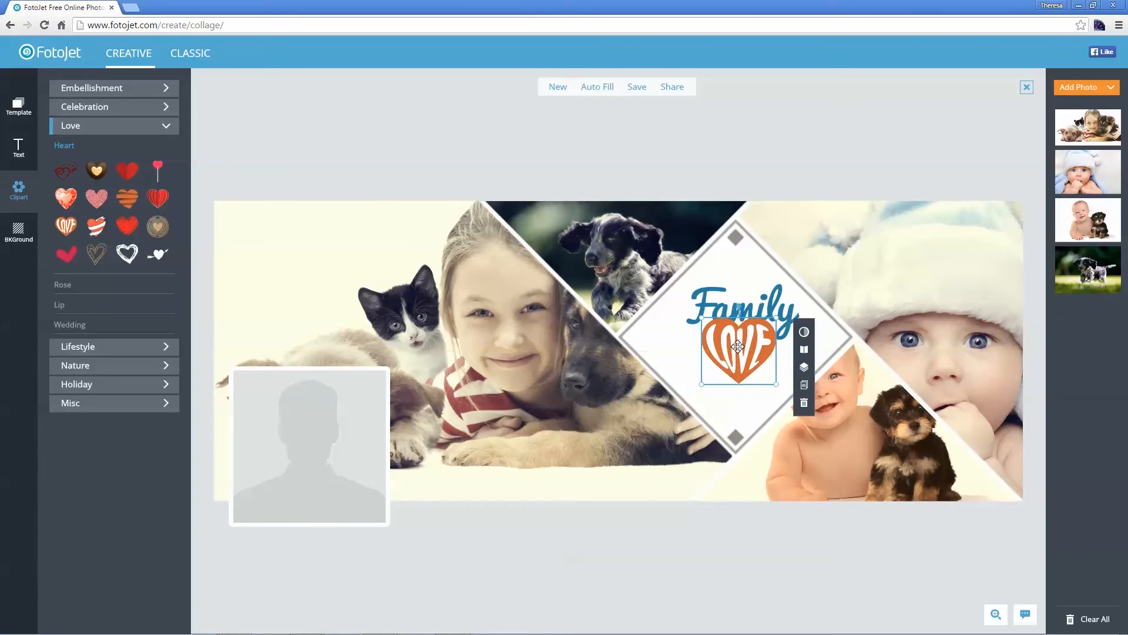
{"action": "mouse_move", "coordinate": [804, 367]}
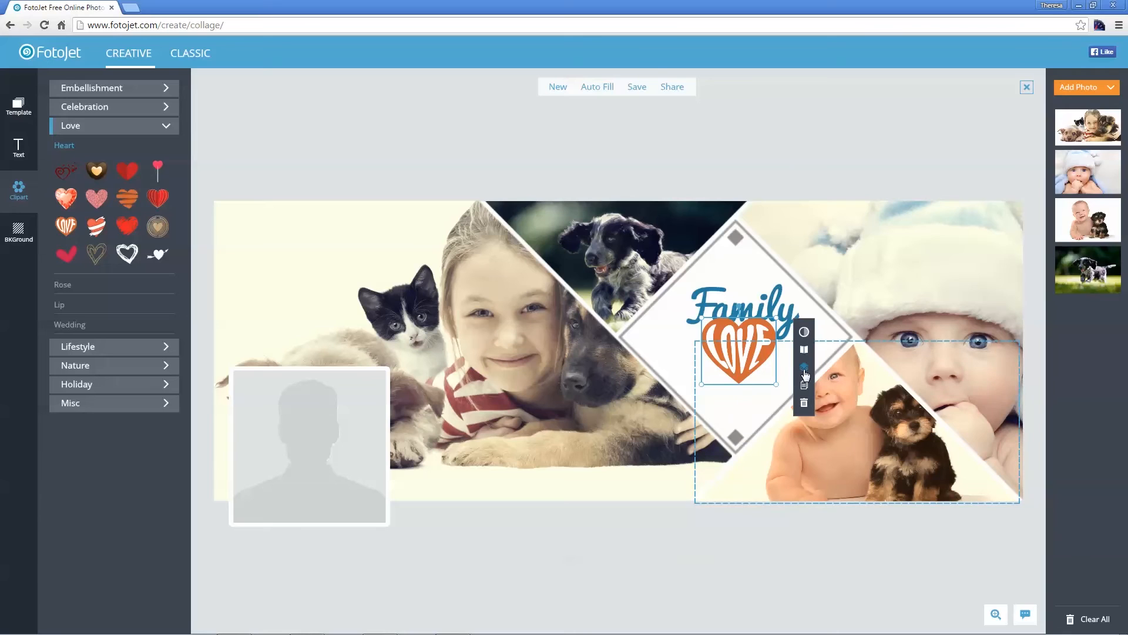
Step: Send the LOVE heart clipart to the bottom layer
{"action": "left_click", "coordinate": [804, 366]}
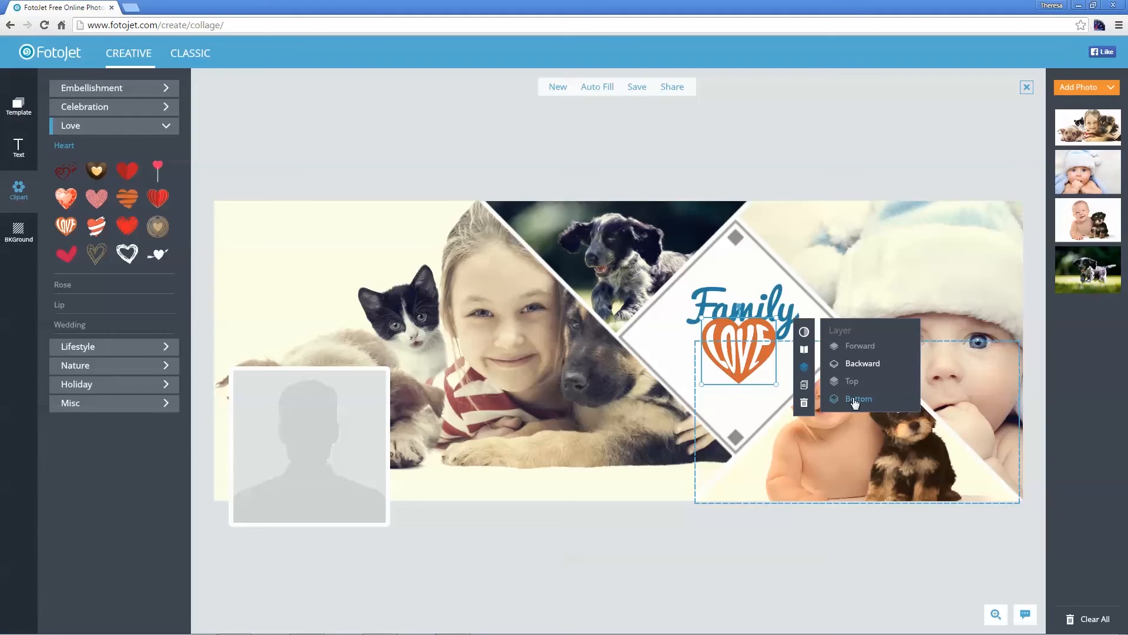
{"action": "left_click", "coordinate": [859, 398]}
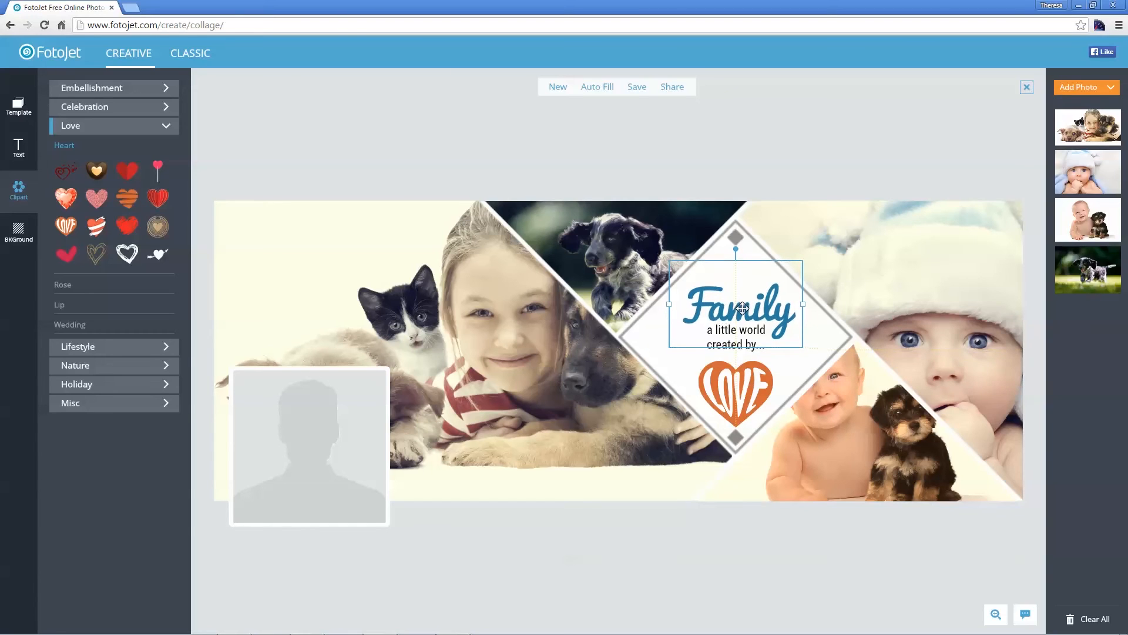
{"action": "left_click", "coordinate": [768, 538]}
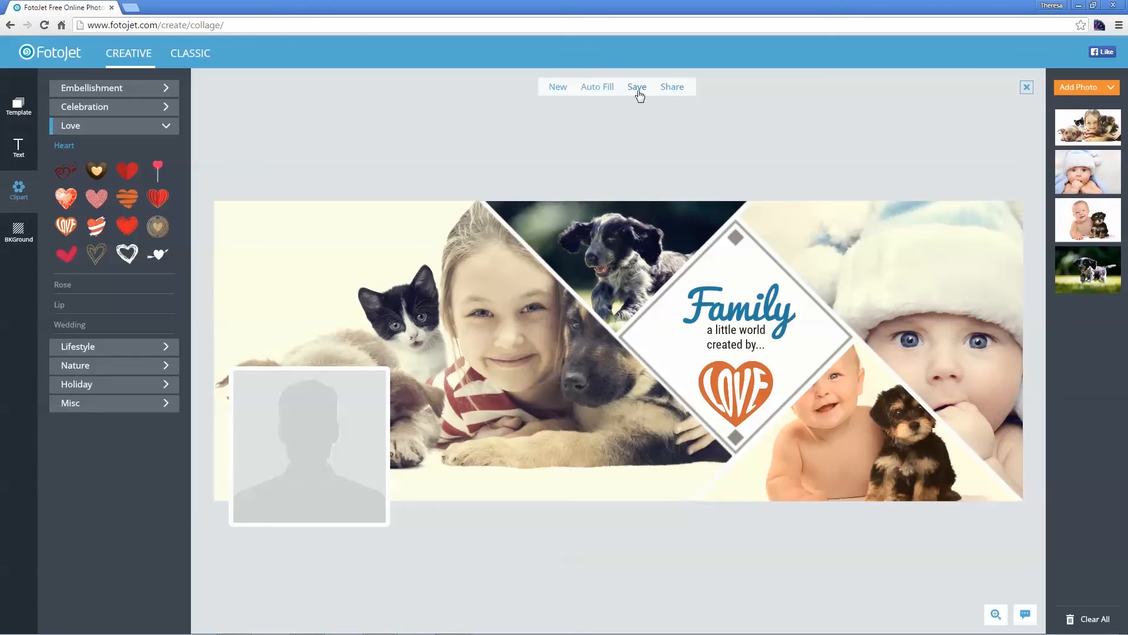
{"action": "left_click", "coordinate": [636, 86]}
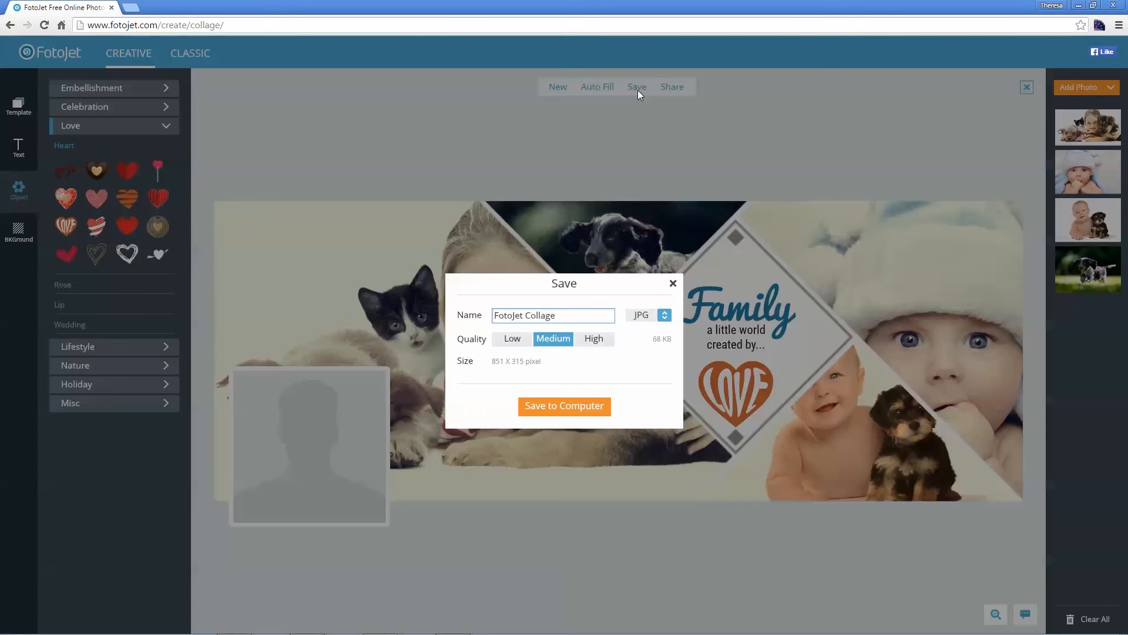
{"action": "left_click", "coordinate": [673, 283]}
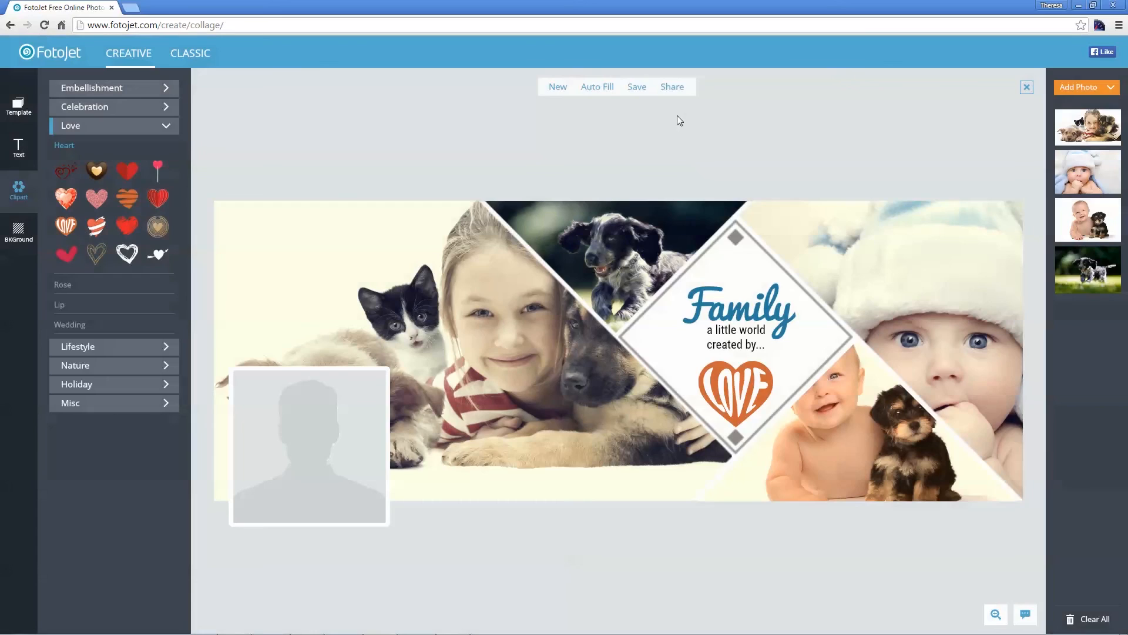
{"action": "left_click", "coordinate": [670, 86]}
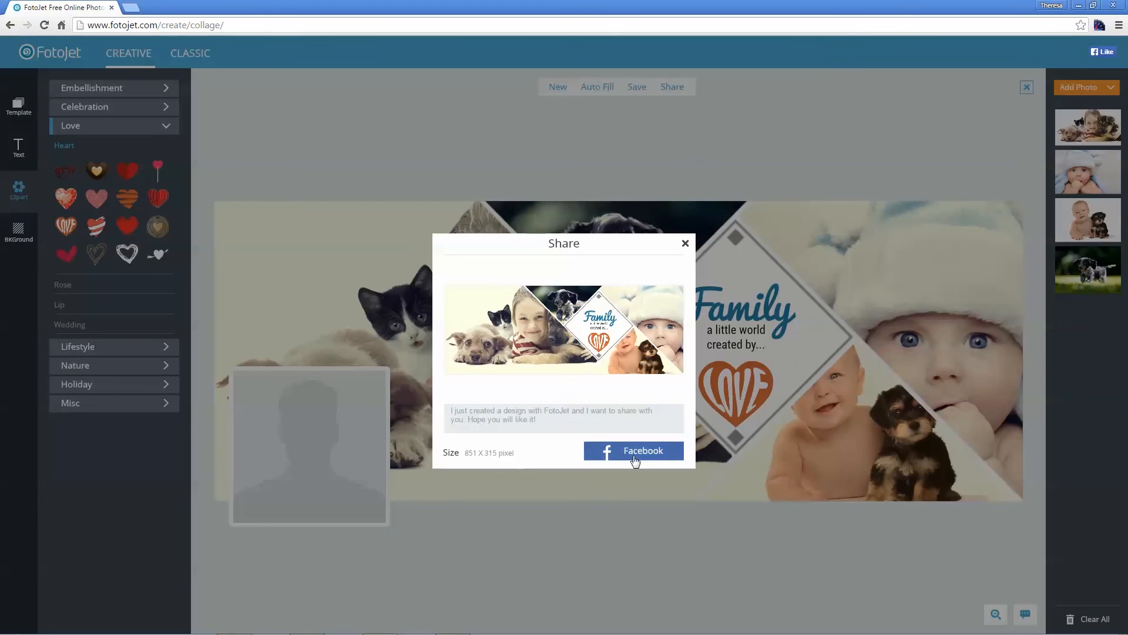
{"action": "mouse_move", "coordinate": [685, 244]}
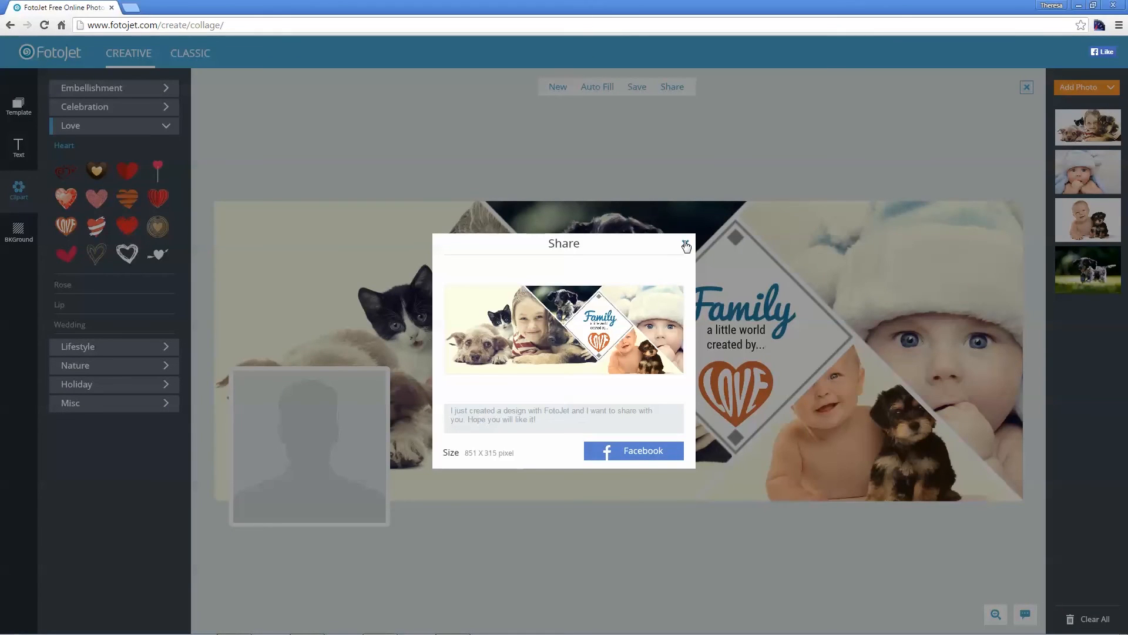
{"action": "left_click", "coordinate": [684, 244]}
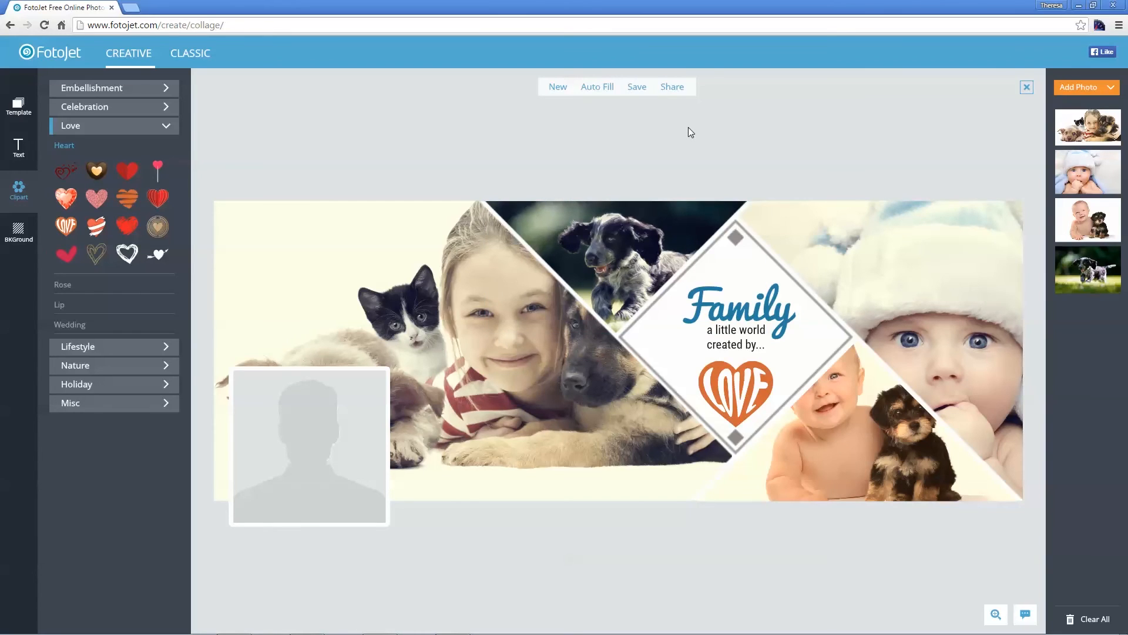
{"action": "left_click", "coordinate": [735, 390]}
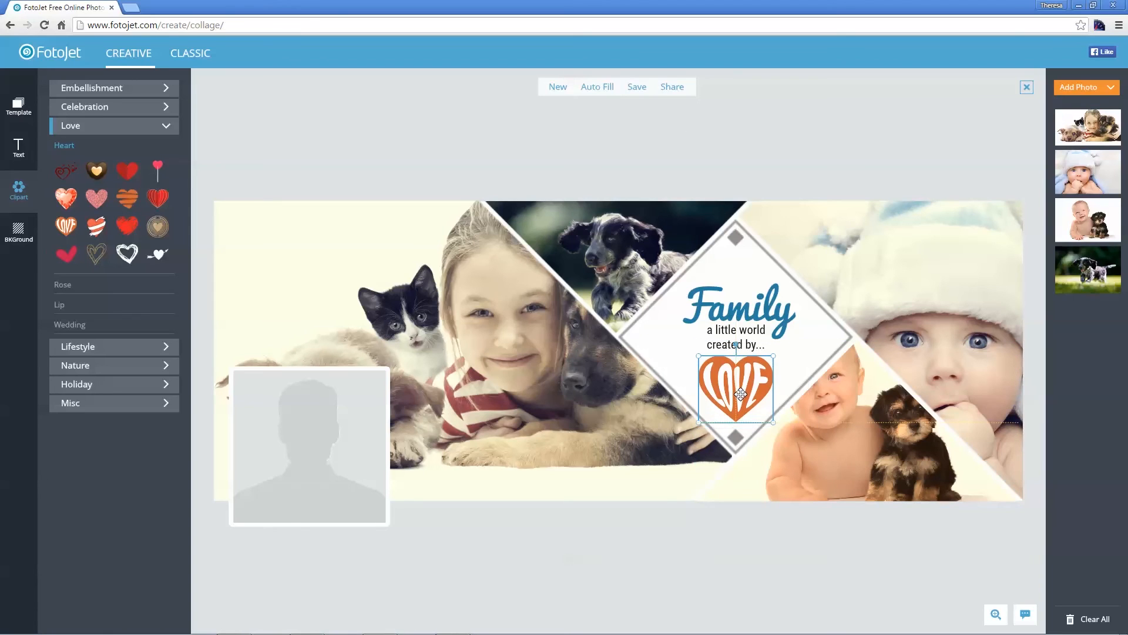
{"action": "left_click", "coordinate": [708, 150]}
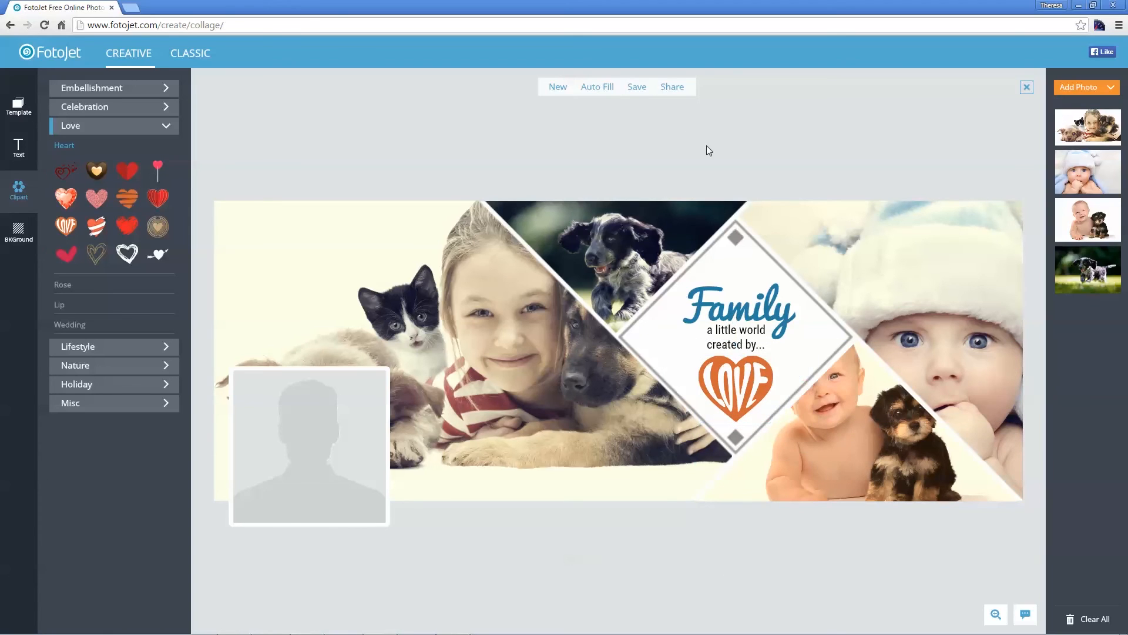
Step: Save the cover to the computer as a PNG named MyCollage and confirm completion
{"action": "left_click", "coordinate": [735, 305]}
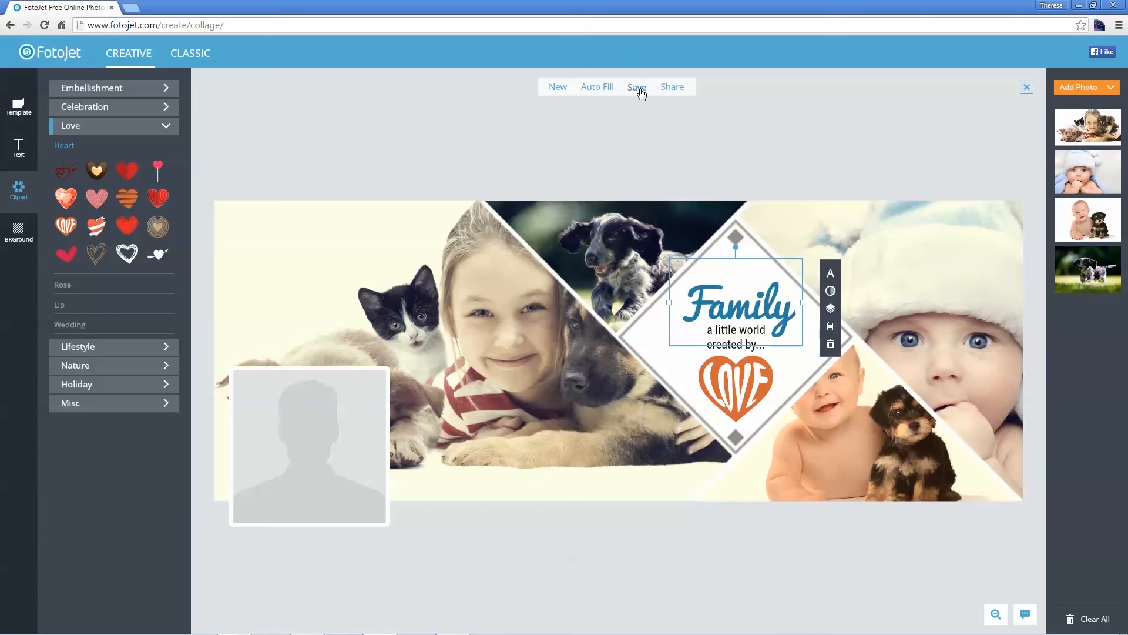
{"action": "left_click", "coordinate": [636, 86]}
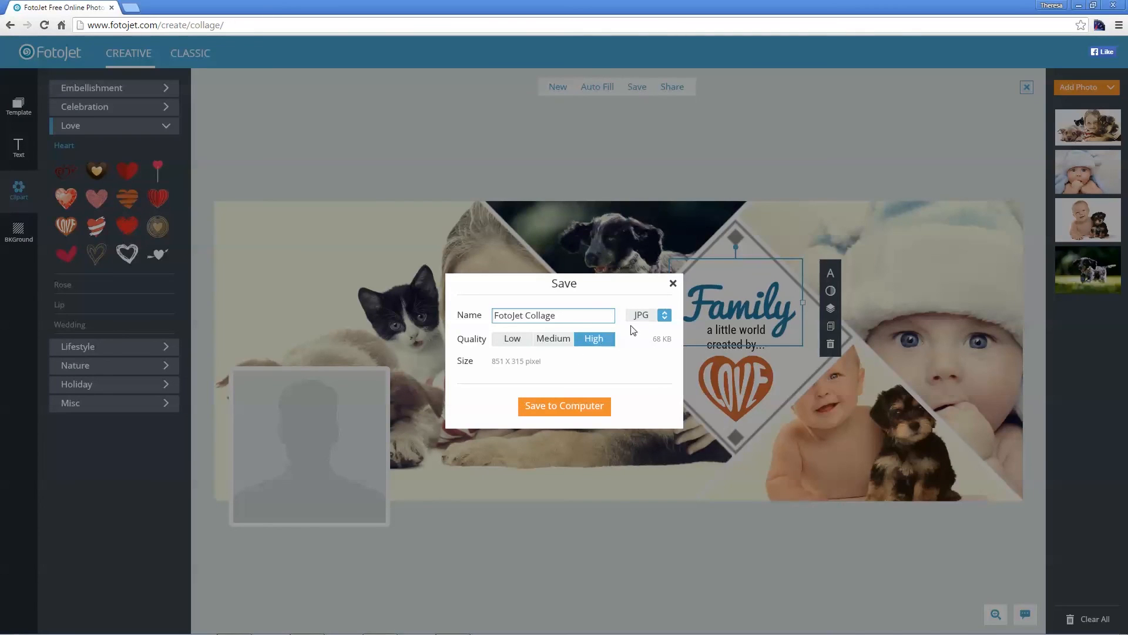
{"action": "left_click", "coordinate": [647, 314]}
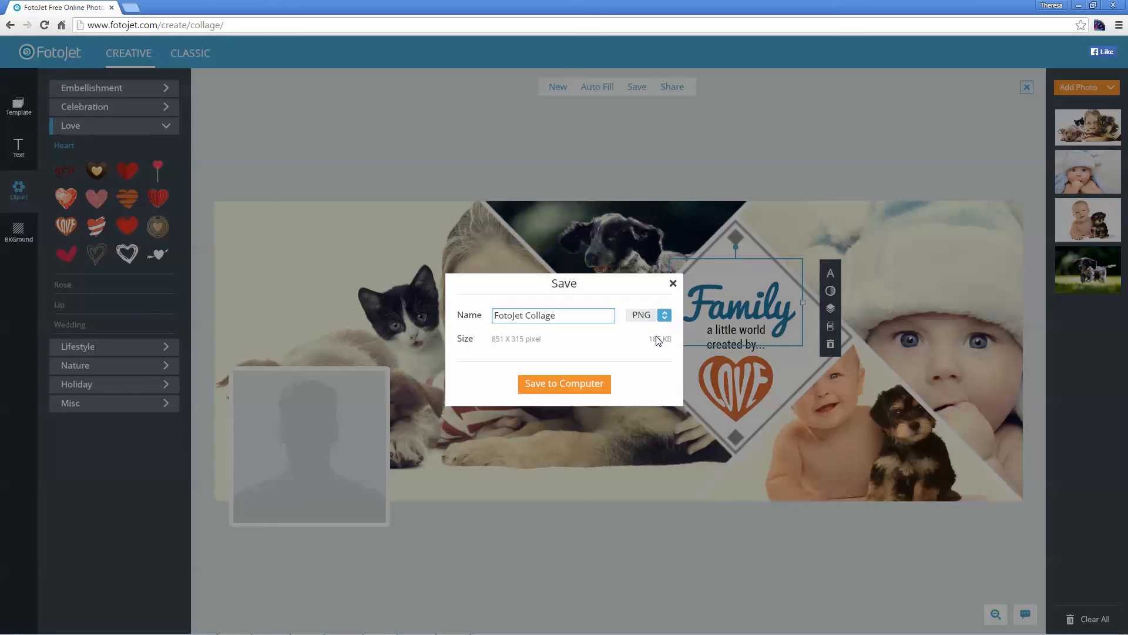
{"action": "type", "text": "MyCollage"}
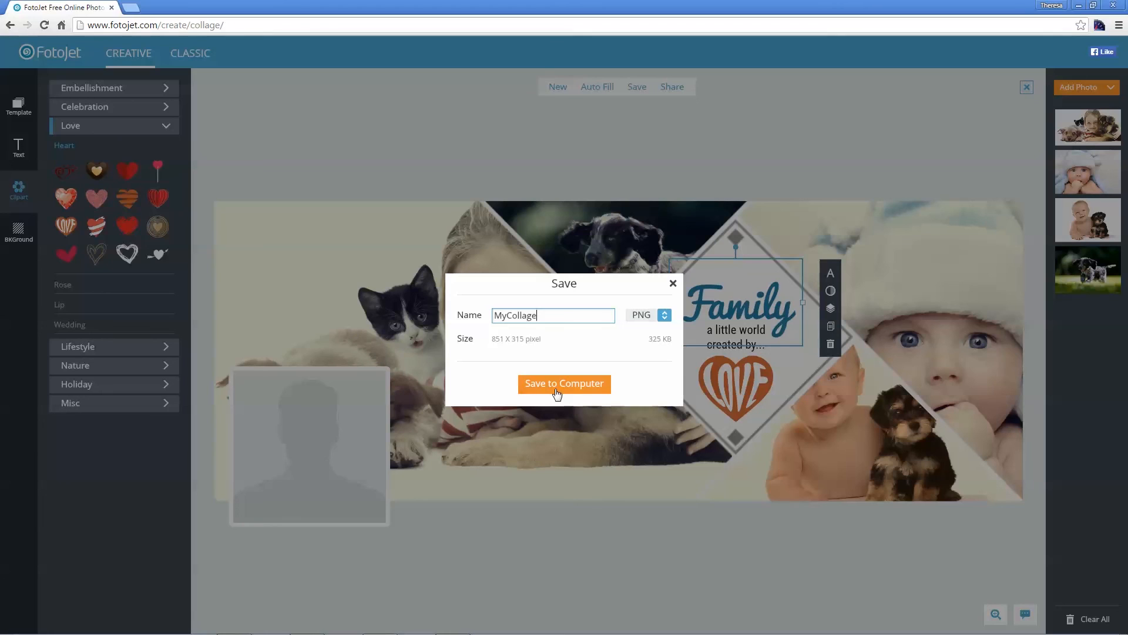
{"action": "left_click", "coordinate": [564, 384]}
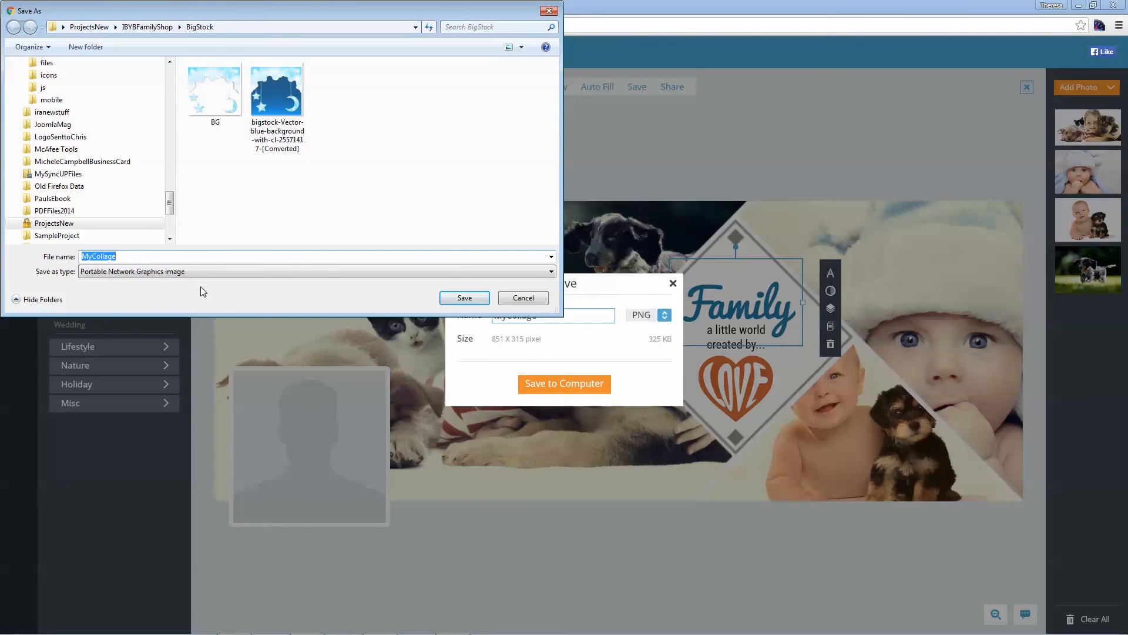
{"action": "left_click", "coordinate": [522, 298]}
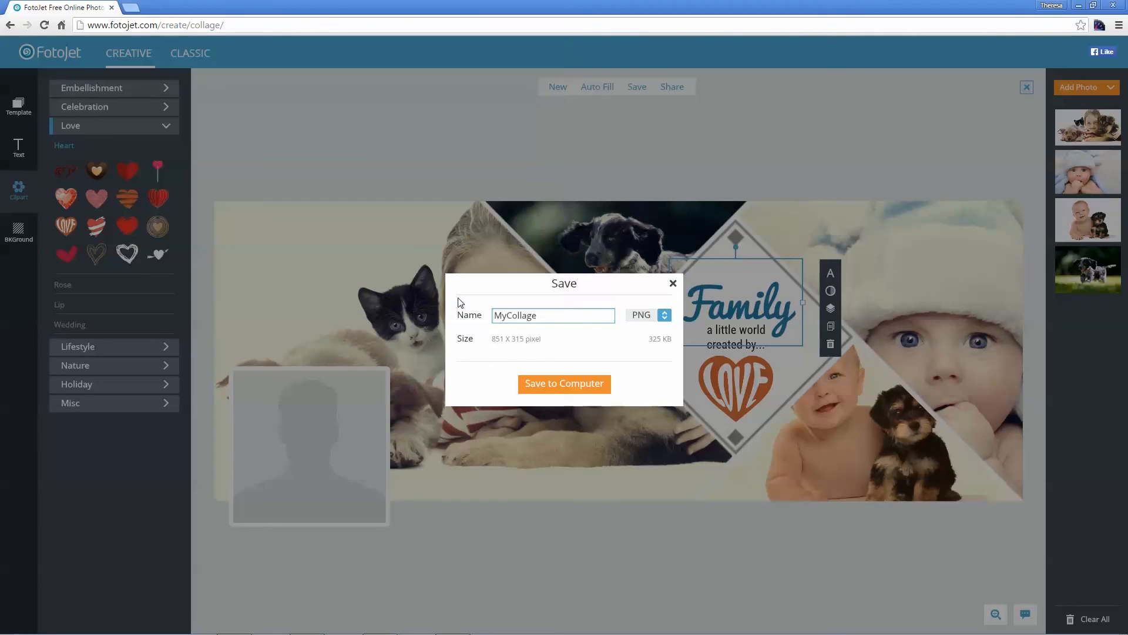
{"action": "left_click", "coordinate": [563, 383]}
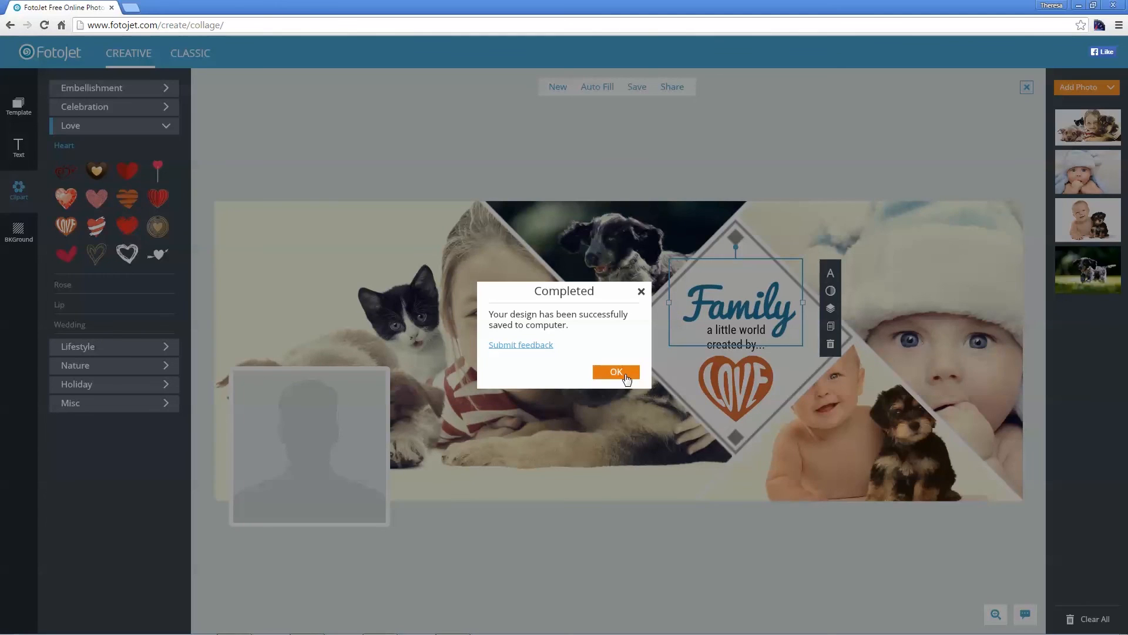
{"action": "left_click", "coordinate": [615, 372]}
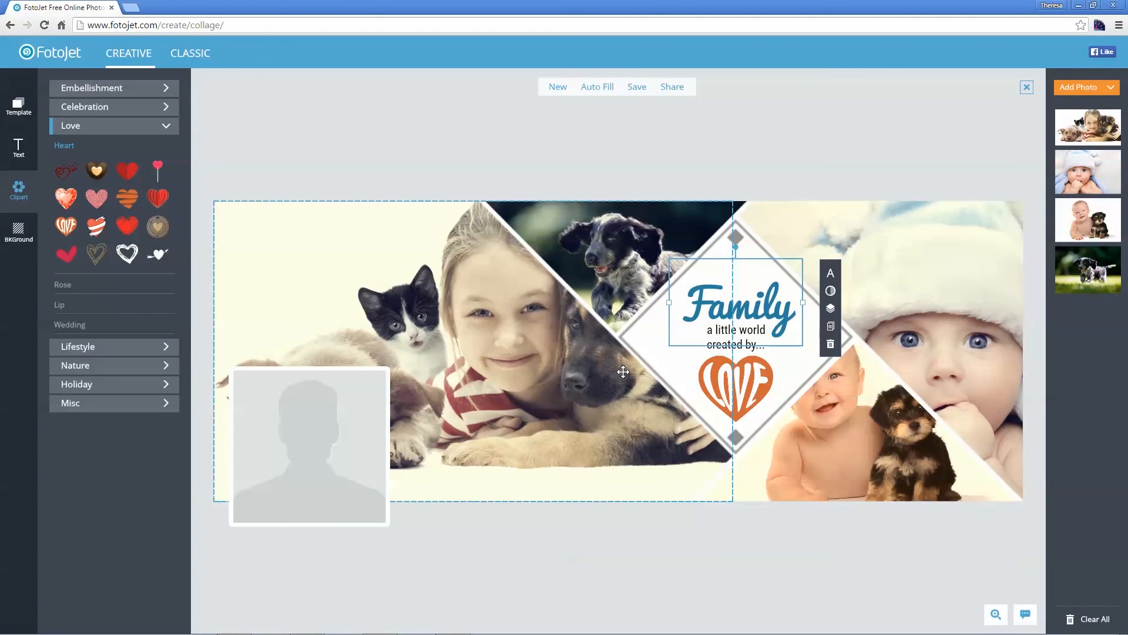
{"action": "mouse_move", "coordinate": [600, 374]}
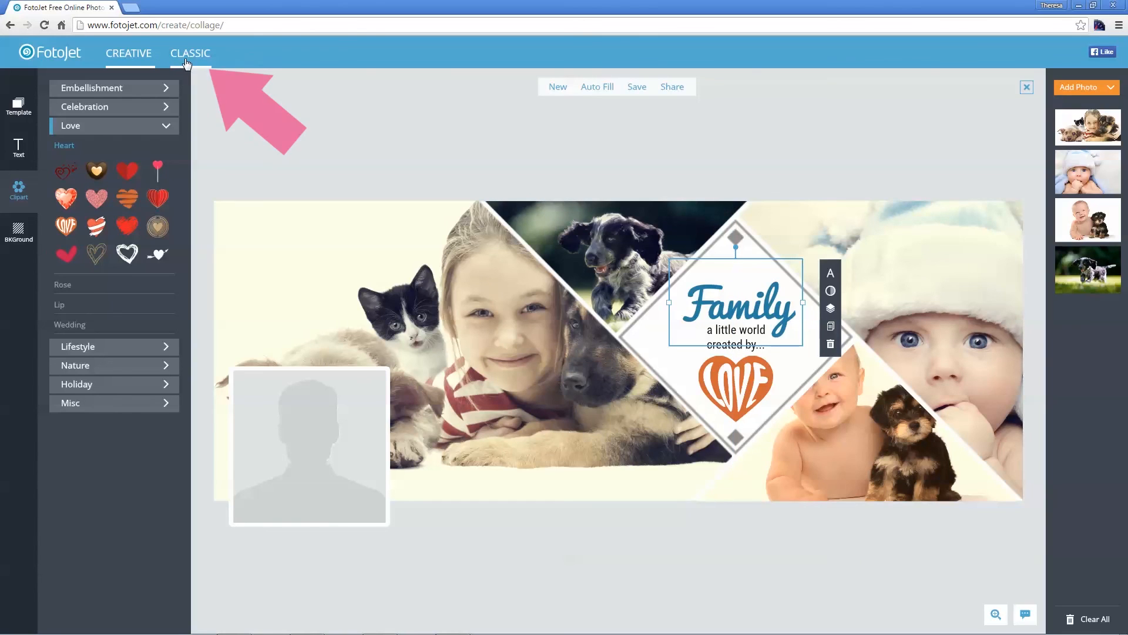
Step: Switch to the Classic collage mode and show the Text styles panel
{"action": "left_click", "coordinate": [190, 52]}
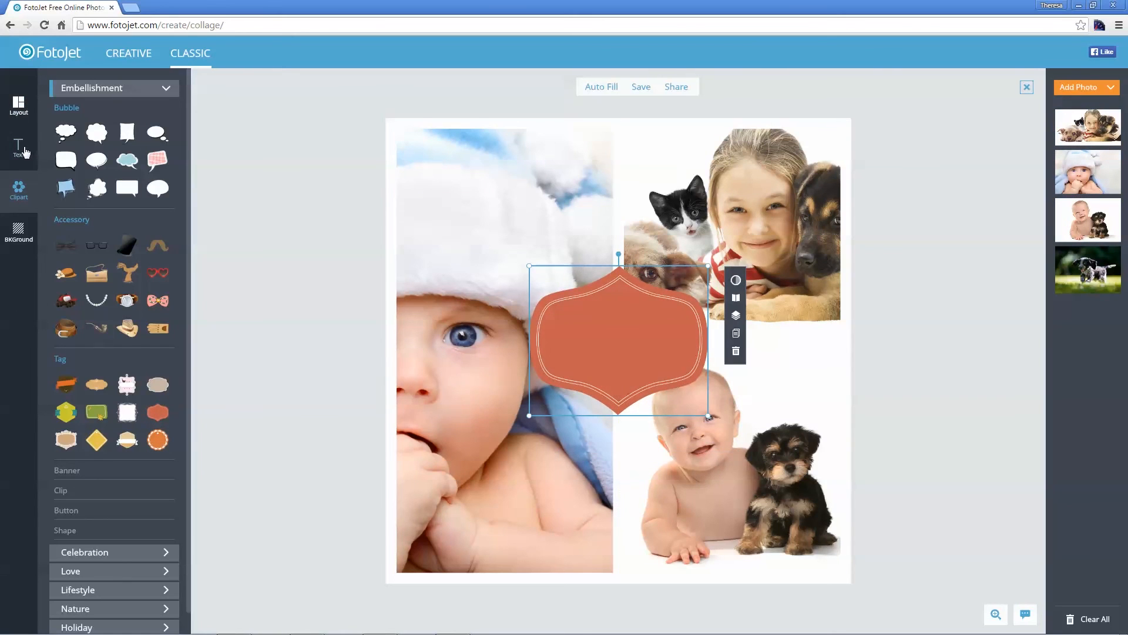
{"action": "left_click", "coordinate": [19, 148]}
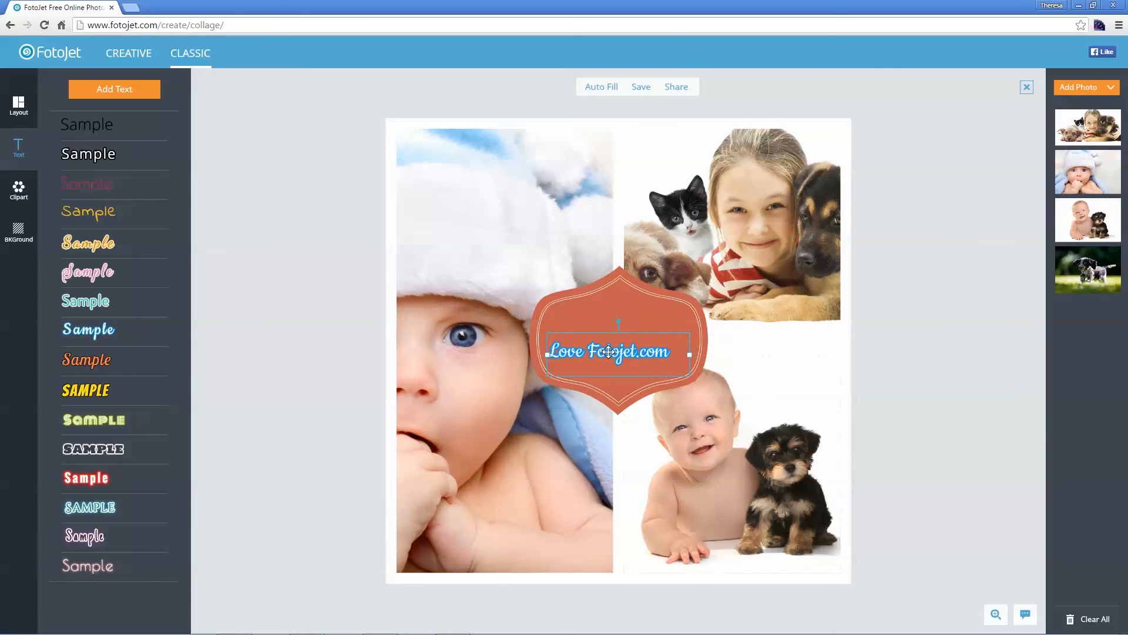